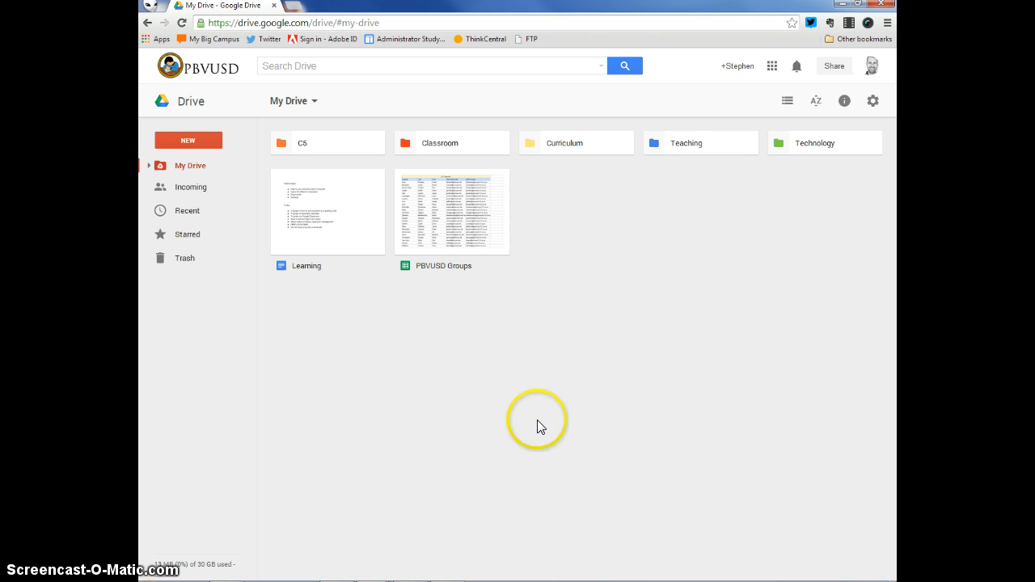
mouse_move(598, 338)
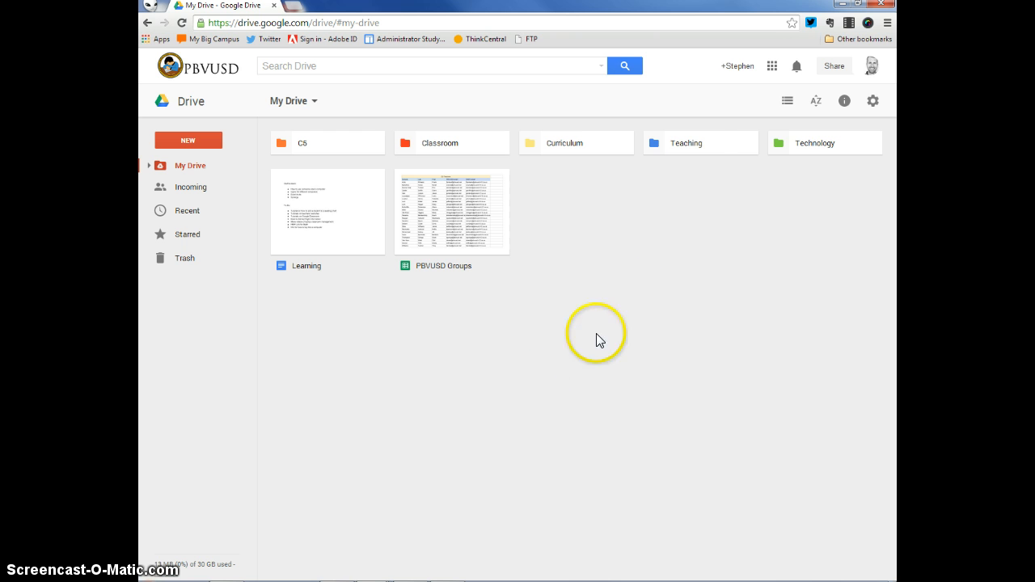
mouse_move(729, 146)
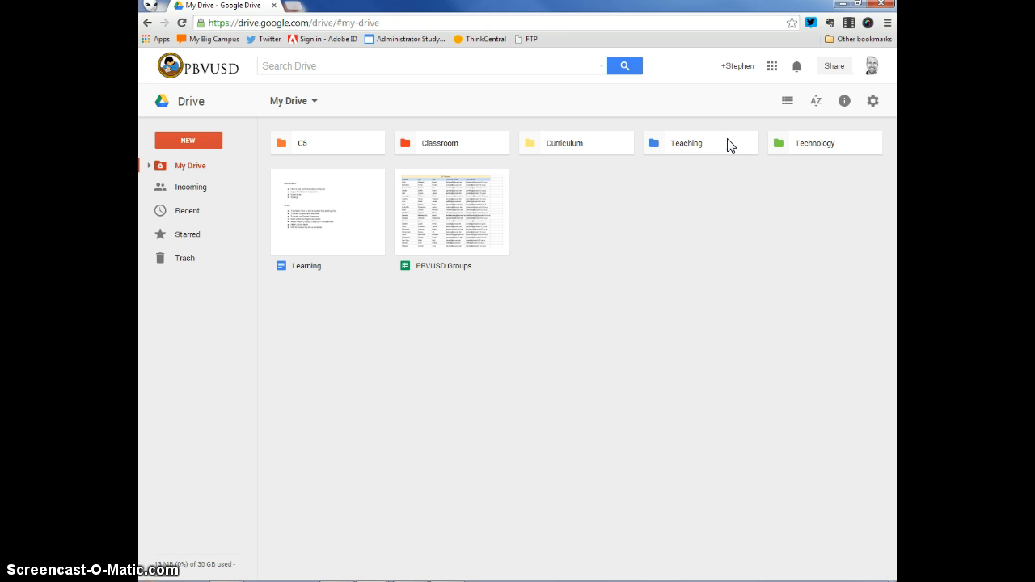
mouse_move(772, 66)
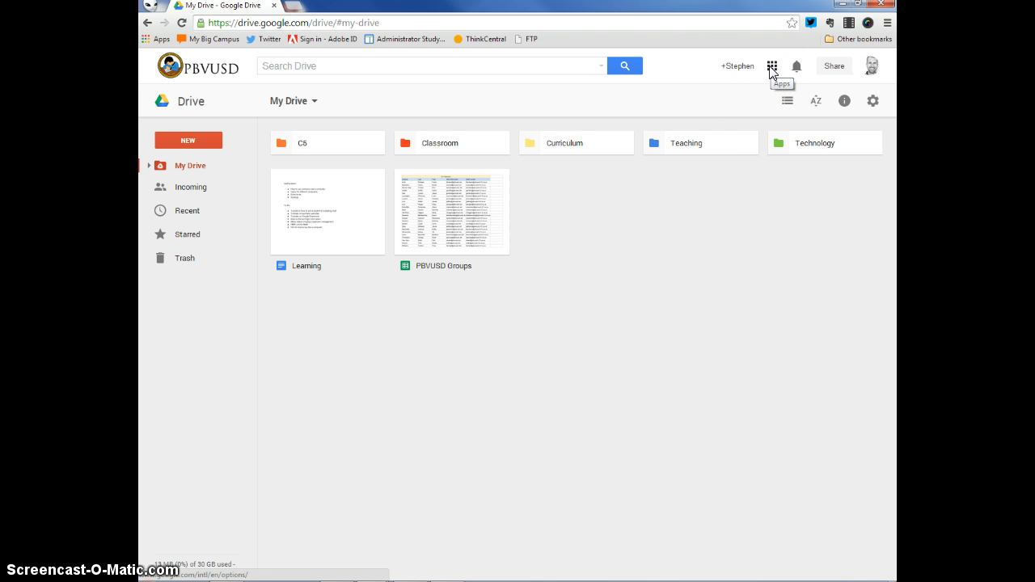
Step: Launch Google Classroom from the Google apps menu into a second tab beside My Drive
click(772, 65)
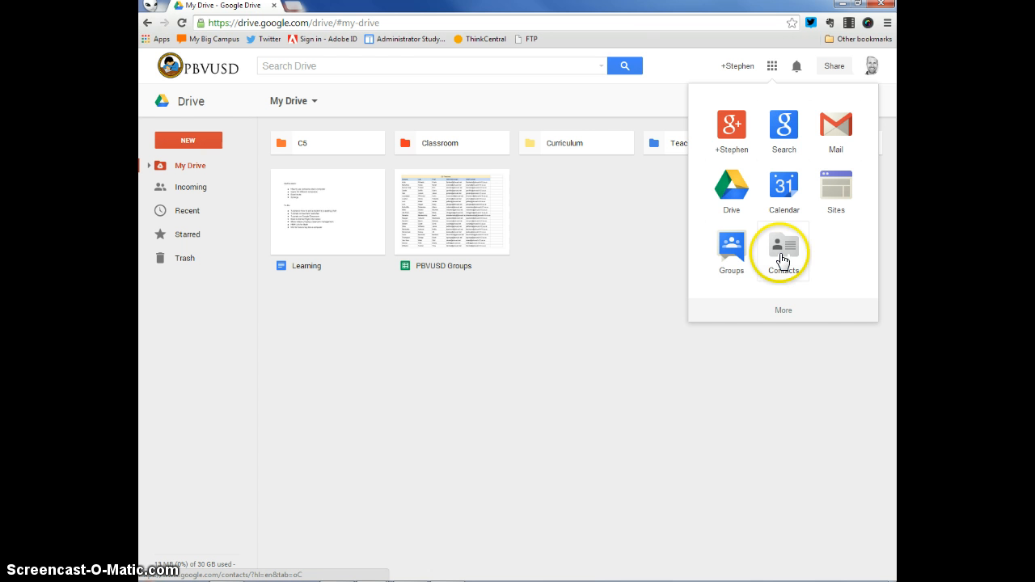
mouse_move(783, 312)
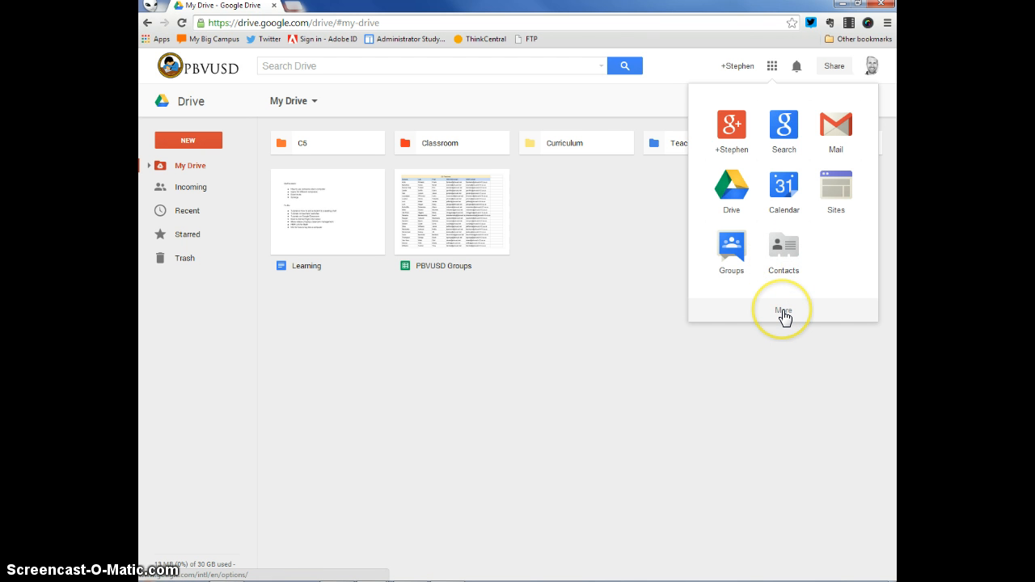
click(783, 310)
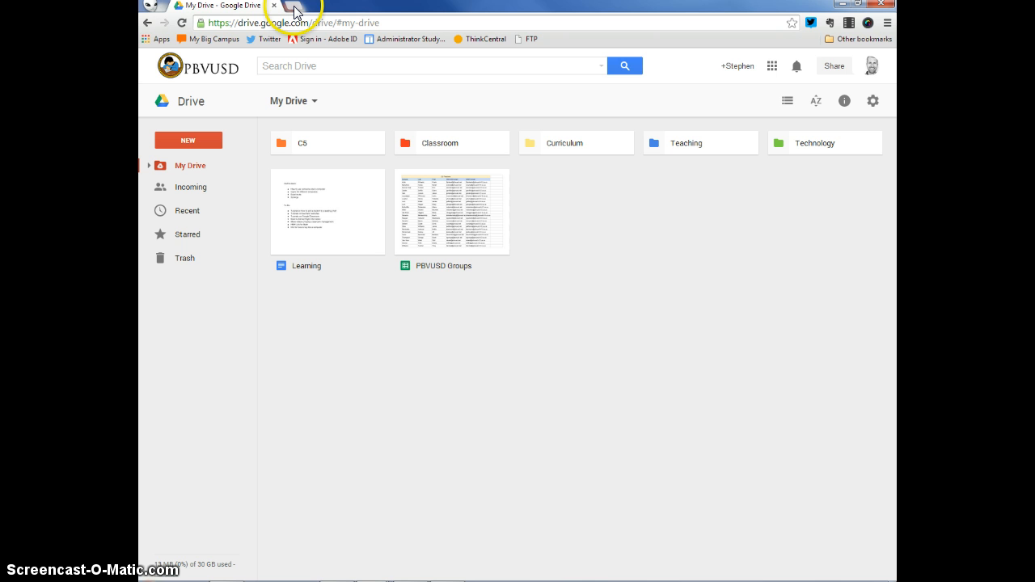
mouse_move(298, 9)
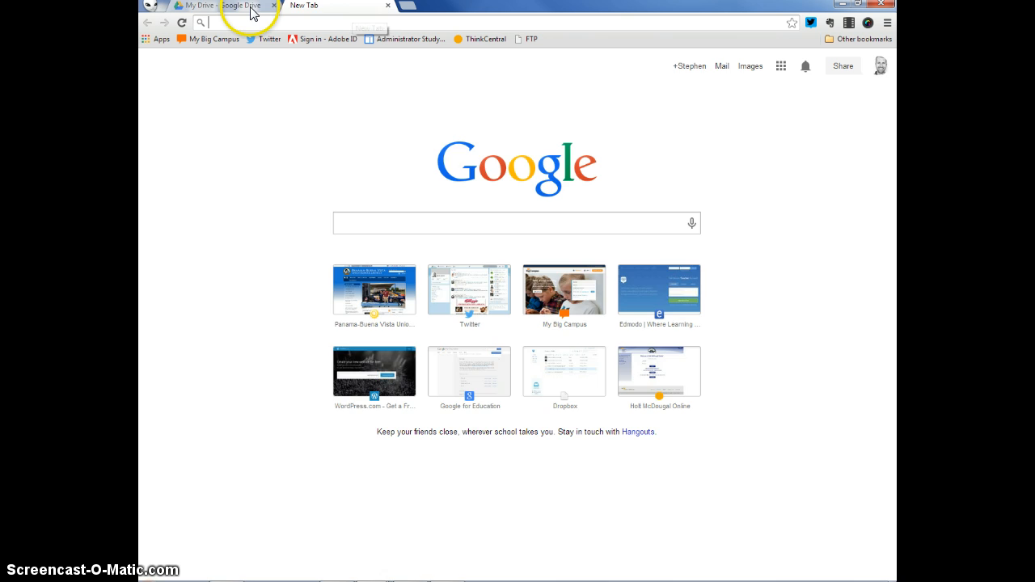
click(235, 6)
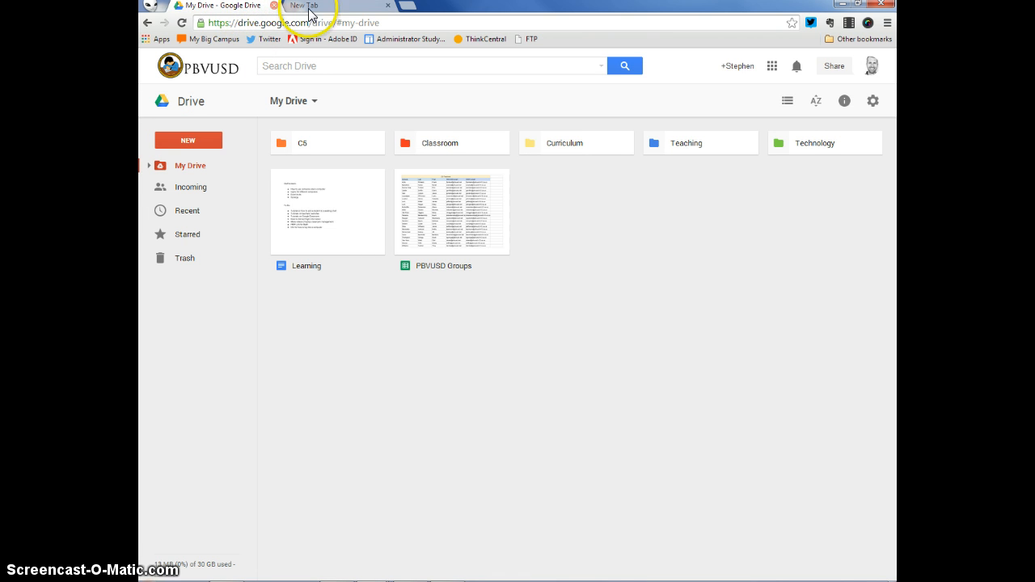
click(324, 6)
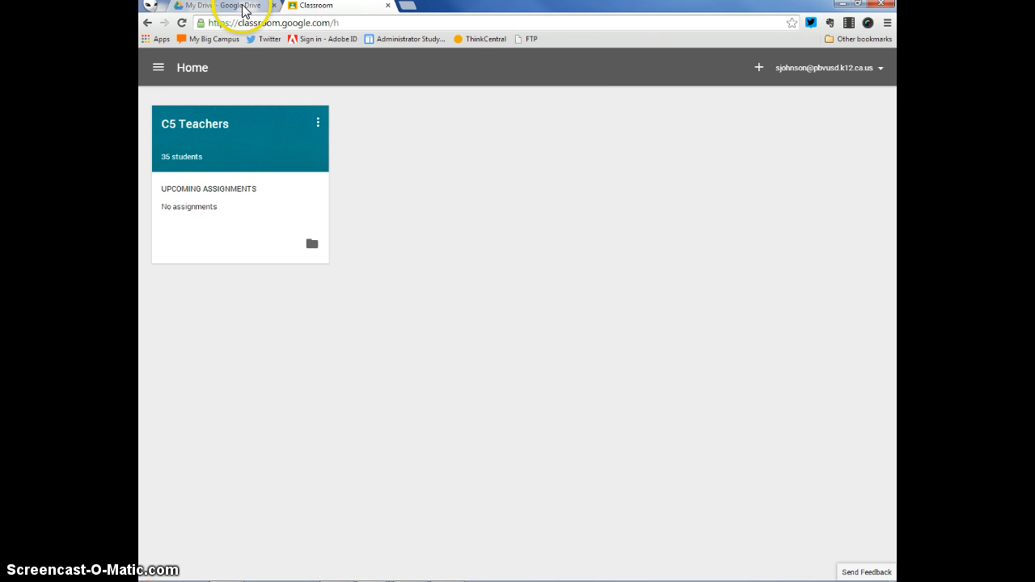
Step: Browse the Create/Join class menu and the C5 Teachers card's three-dot menu without changing anything
click(235, 7)
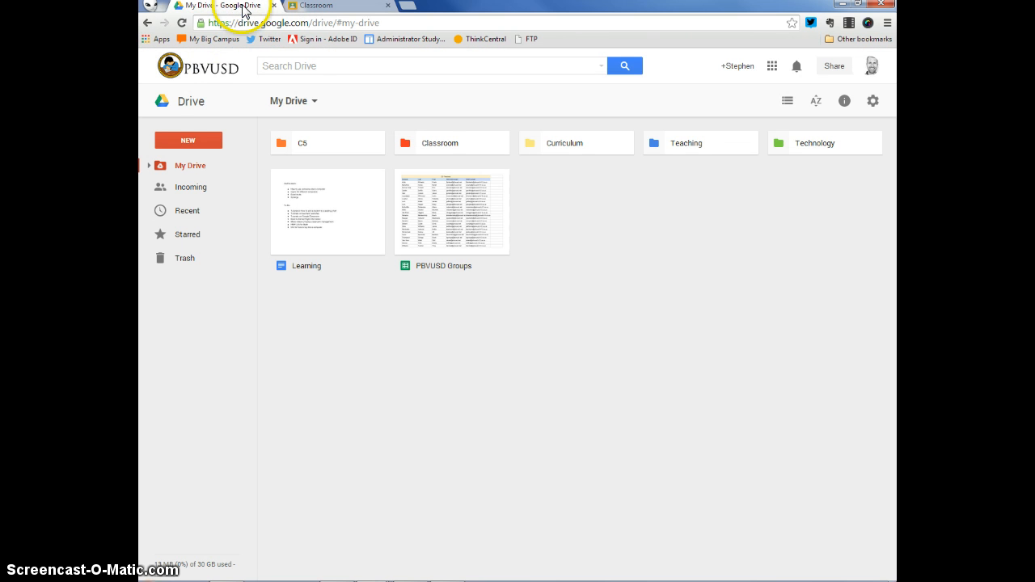
click(313, 6)
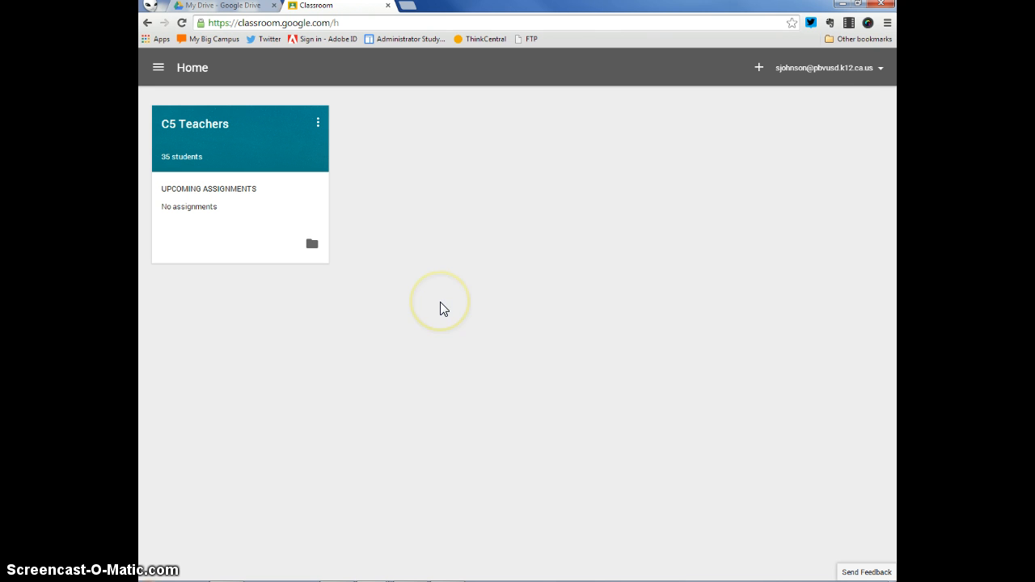
mouse_move(860, 85)
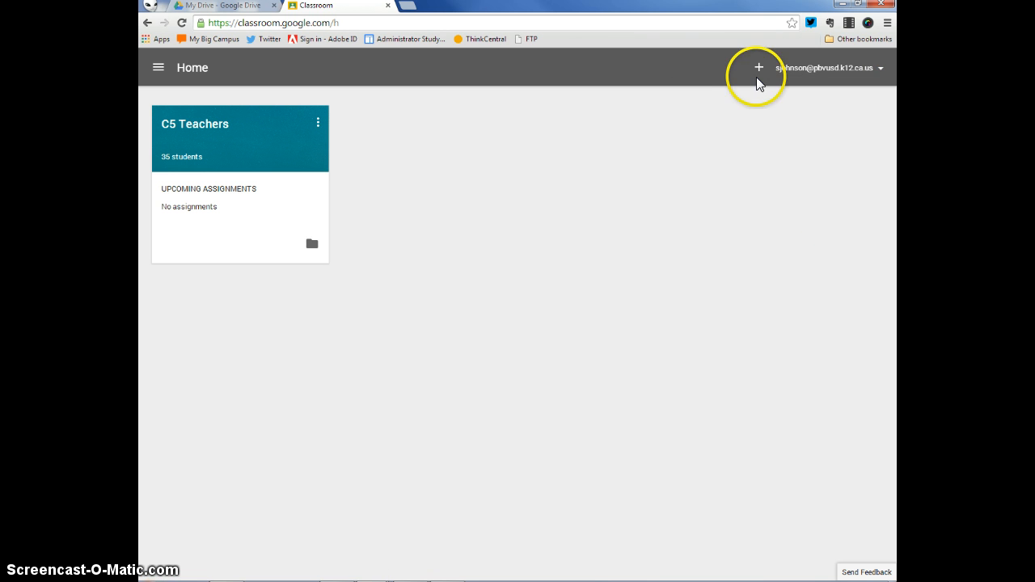
click(757, 67)
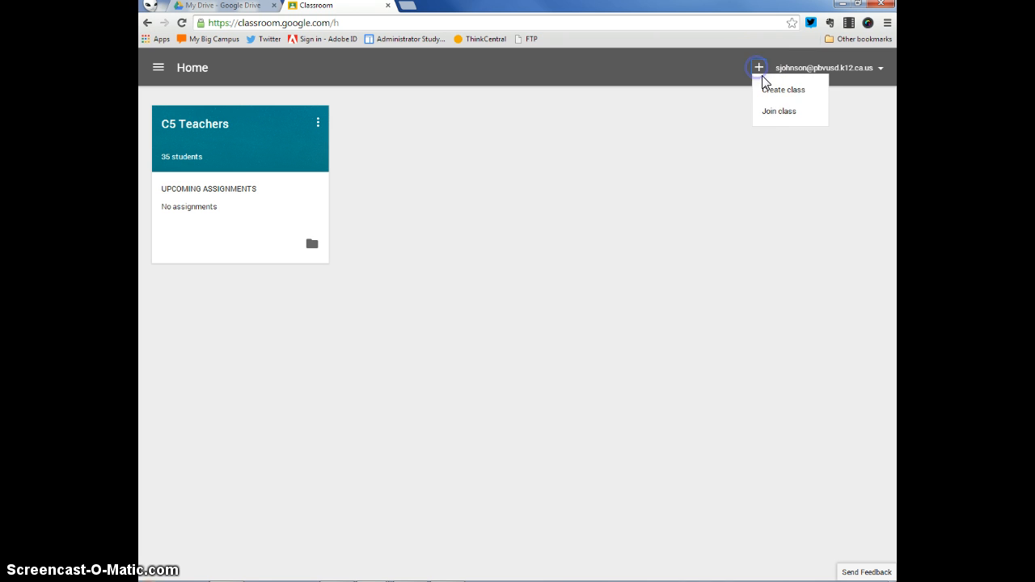
mouse_move(780, 110)
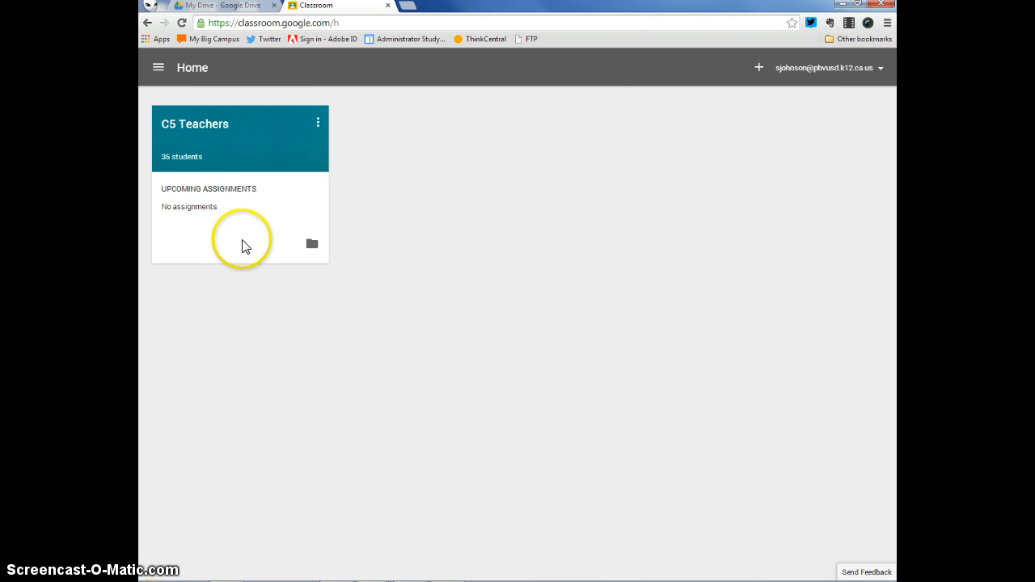
mouse_move(284, 197)
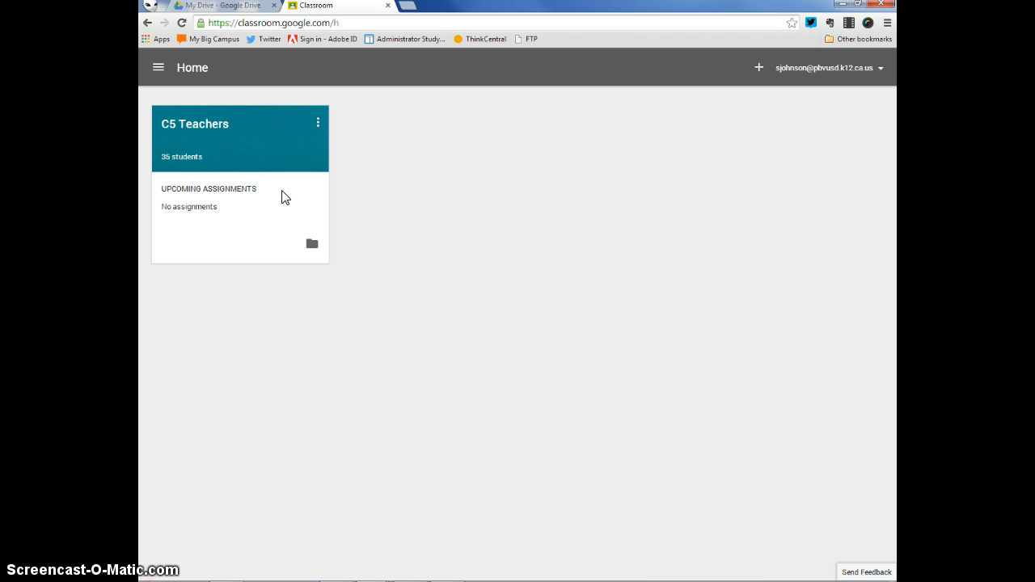
mouse_move(191, 126)
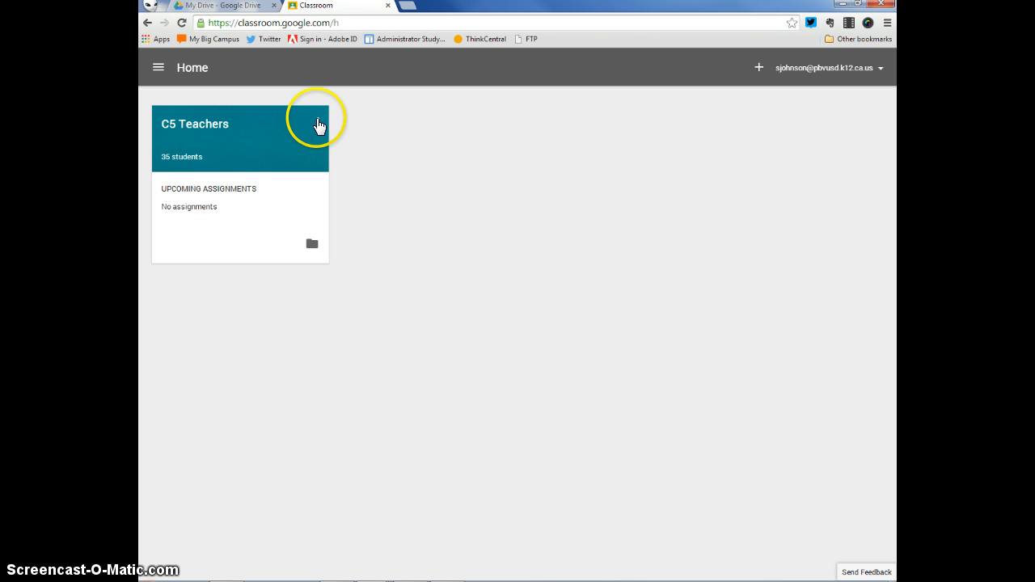
click(317, 123)
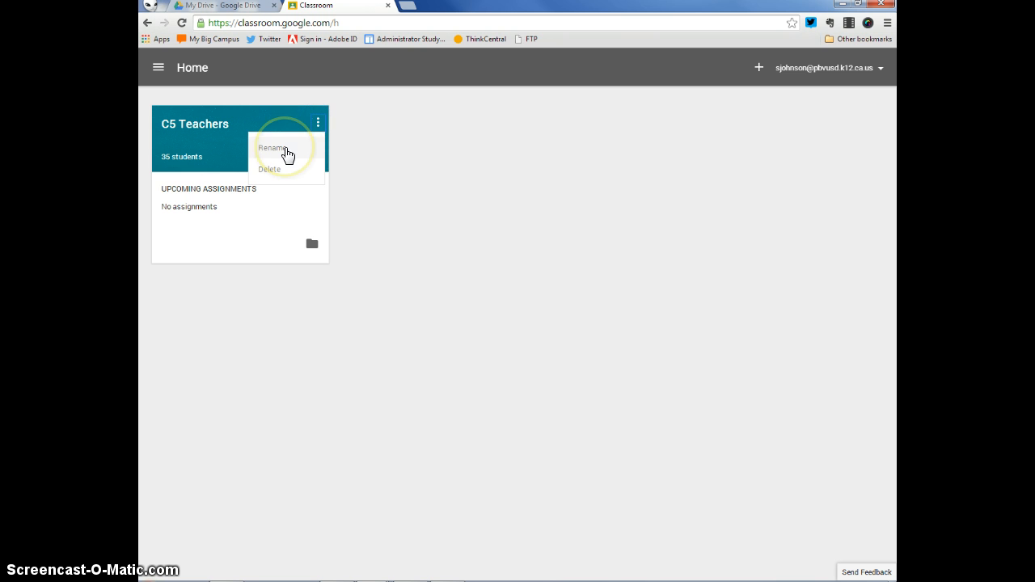
mouse_move(278, 175)
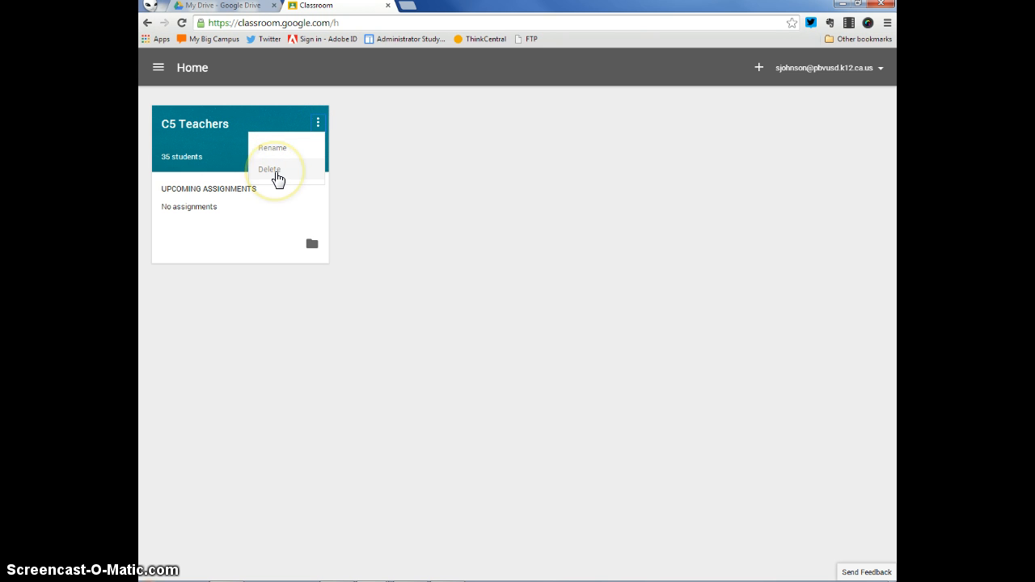
click(395, 267)
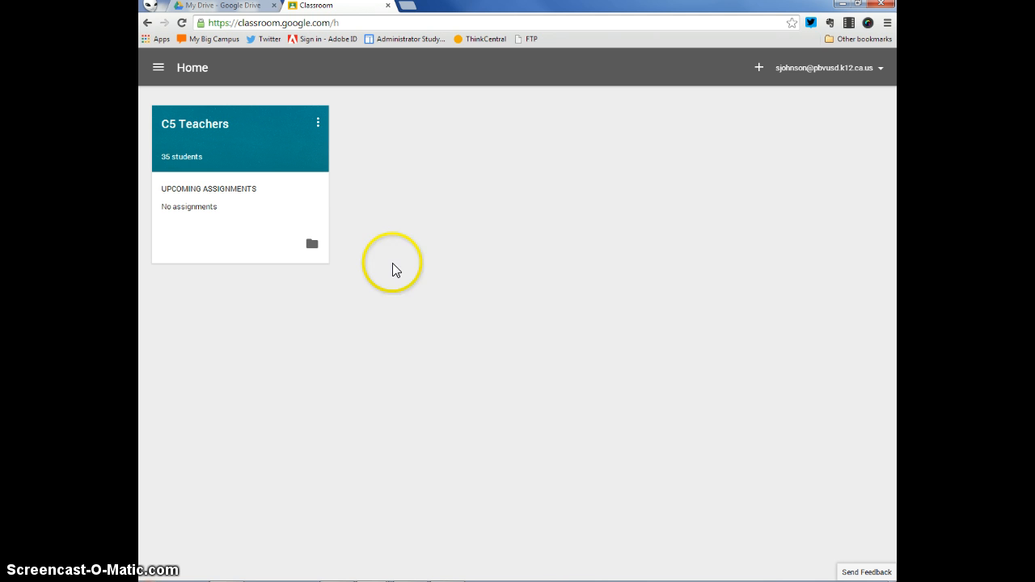
mouse_move(312, 245)
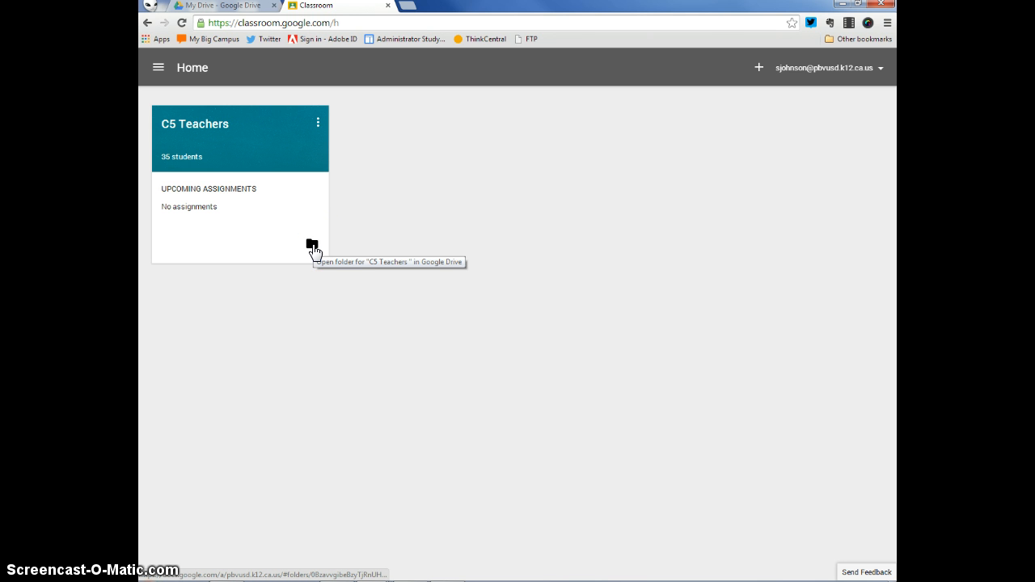
Step: Open the empty C5 Teachers class folder in Drive via 'Take me to Drive', then return to Classroom
click(312, 246)
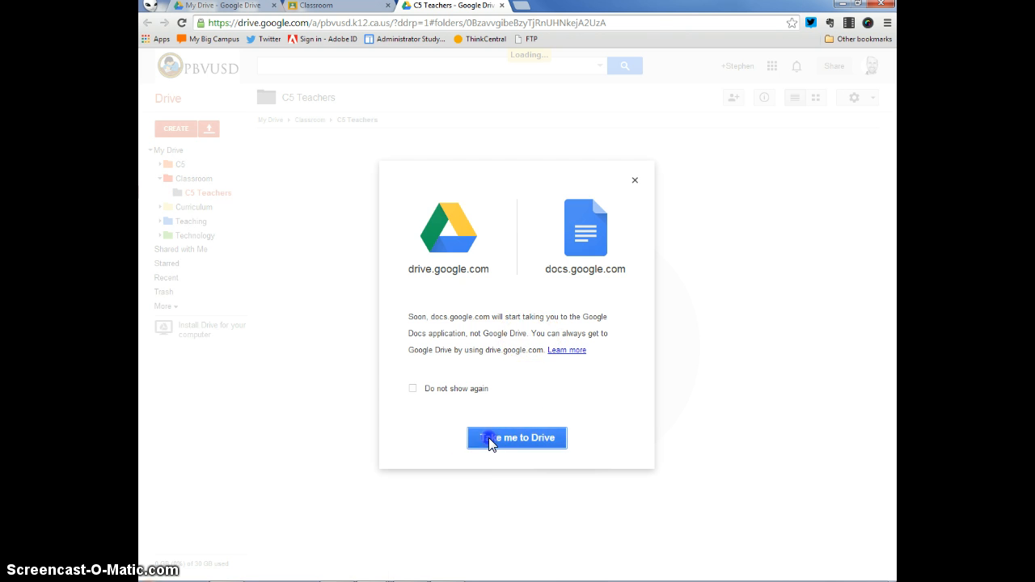
click(515, 436)
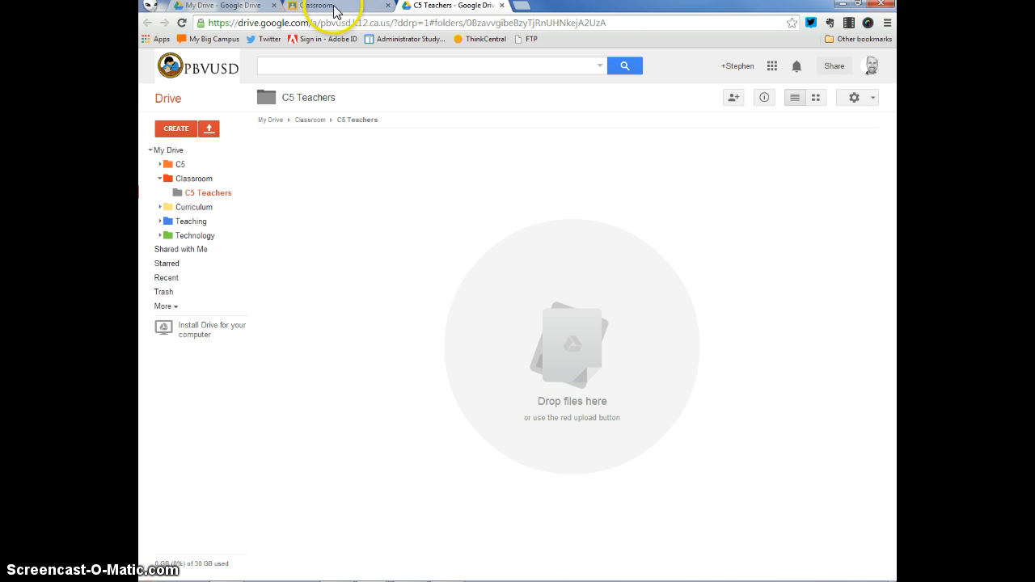
click(332, 5)
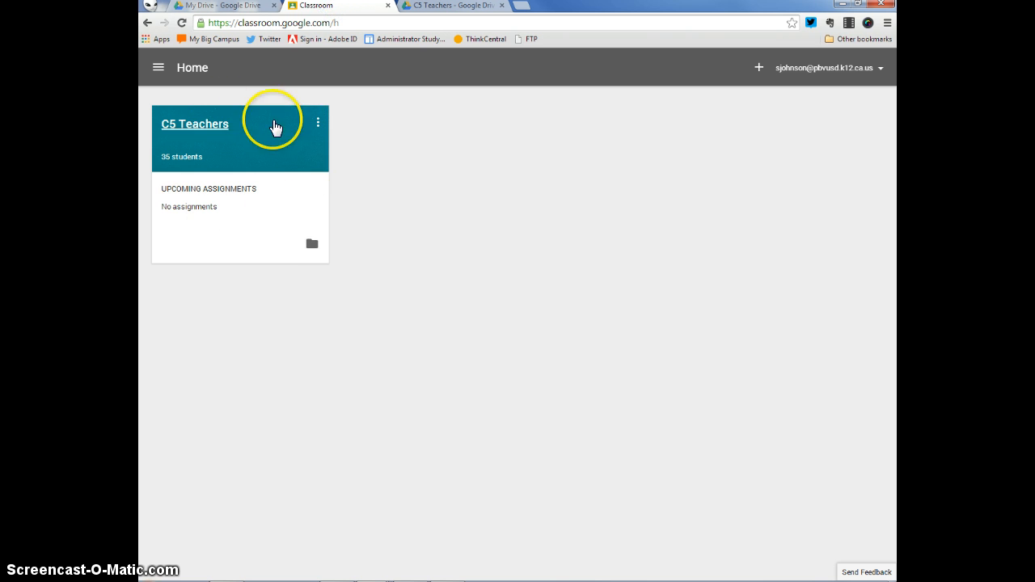
mouse_move(262, 127)
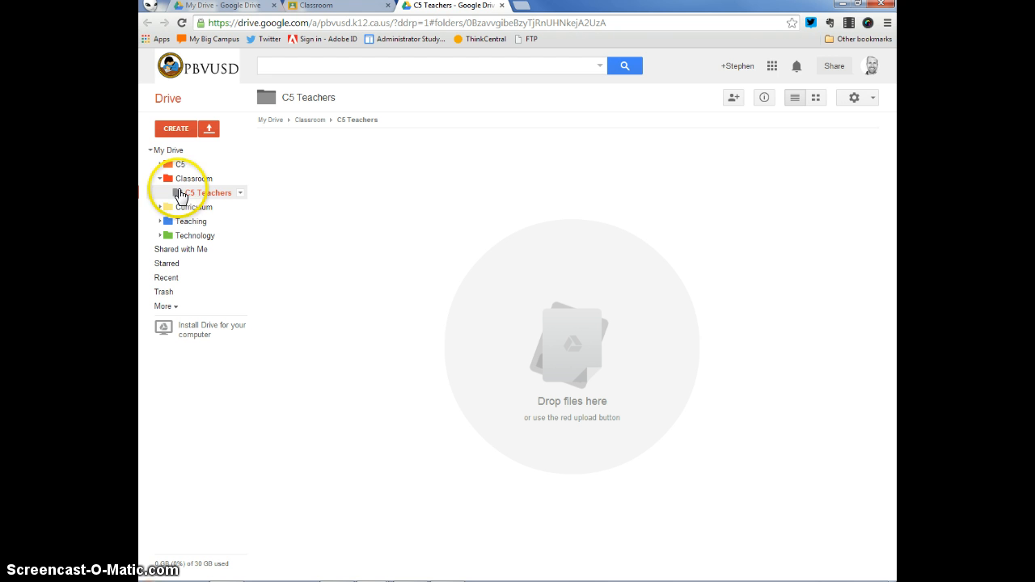
click(208, 192)
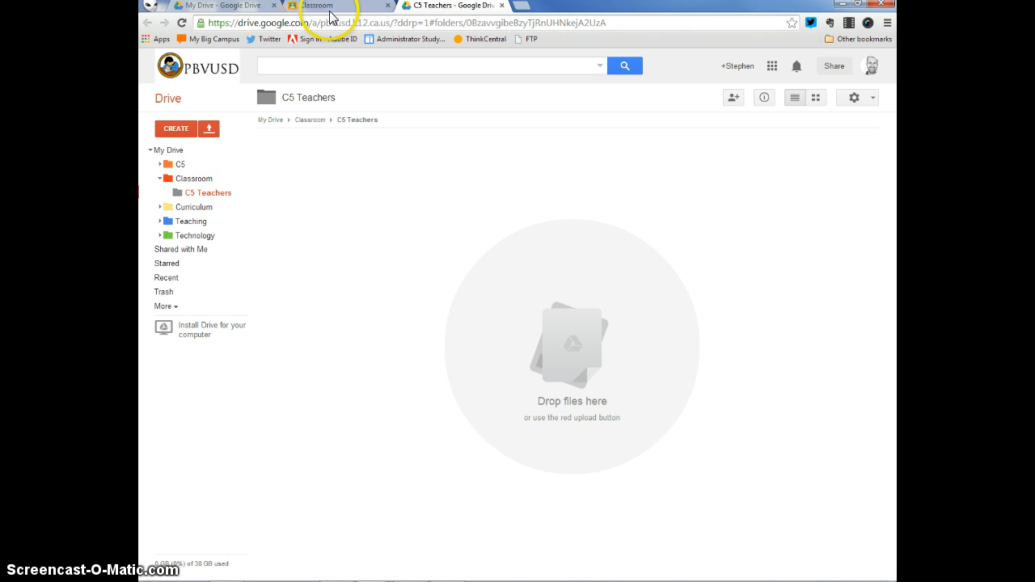
click(332, 7)
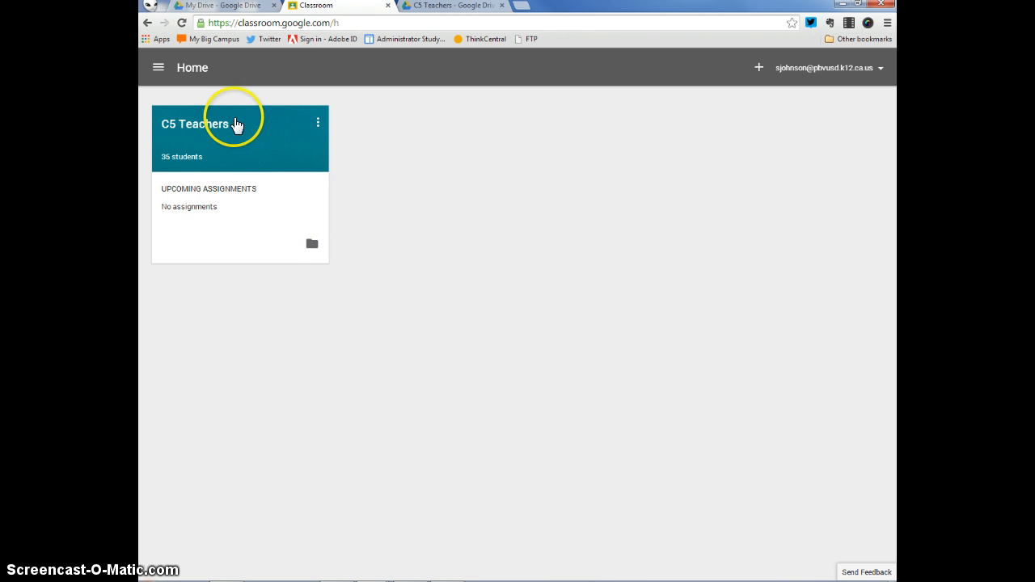
mouse_move(246, 225)
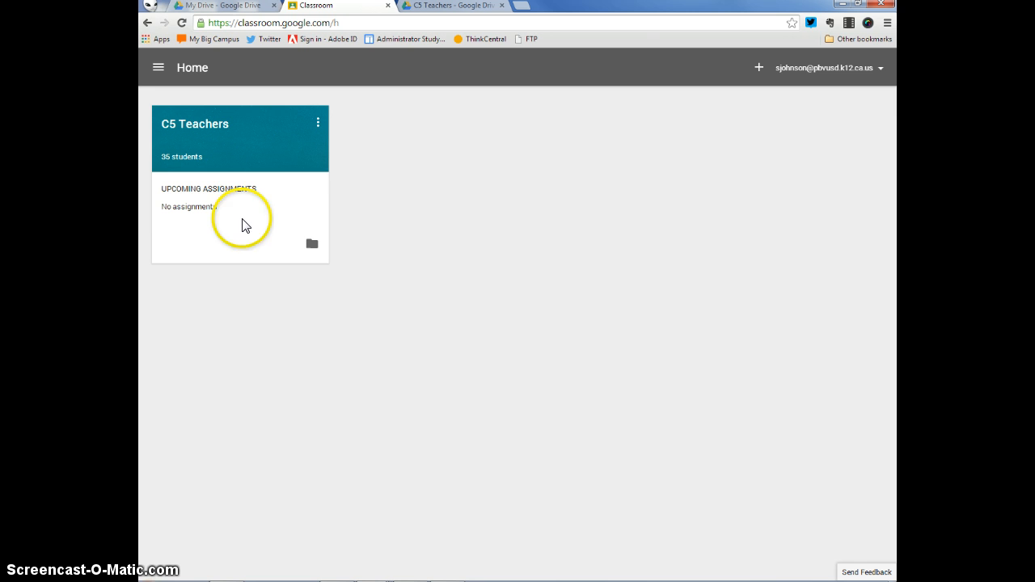
mouse_move(224, 204)
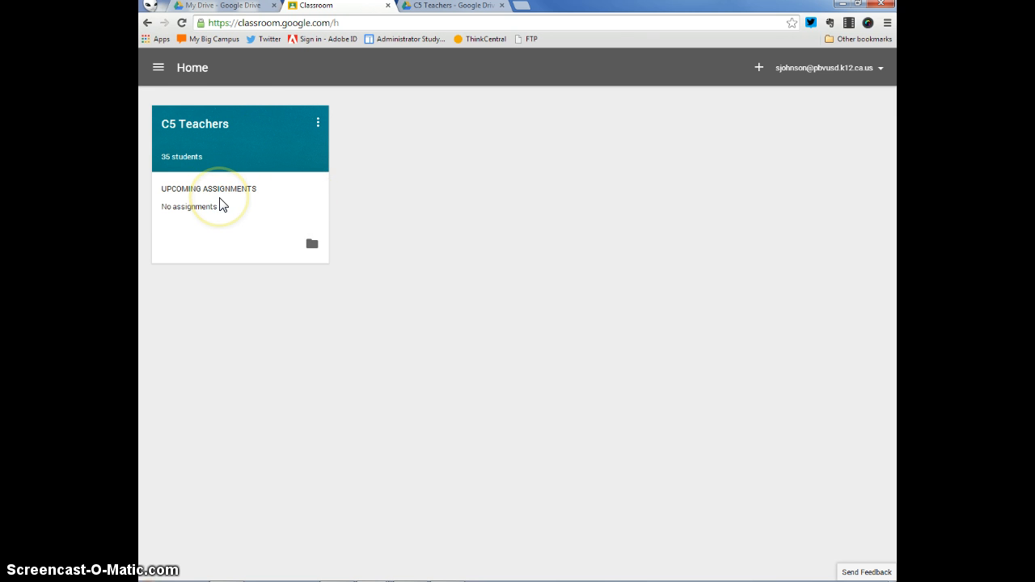
mouse_move(159, 68)
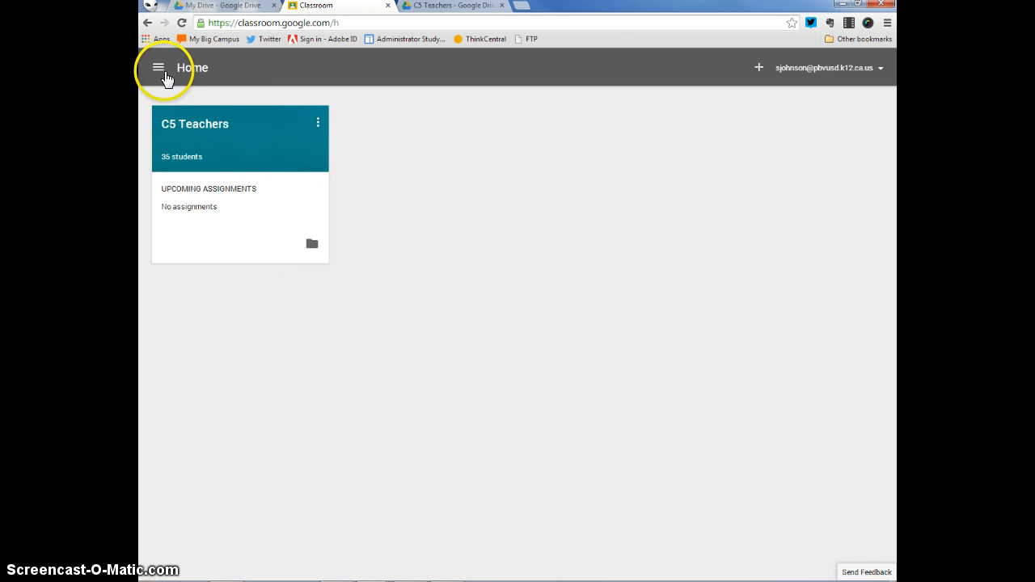
Step: From the home page, bring up the + menu and choose Create class
click(159, 68)
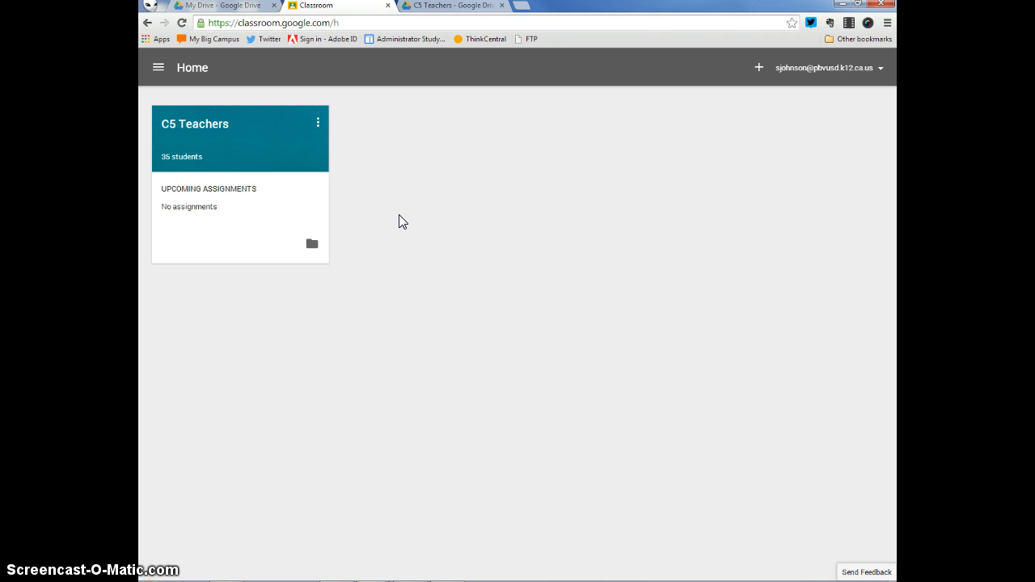
mouse_move(741, 84)
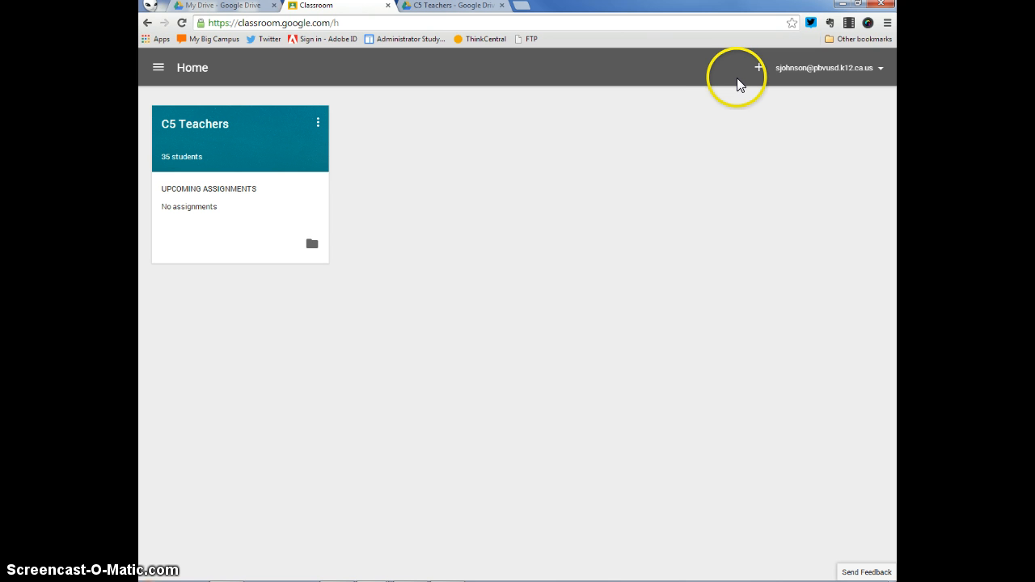
mouse_move(726, 87)
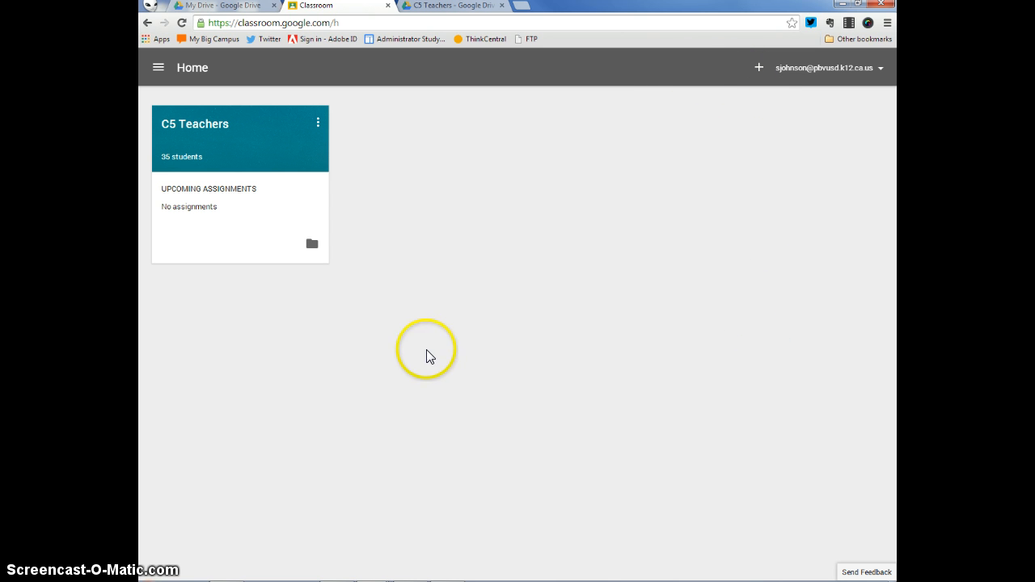
mouse_move(757, 68)
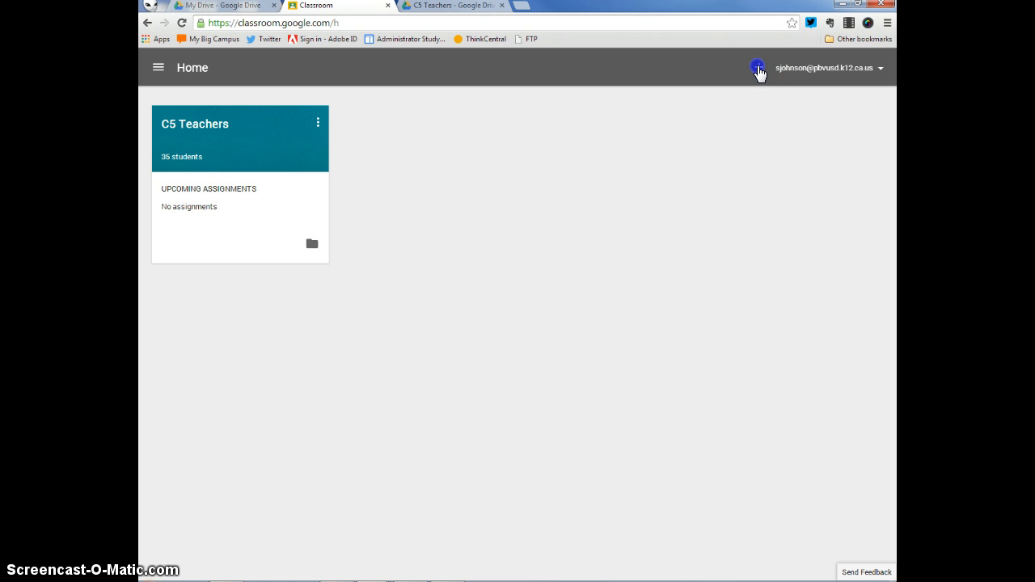
click(757, 67)
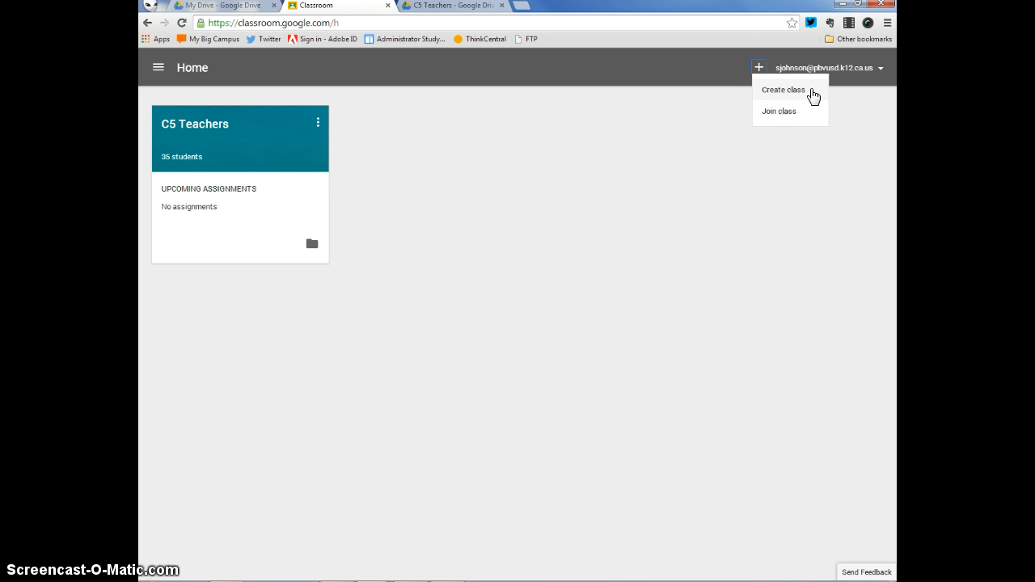
click(783, 91)
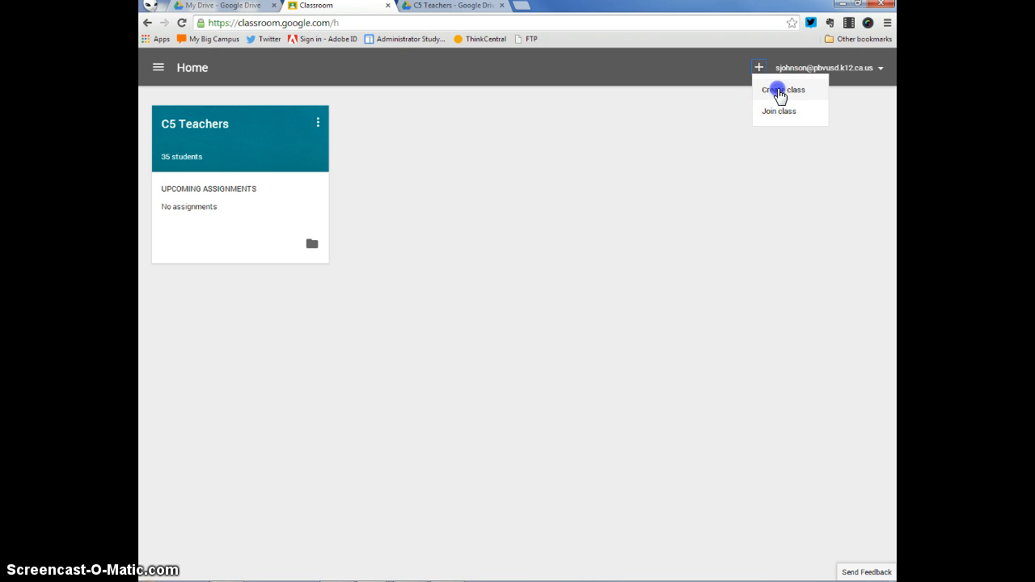
Step: Create a new class named English and wait for its stream page with welcome message and class code
click(783, 90)
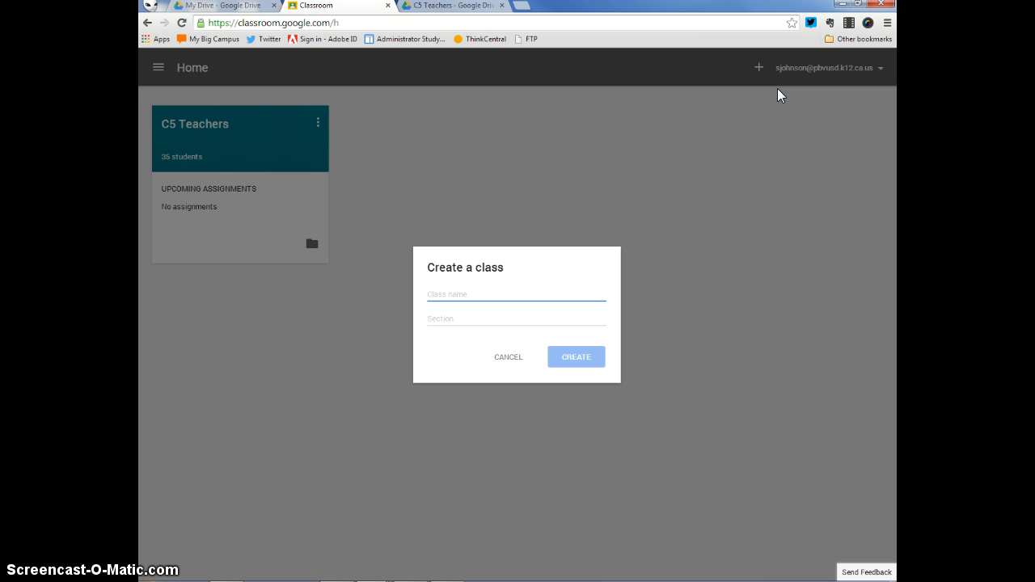
text(English)
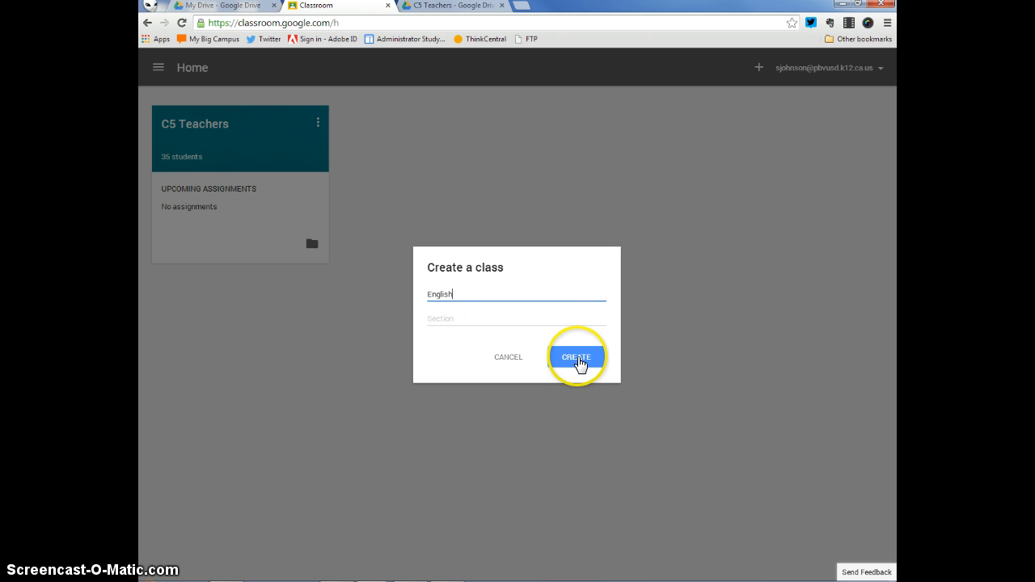
click(576, 358)
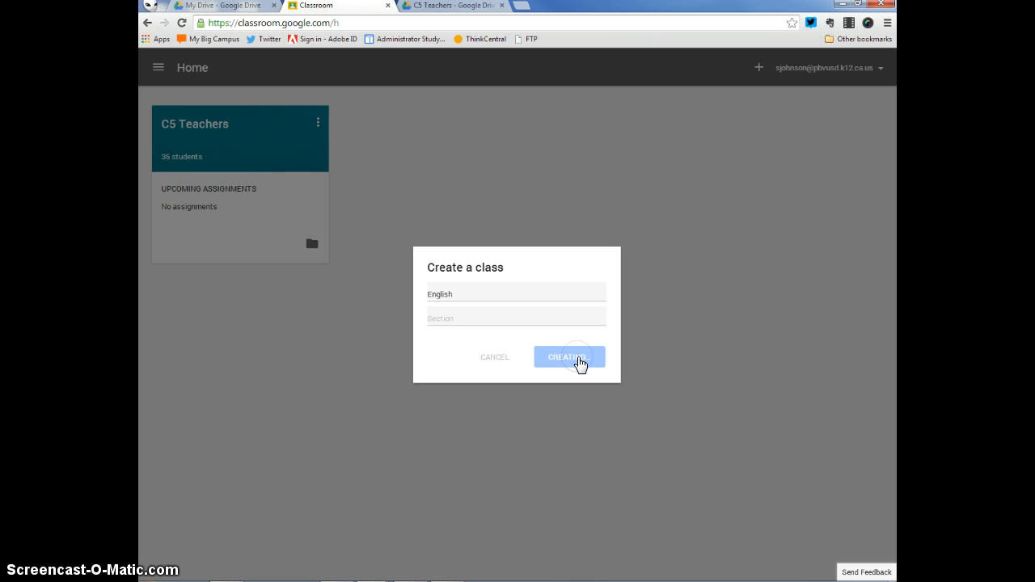
click(569, 357)
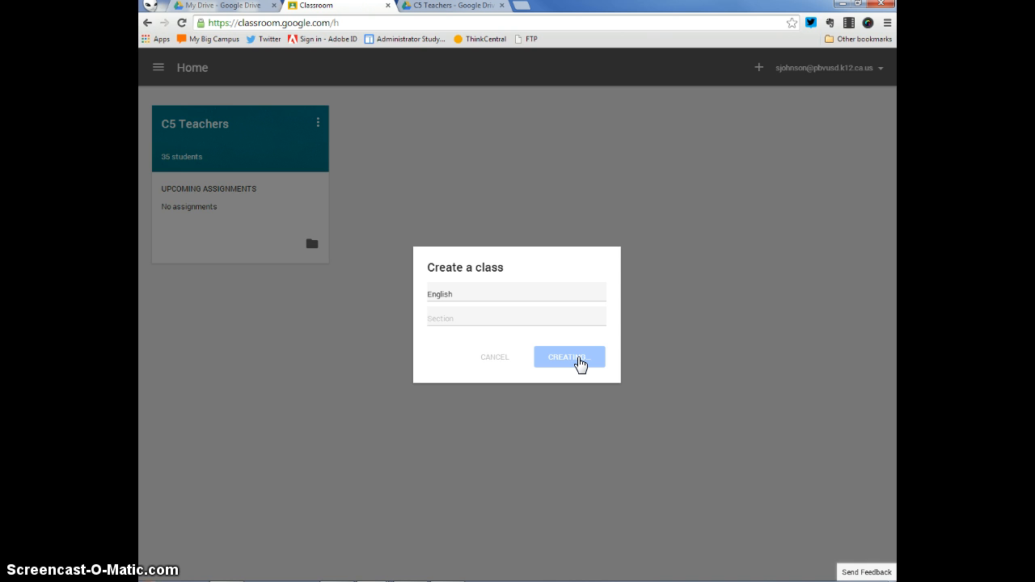
click(570, 357)
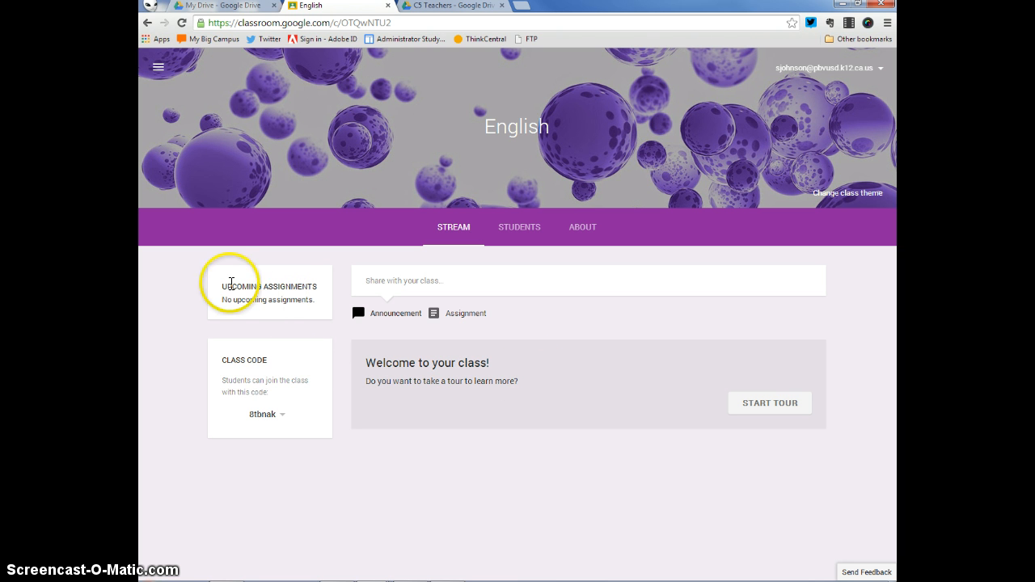
mouse_move(304, 285)
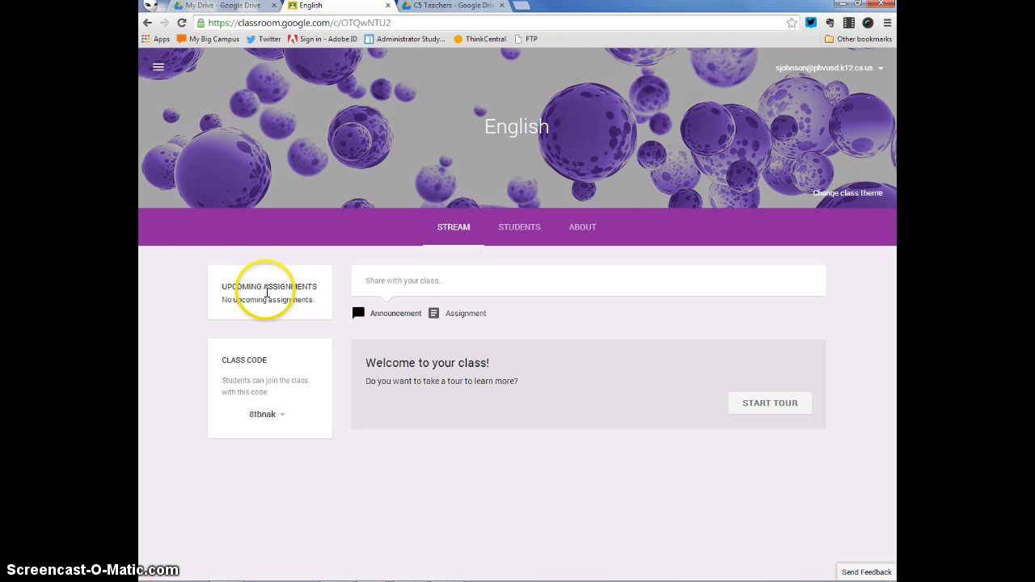
mouse_move(293, 395)
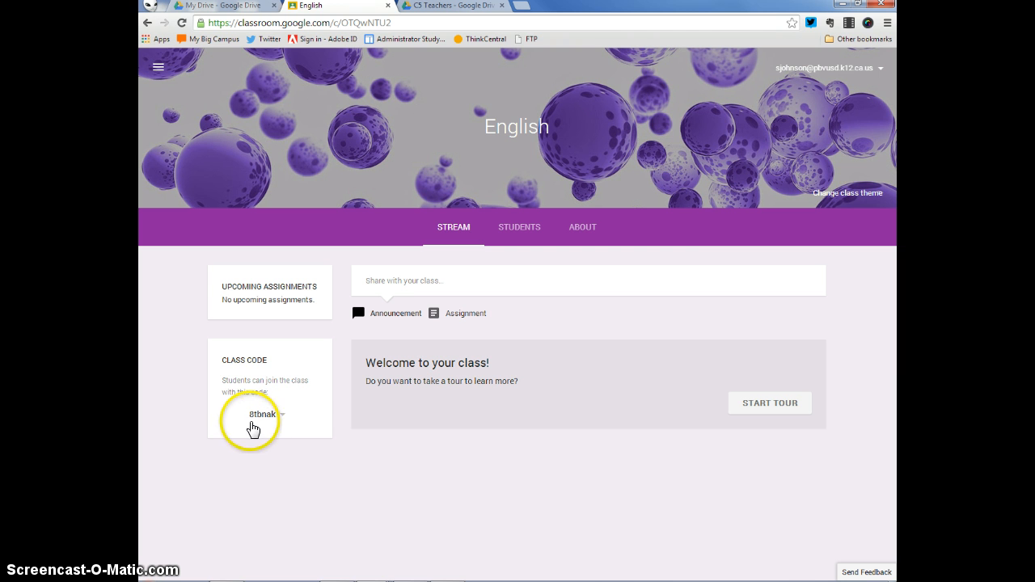
mouse_move(251, 427)
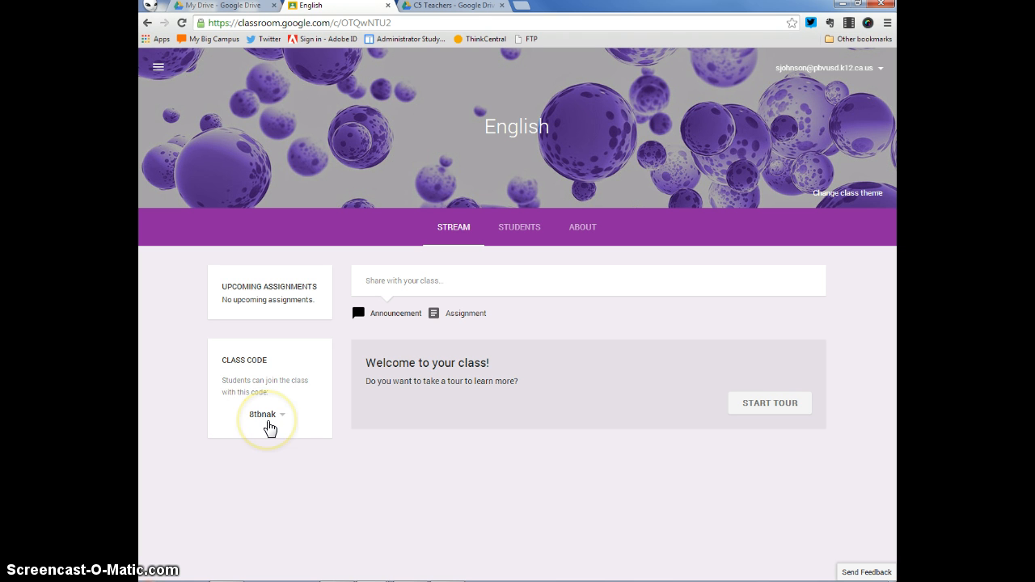
mouse_move(326, 220)
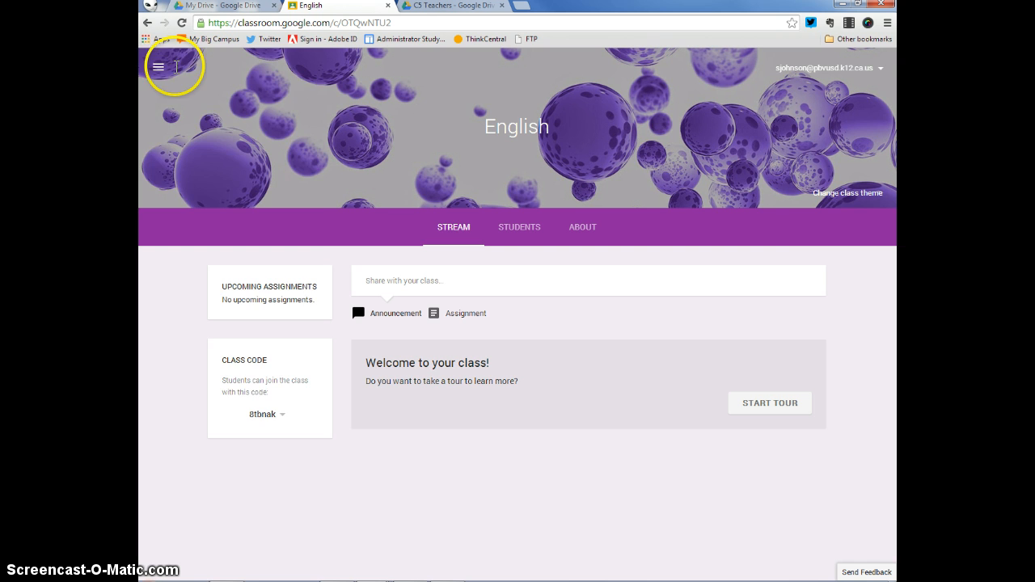
Step: Go Home to see English and C5 Teachers cards, cancel a Join class prompt, and select English
click(159, 67)
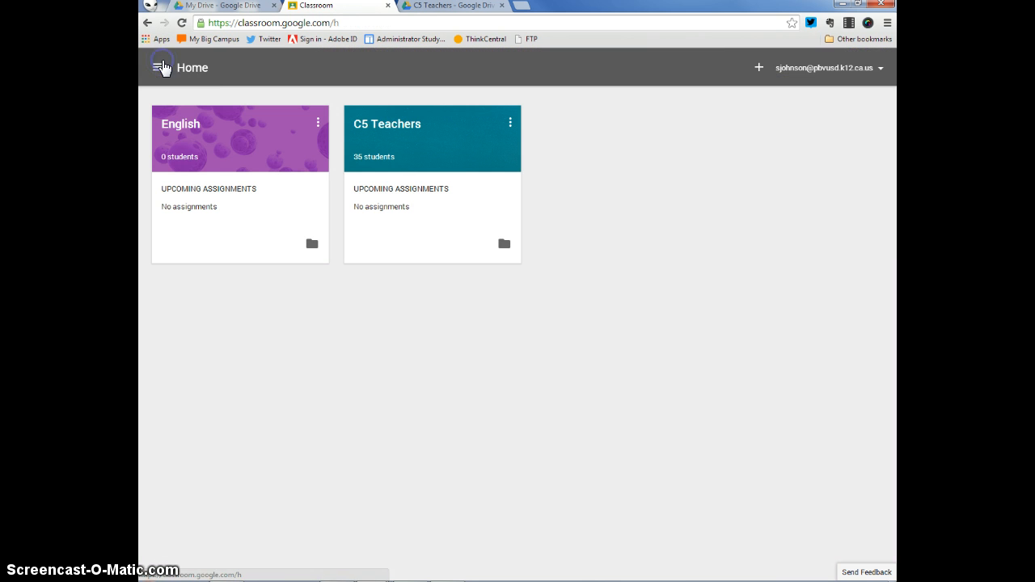
mouse_move(757, 67)
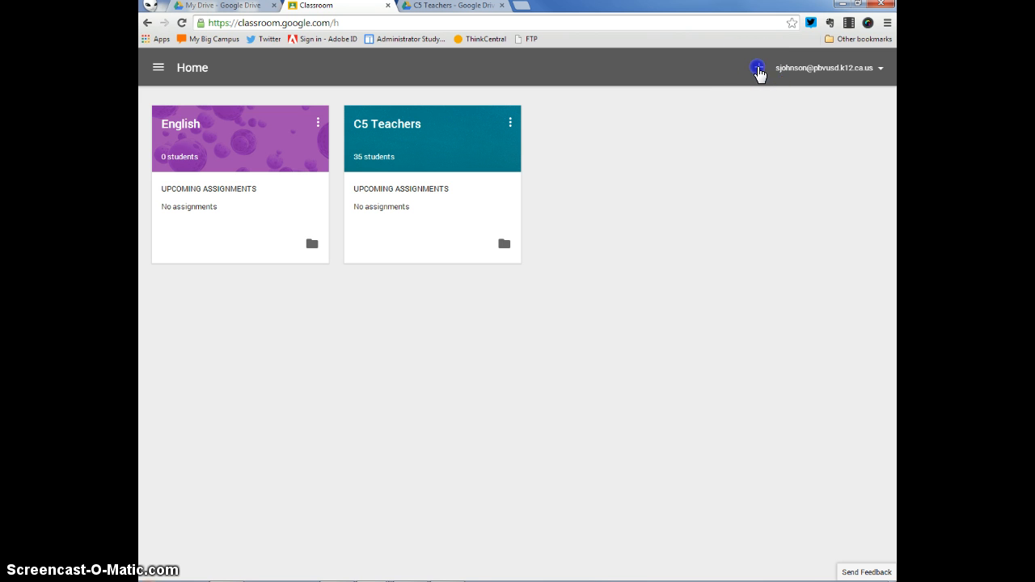
click(757, 68)
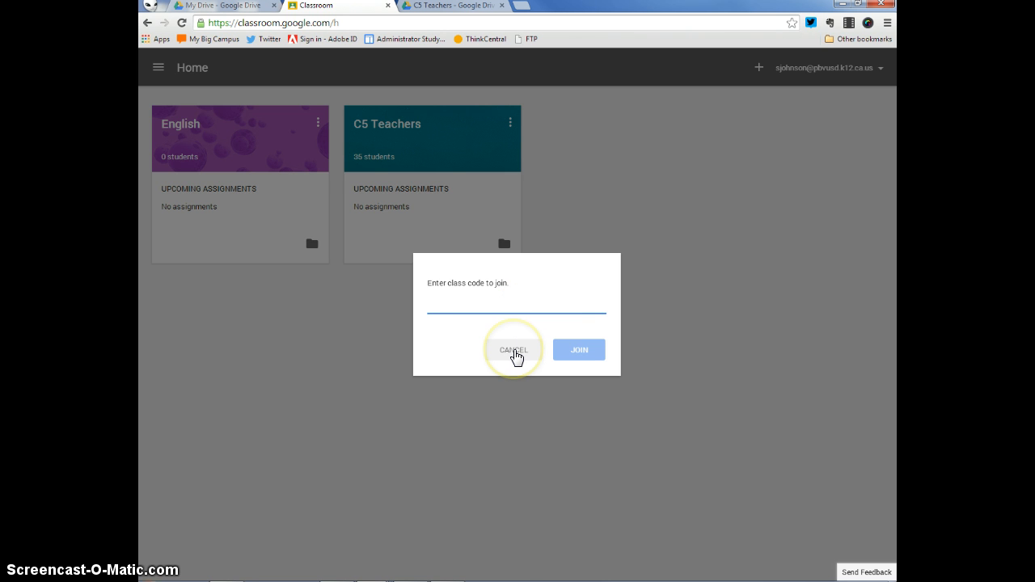
click(514, 349)
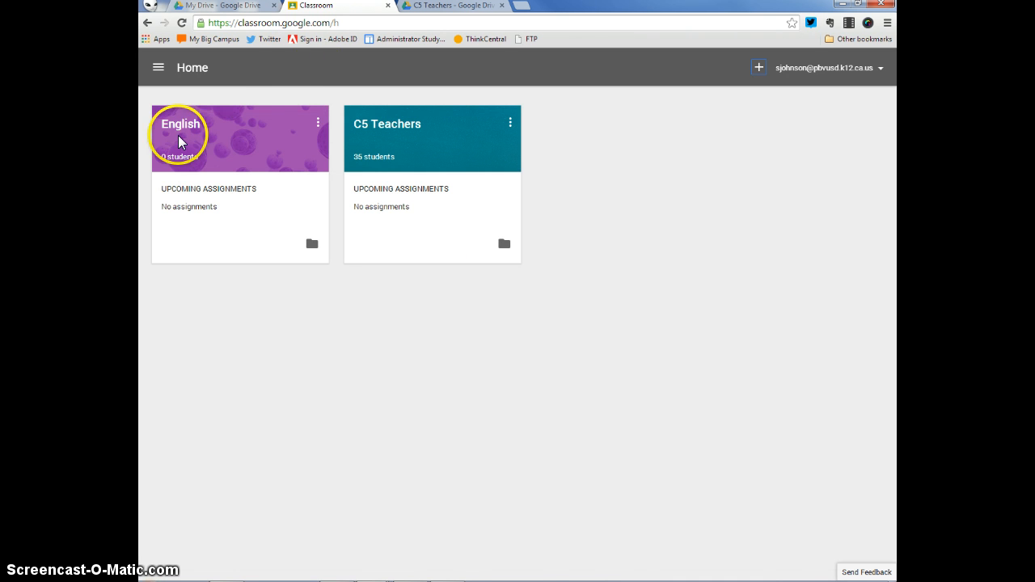
click(181, 123)
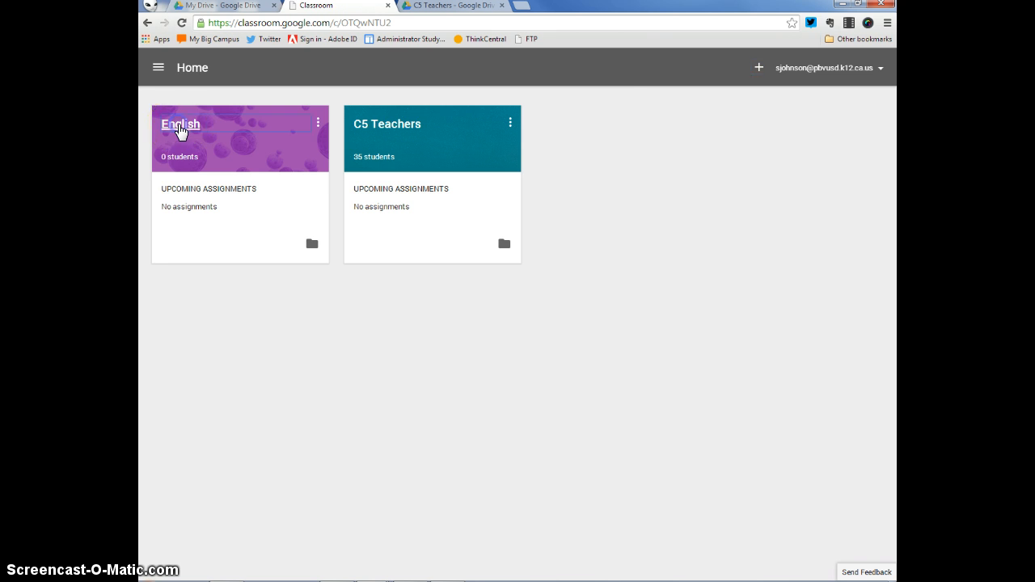
Step: Run the English class welcome tour through the stream, class code and students tips to 'OKAY, GOT IT!'
click(181, 123)
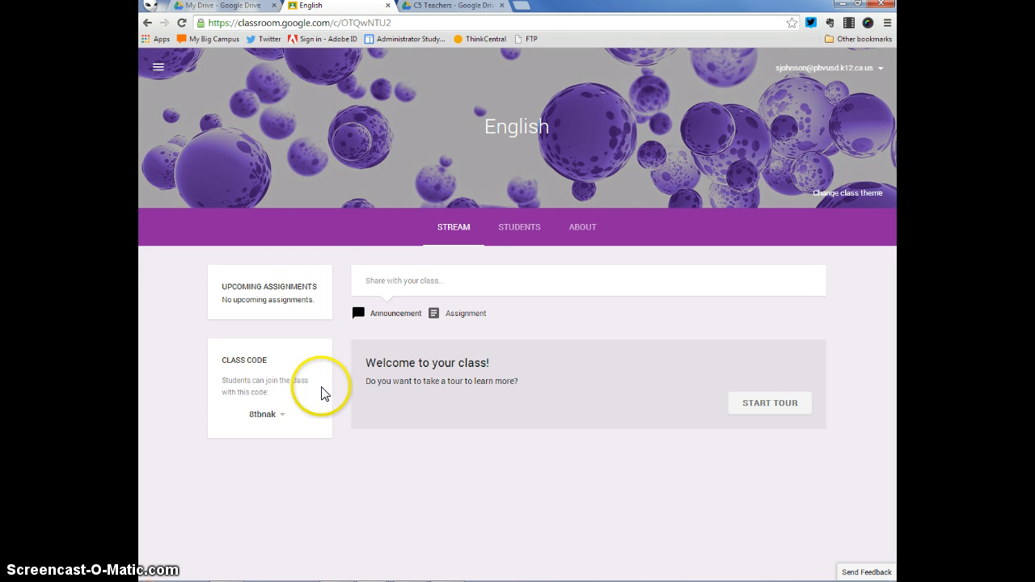
mouse_move(682, 427)
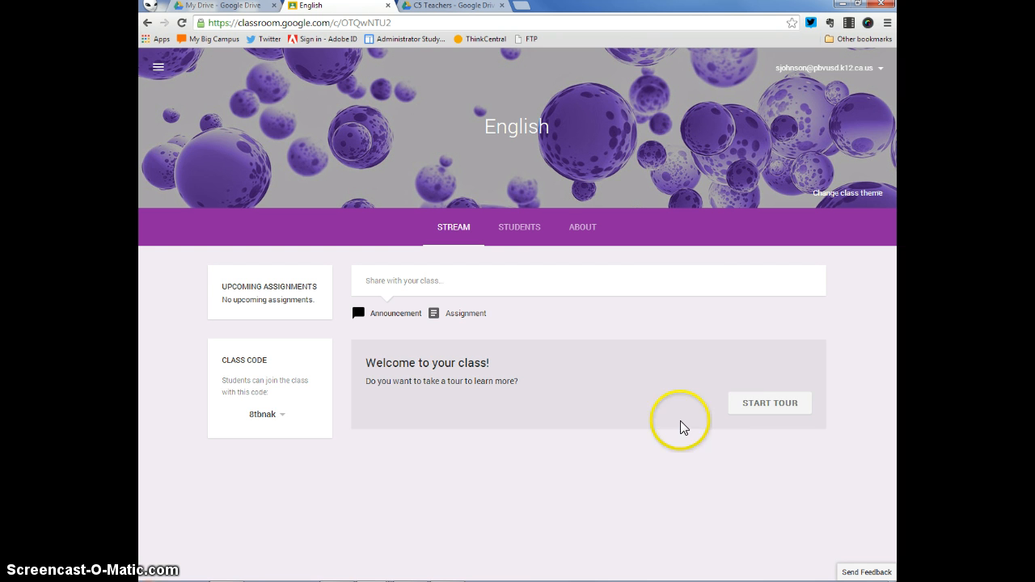
mouse_move(770, 407)
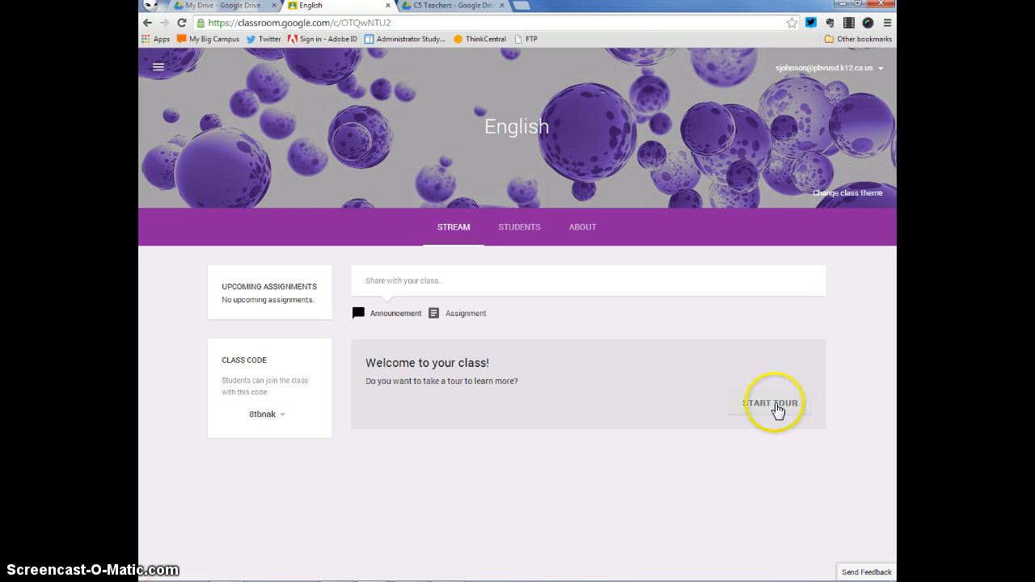
click(770, 403)
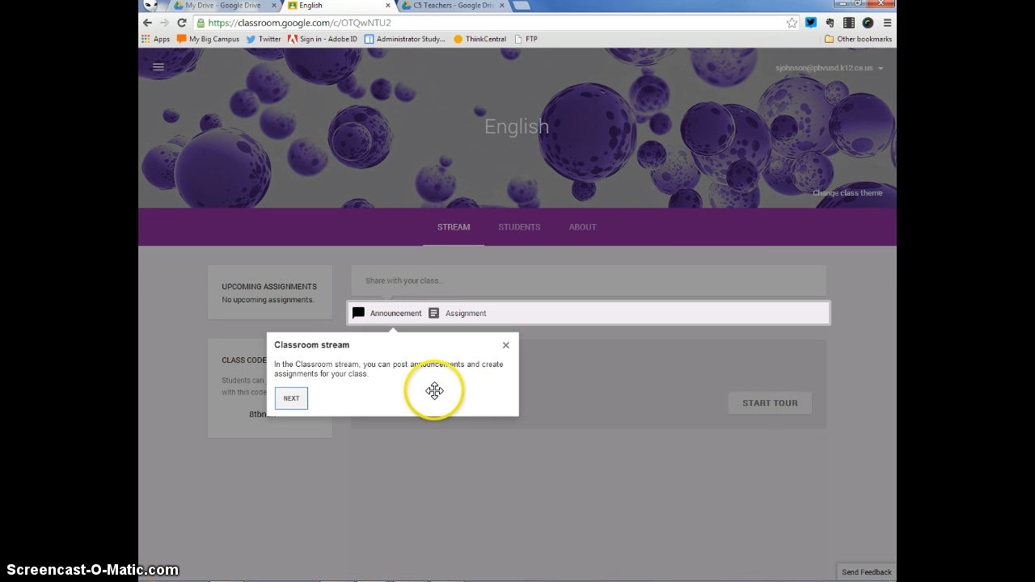
mouse_move(298, 396)
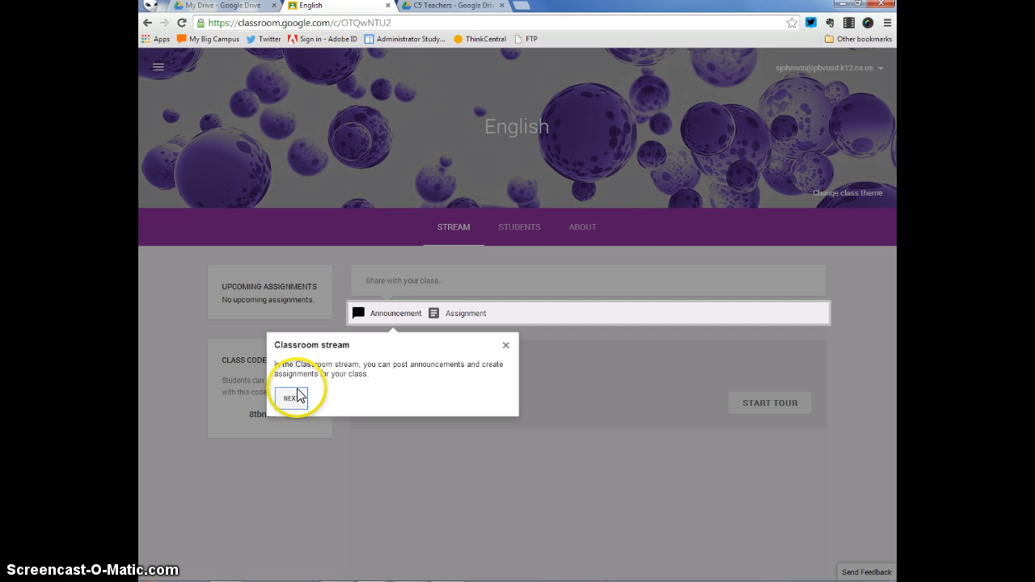
mouse_move(411, 376)
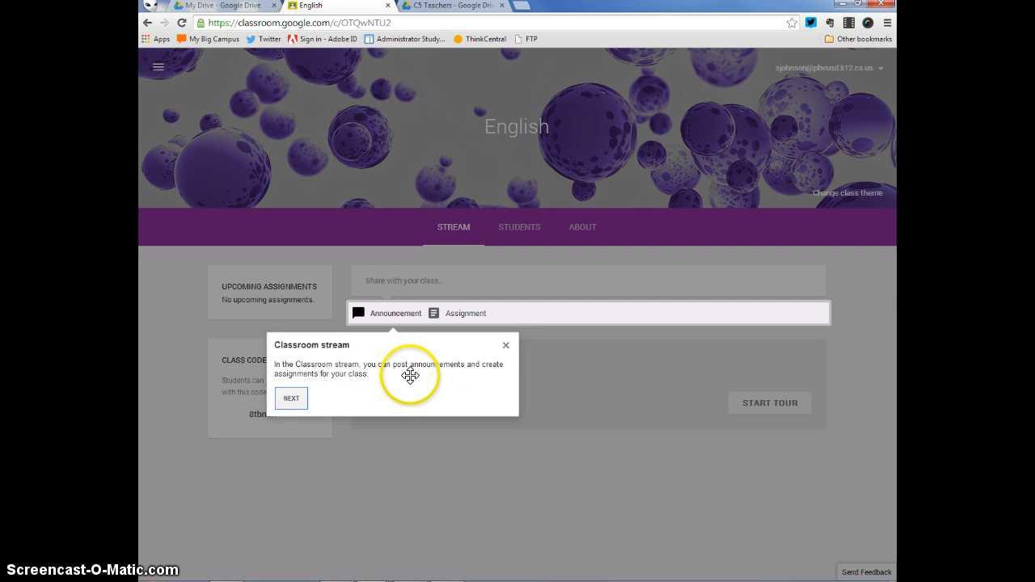
mouse_move(413, 395)
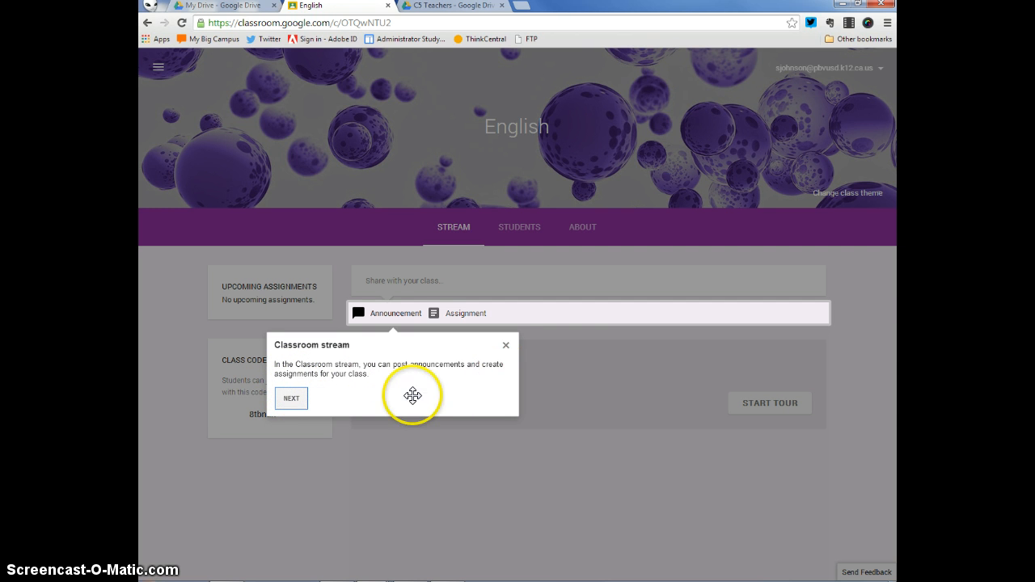
mouse_move(396, 327)
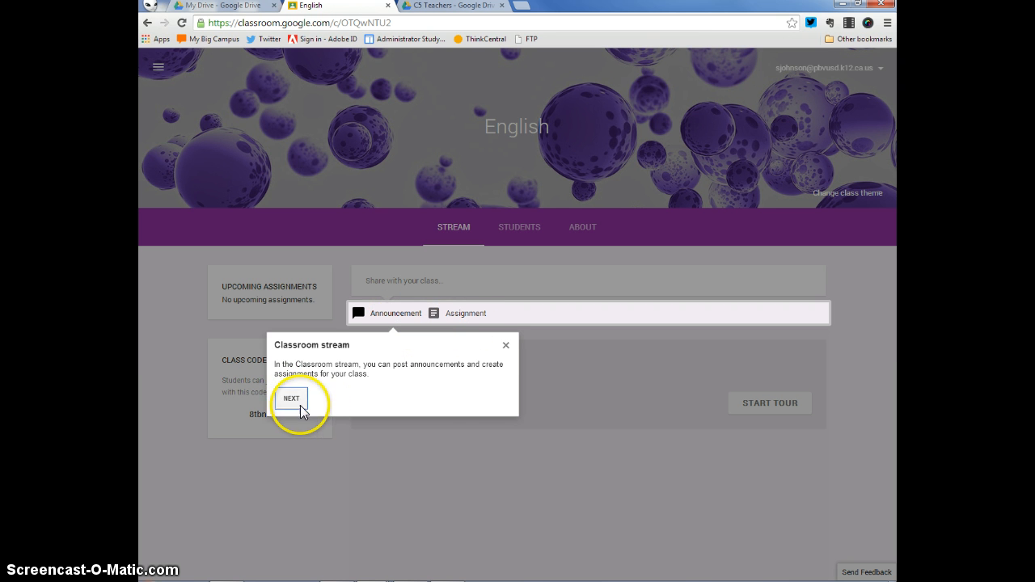
click(291, 398)
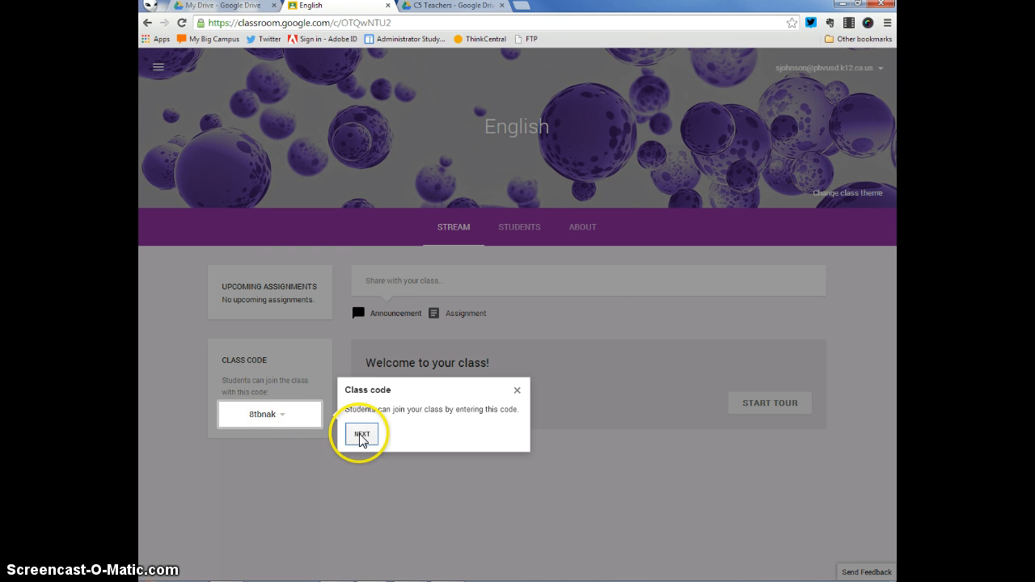
click(363, 433)
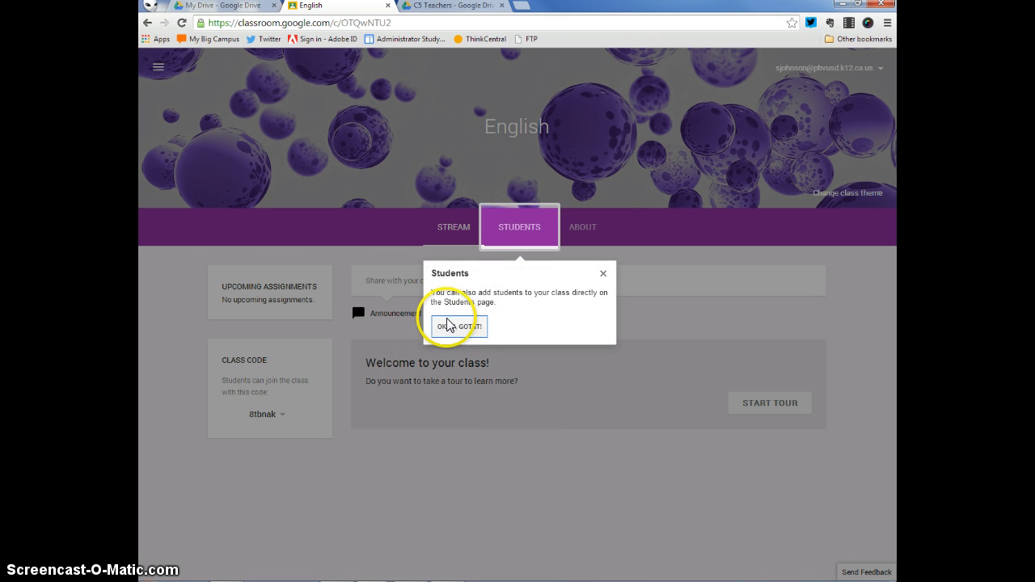
mouse_move(532, 309)
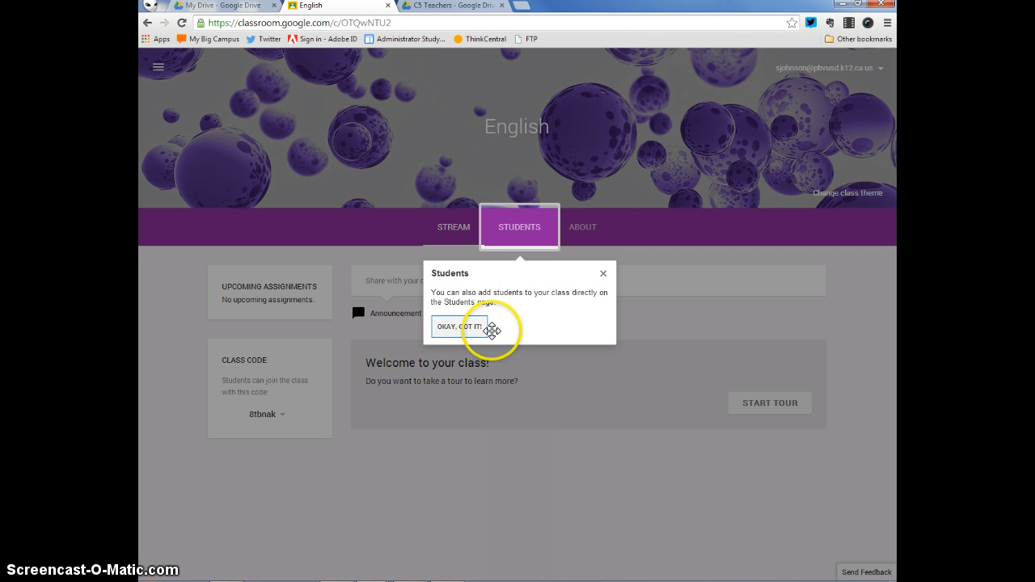
click(459, 327)
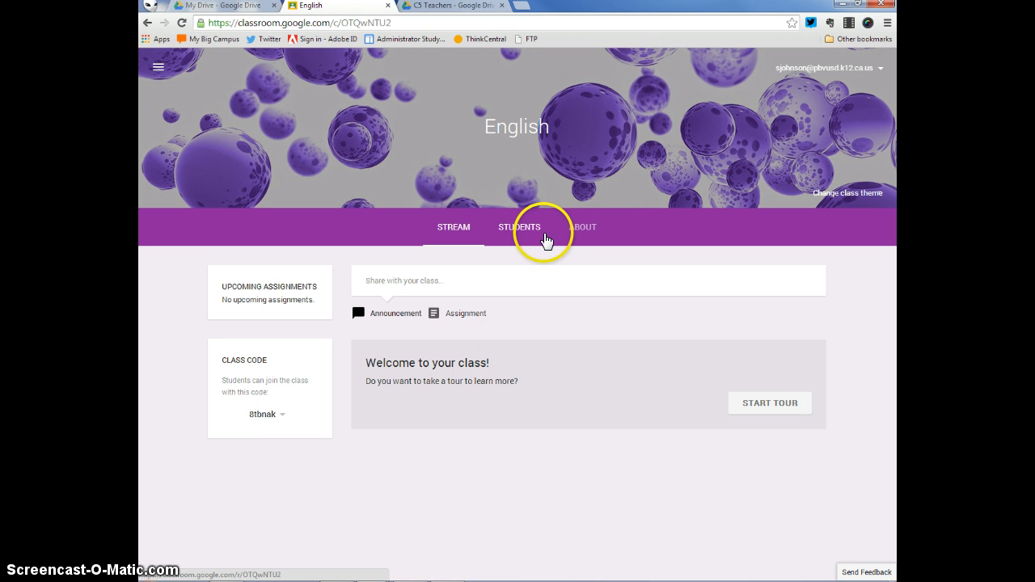
click(520, 226)
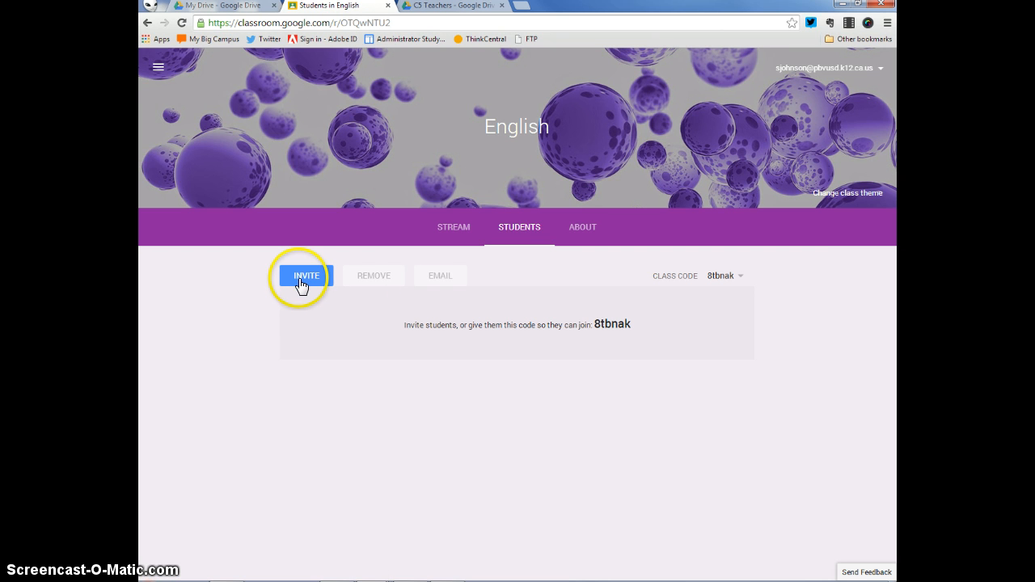
click(308, 275)
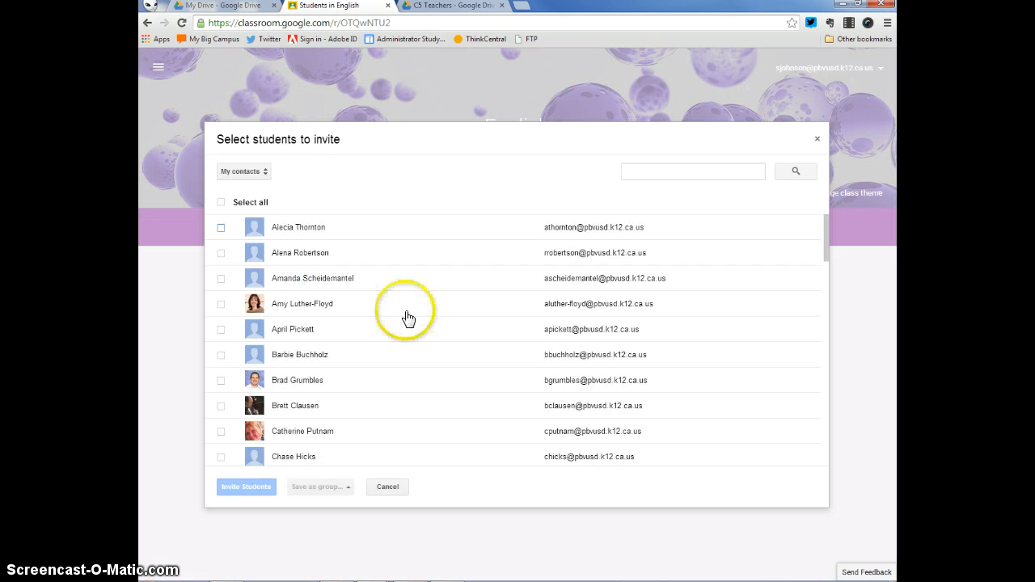
scroll(down, 3)
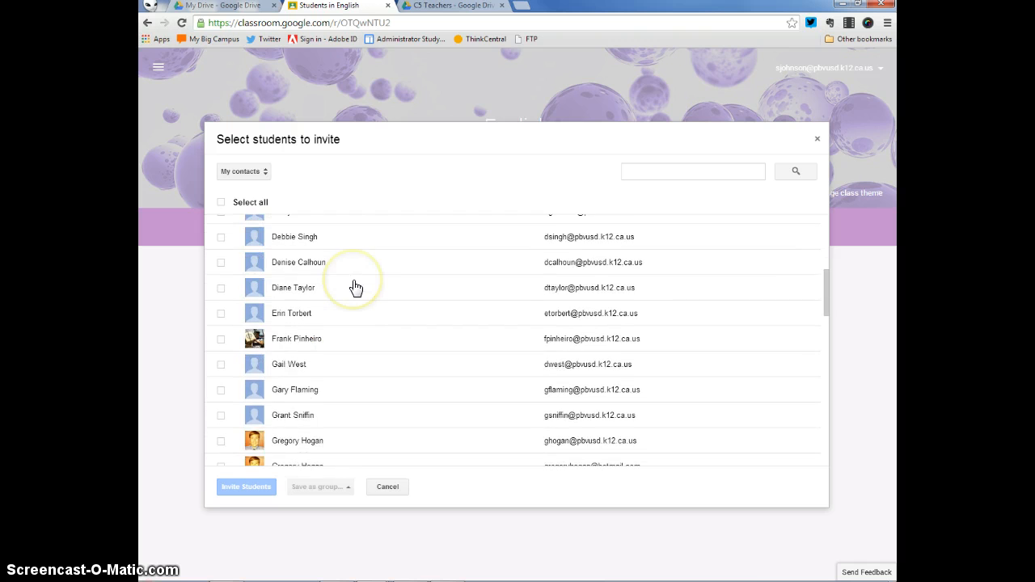
scroll(down, 3)
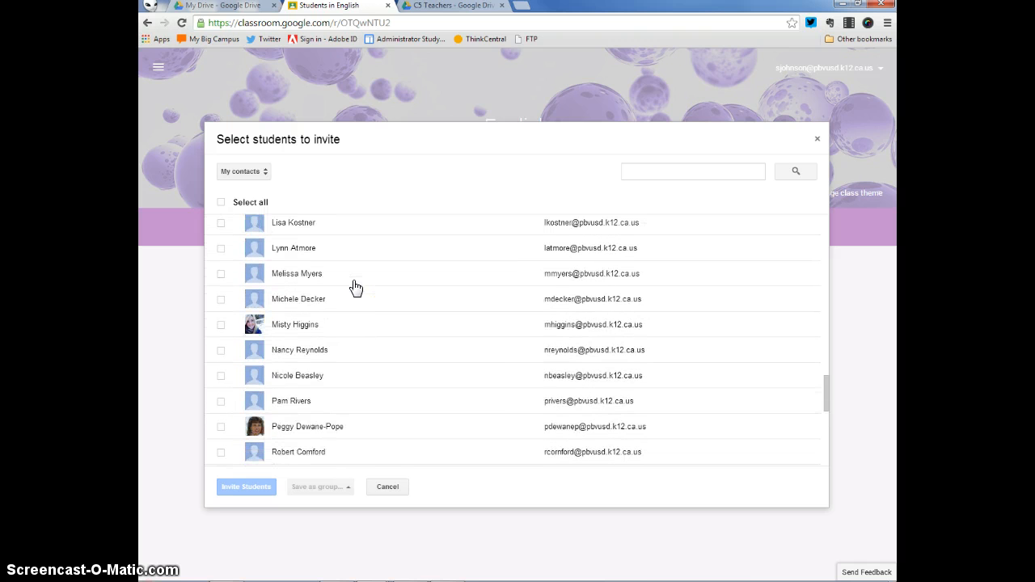
scroll(down, 3)
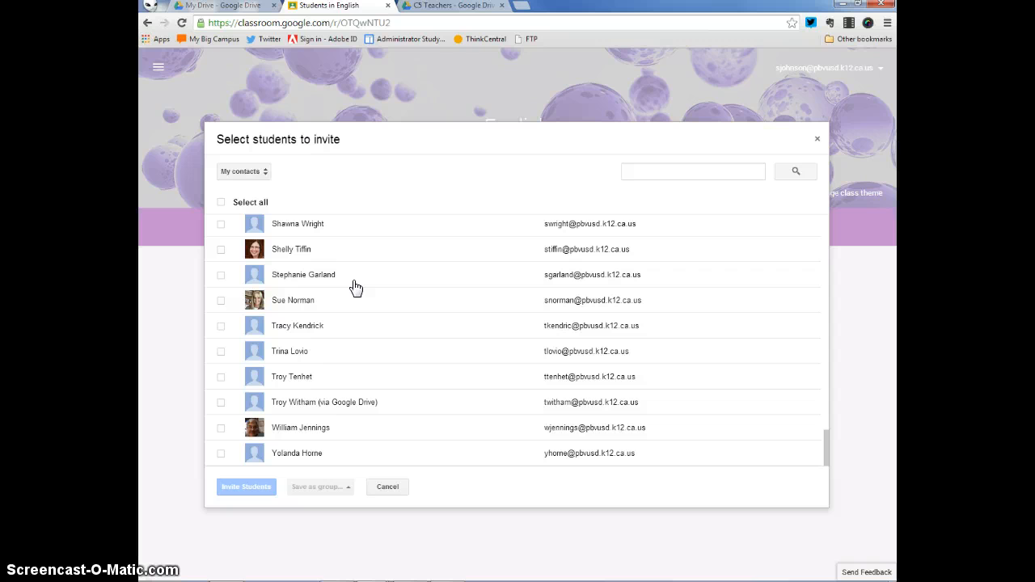
mouse_move(366, 359)
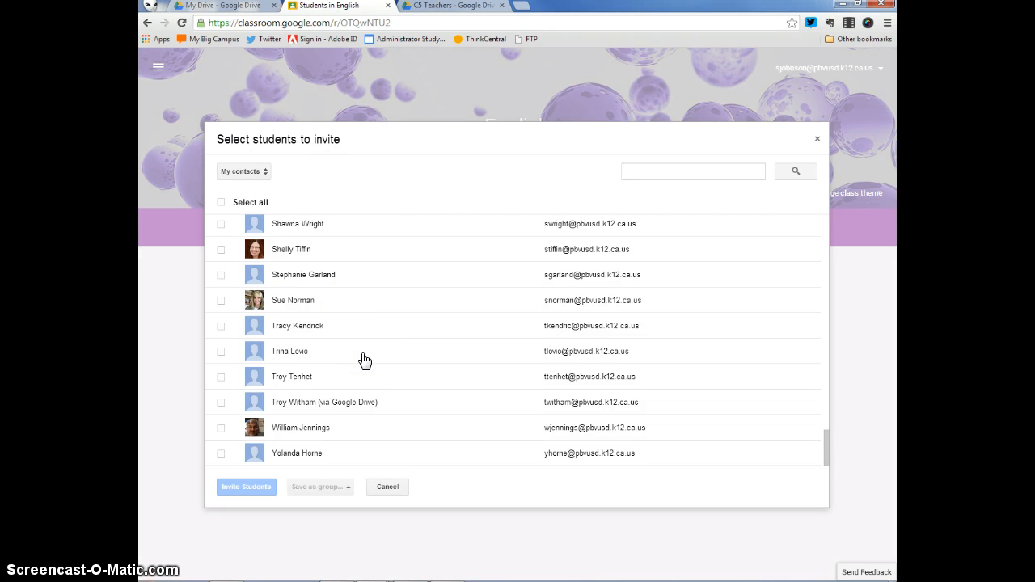
mouse_move(407, 343)
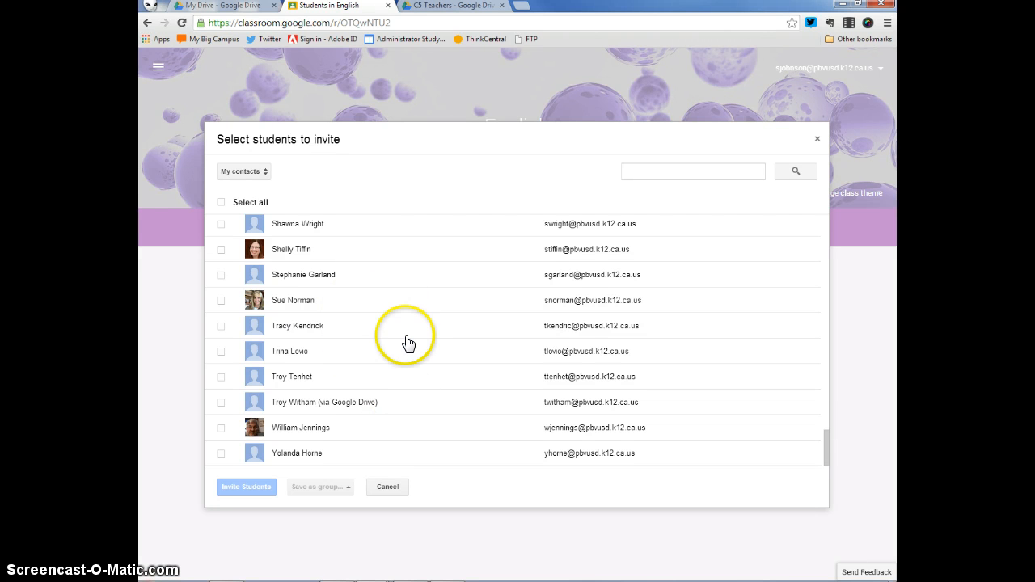
mouse_move(377, 325)
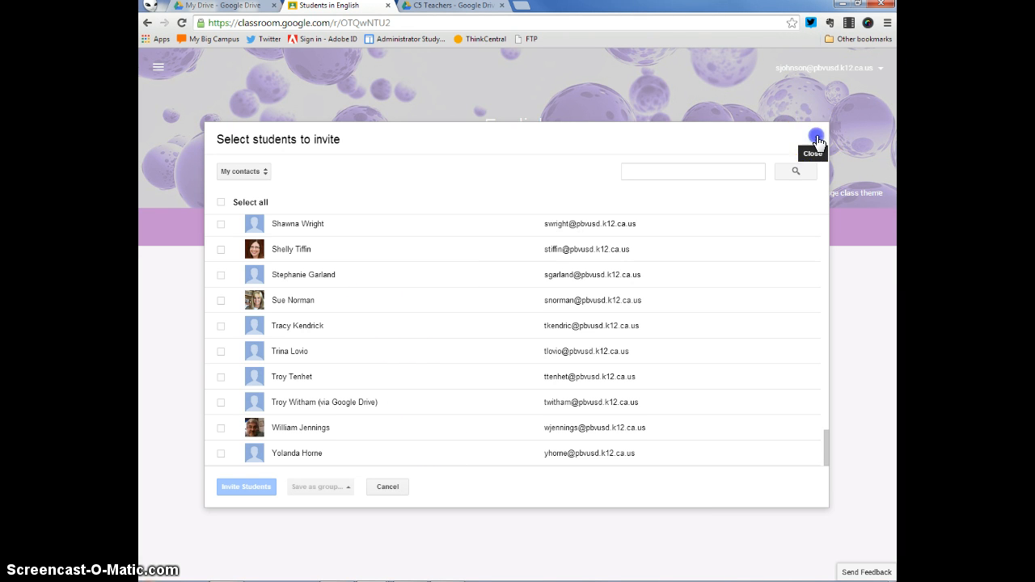
click(817, 136)
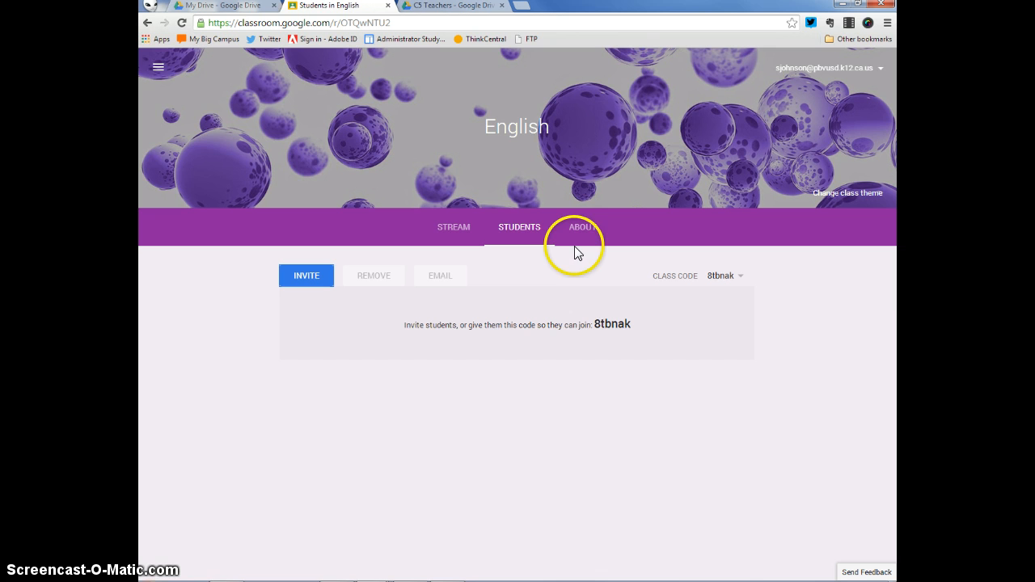
Step: Switch to the About page and dismiss its Class overview and class materials tips
click(582, 227)
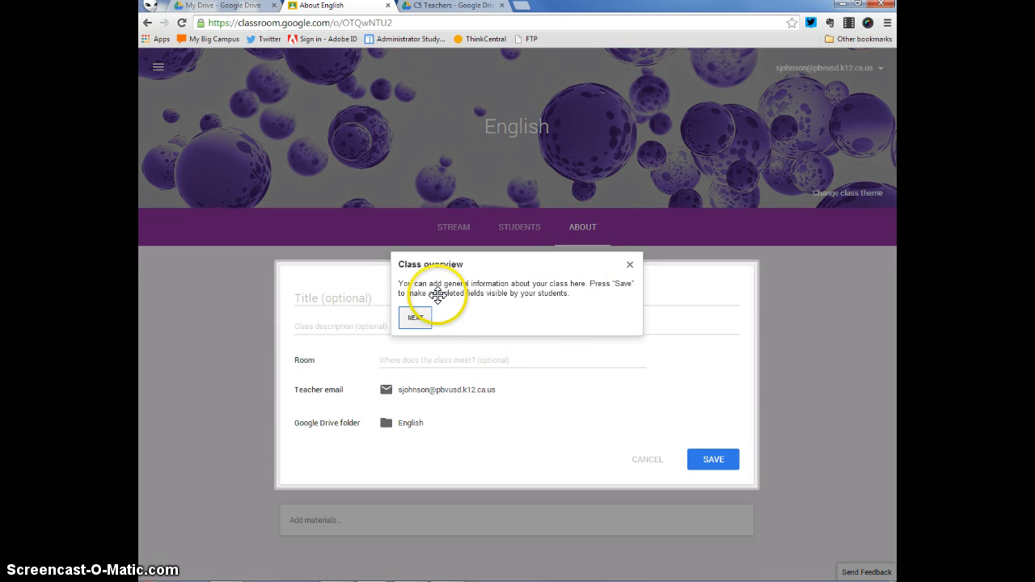
mouse_move(521, 294)
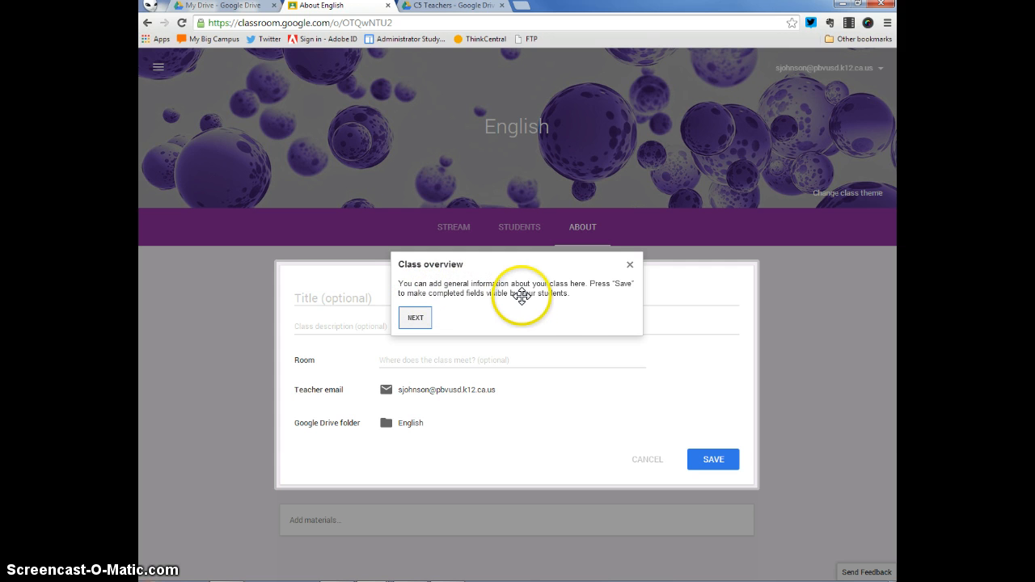
mouse_move(616, 293)
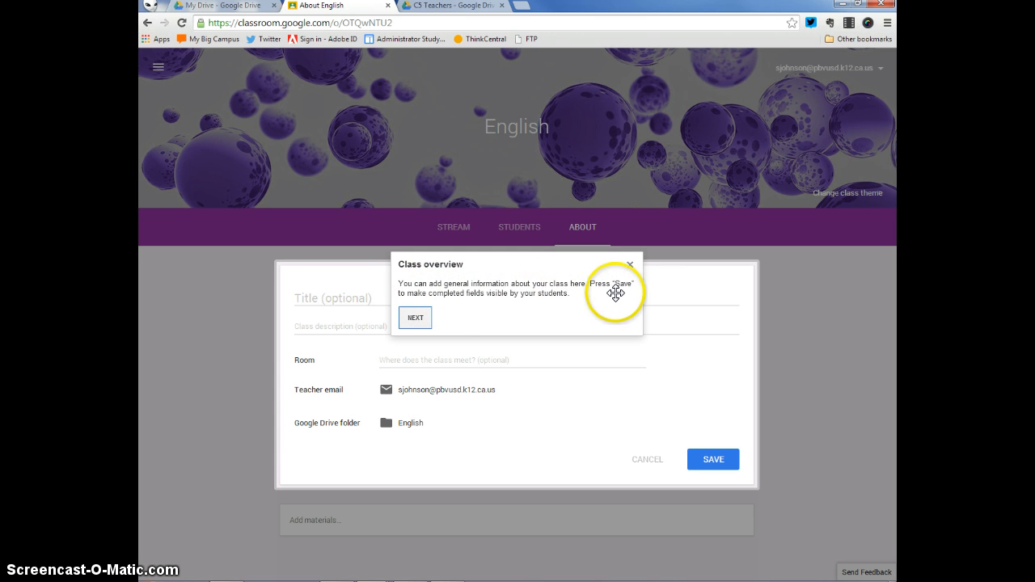
mouse_move(443, 311)
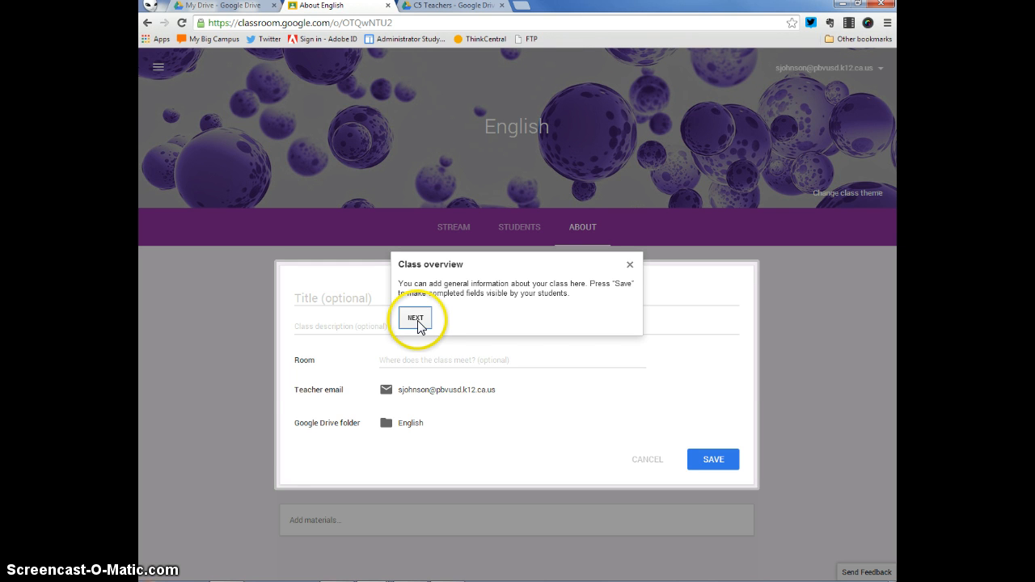
click(415, 317)
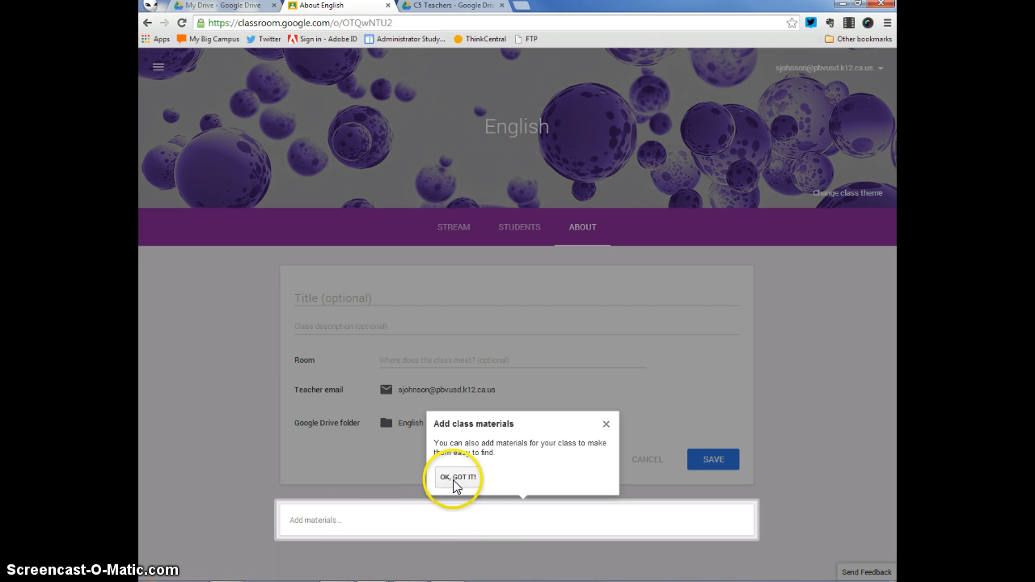
click(457, 475)
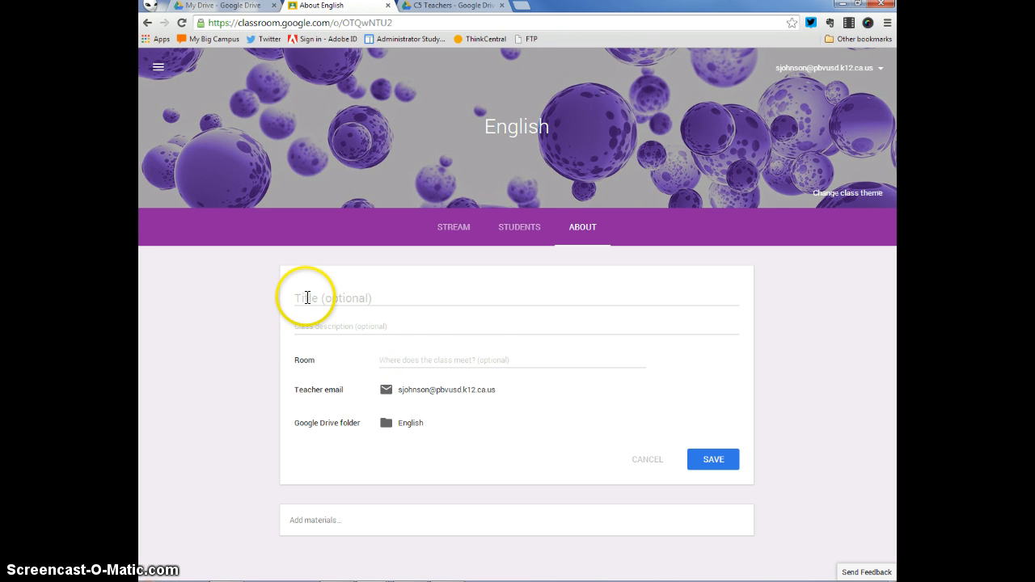
mouse_move(412, 340)
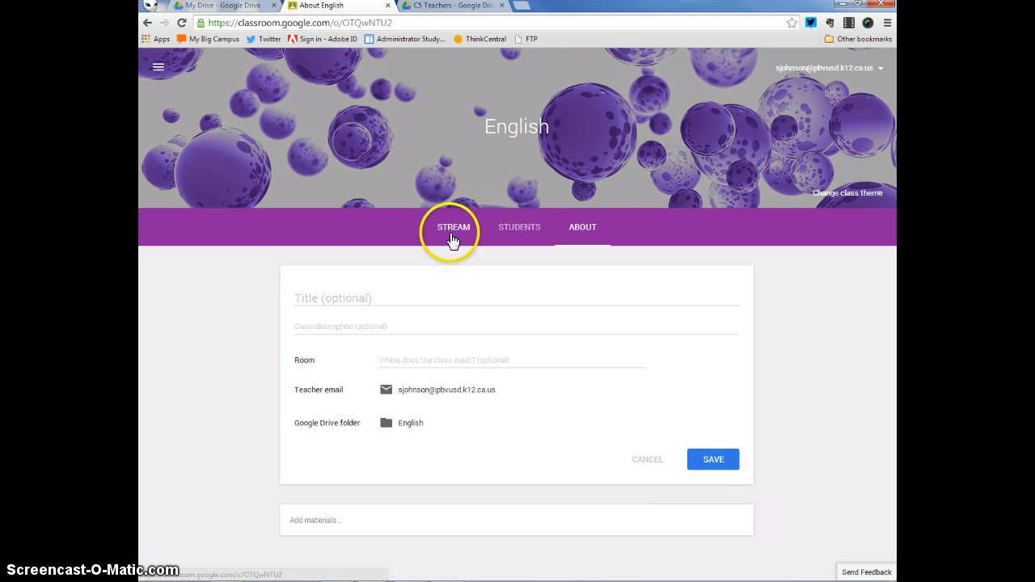
Step: Return to the Stream and expand the 'Share with your class' box showing file, Drive, YouTube and link attachments
click(452, 226)
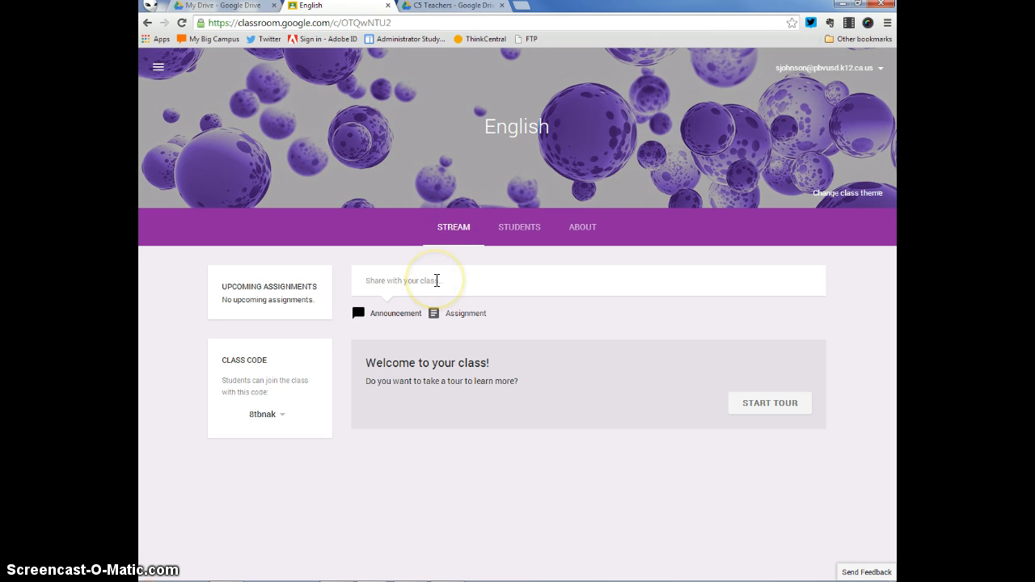
click(436, 281)
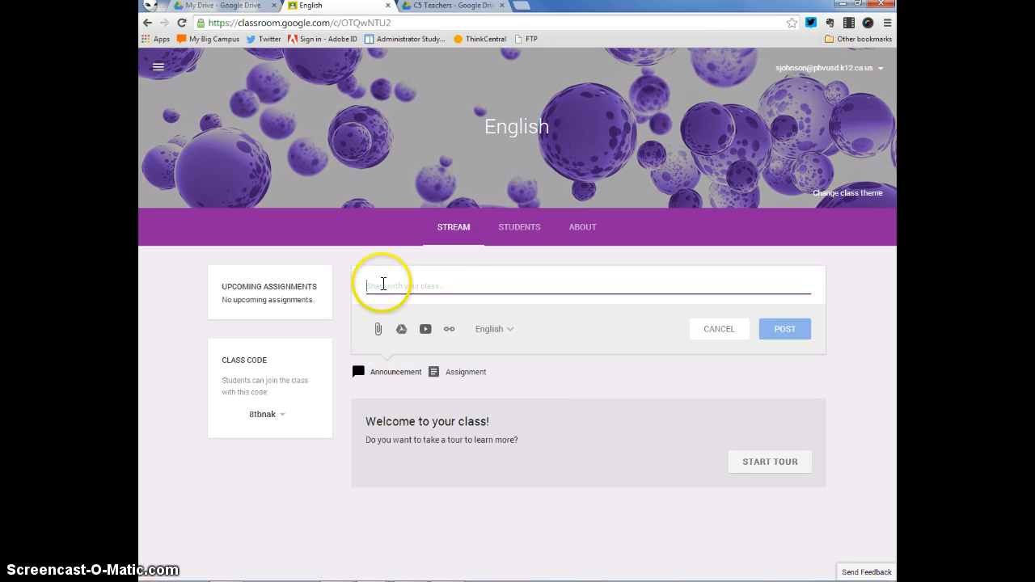
mouse_move(517, 117)
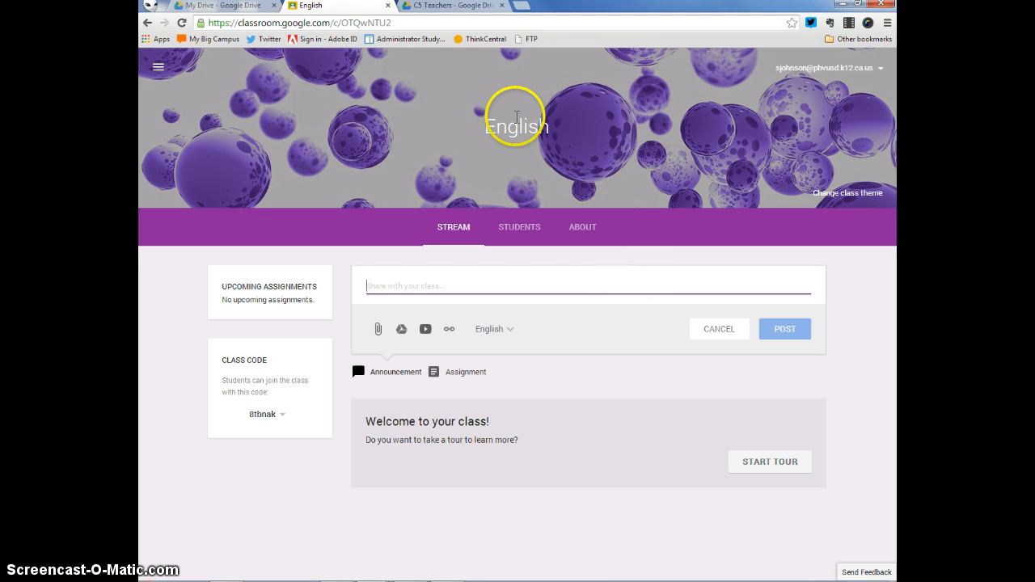
mouse_move(378, 330)
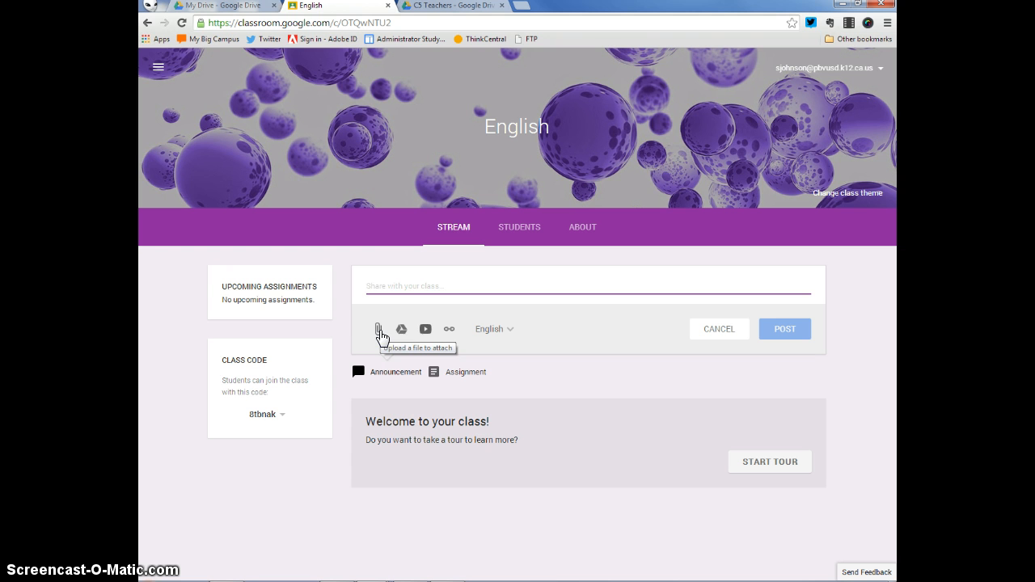
mouse_move(401, 330)
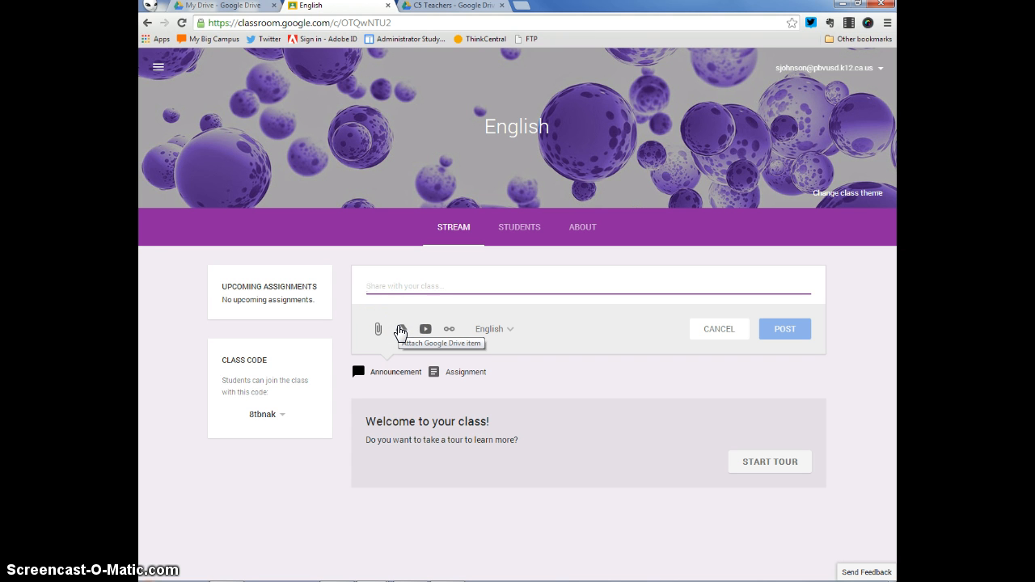
mouse_move(426, 330)
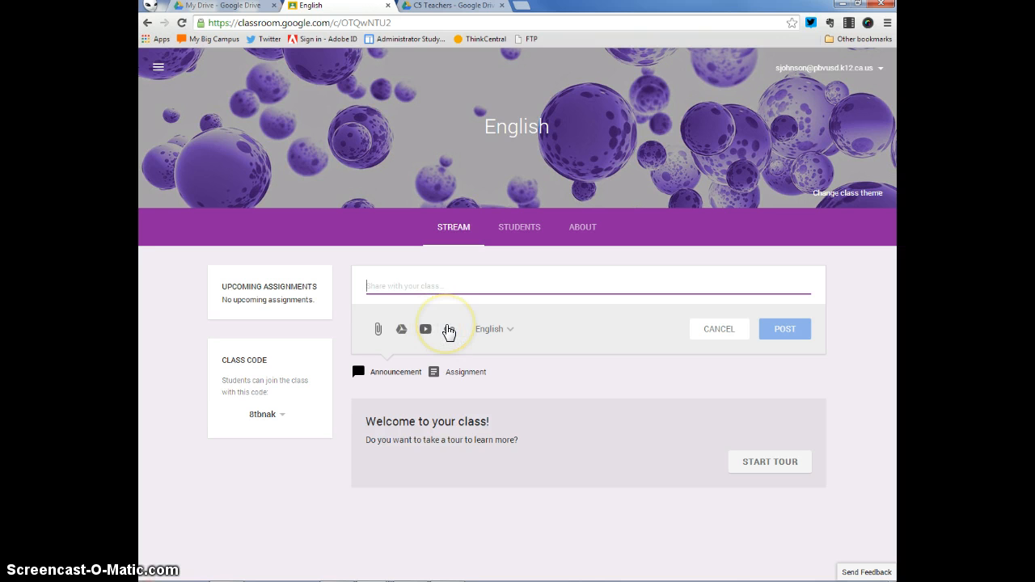
mouse_move(450, 330)
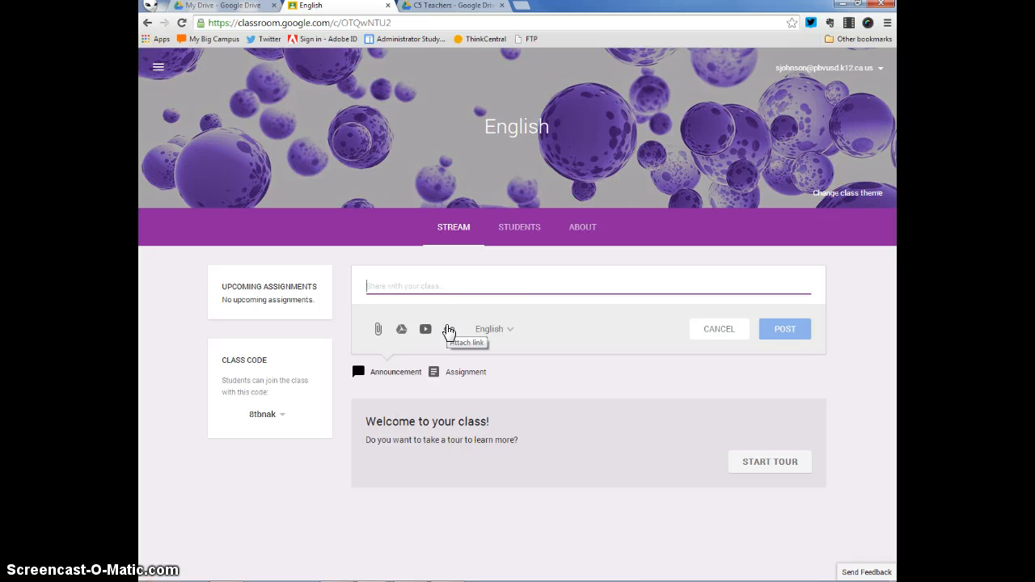
click(494, 328)
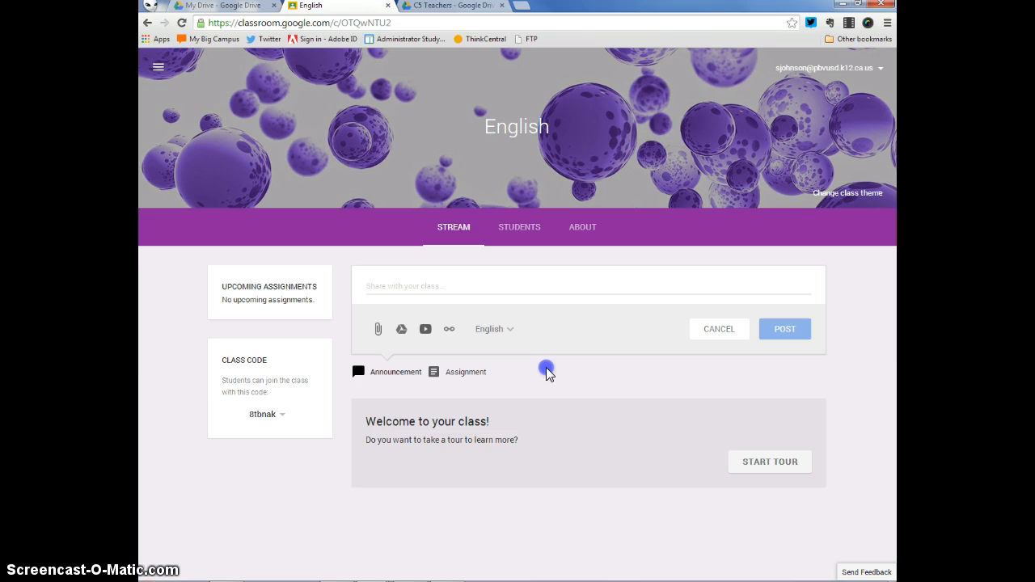
mouse_move(366, 284)
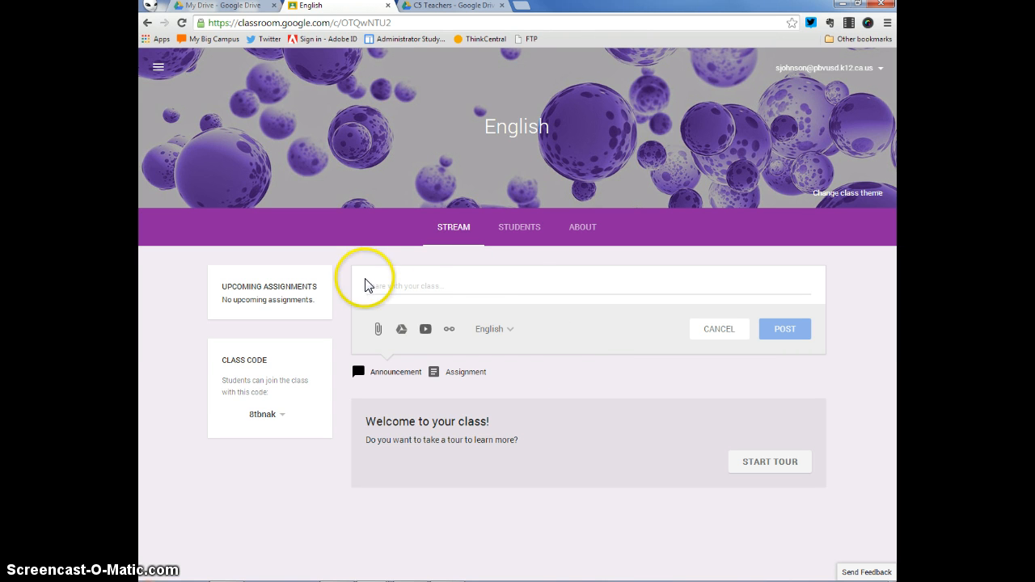
mouse_move(401, 330)
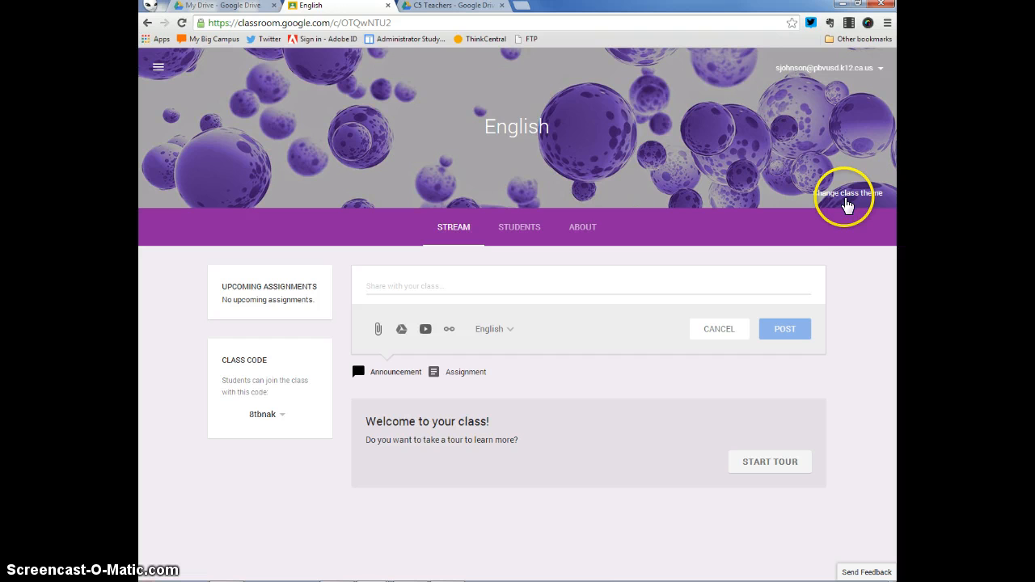
Step: Apply the paintbrushes picture from the class theme gallery as the English class header
click(848, 192)
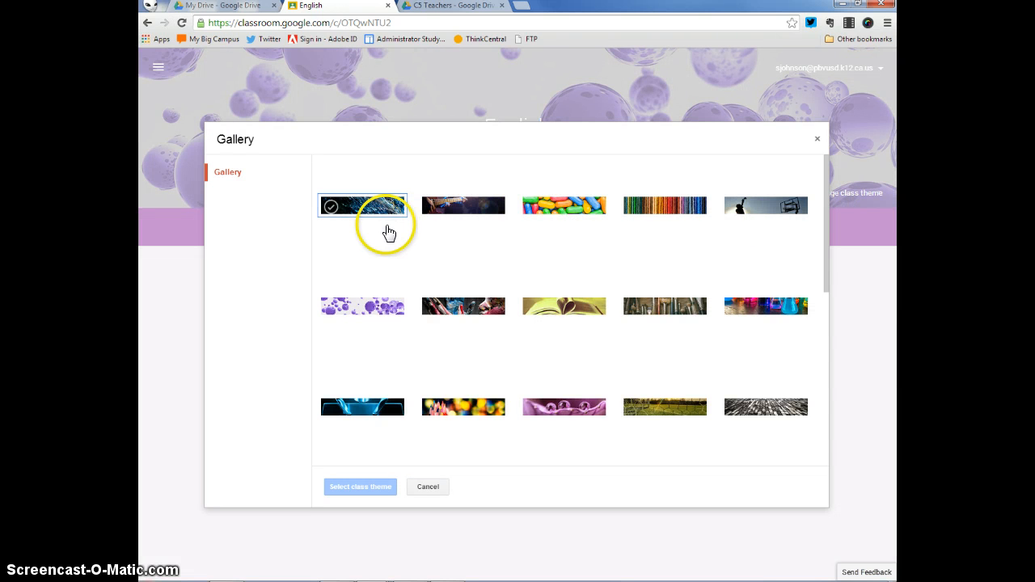
mouse_move(443, 220)
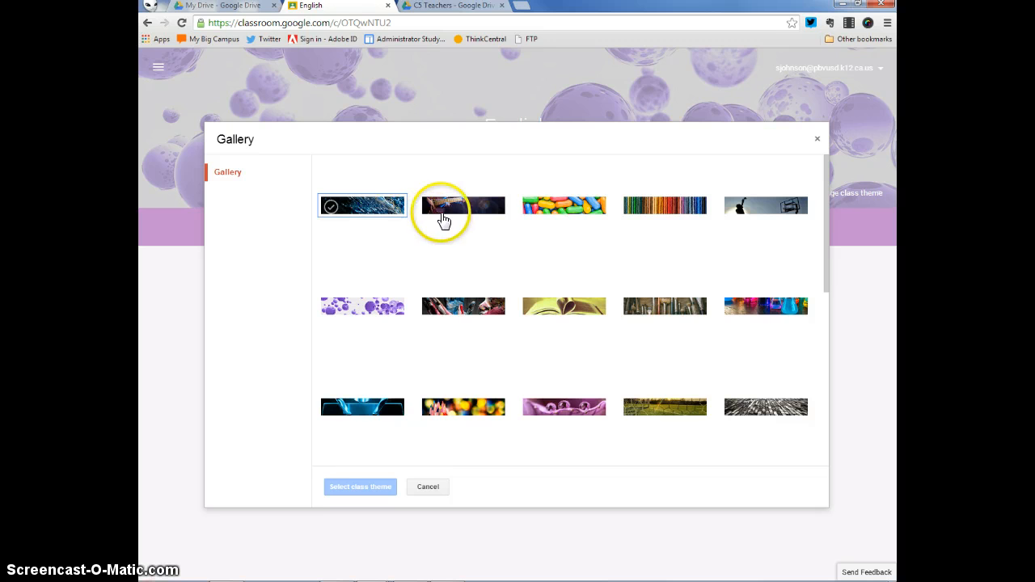
scroll(down, 3)
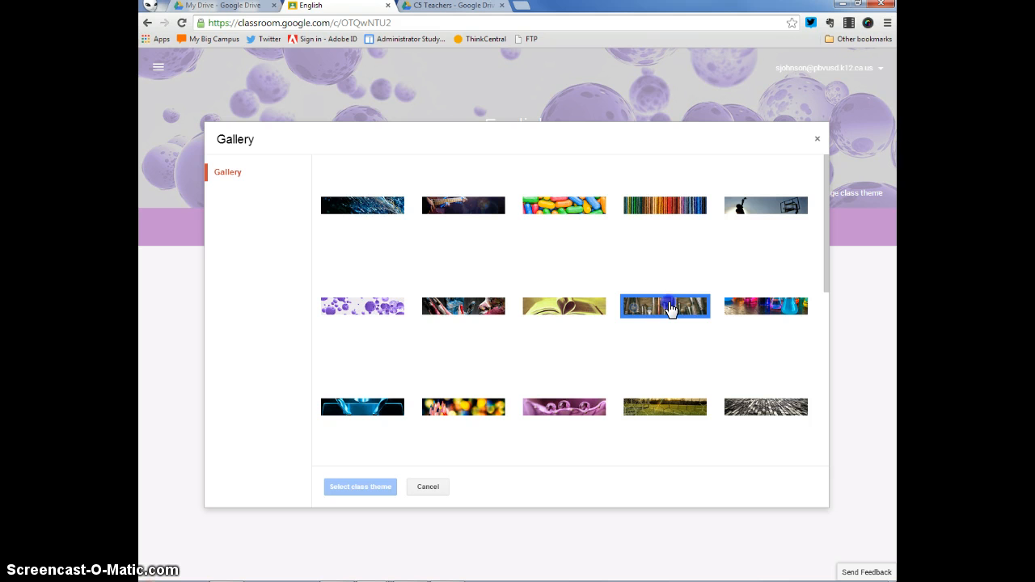
click(665, 306)
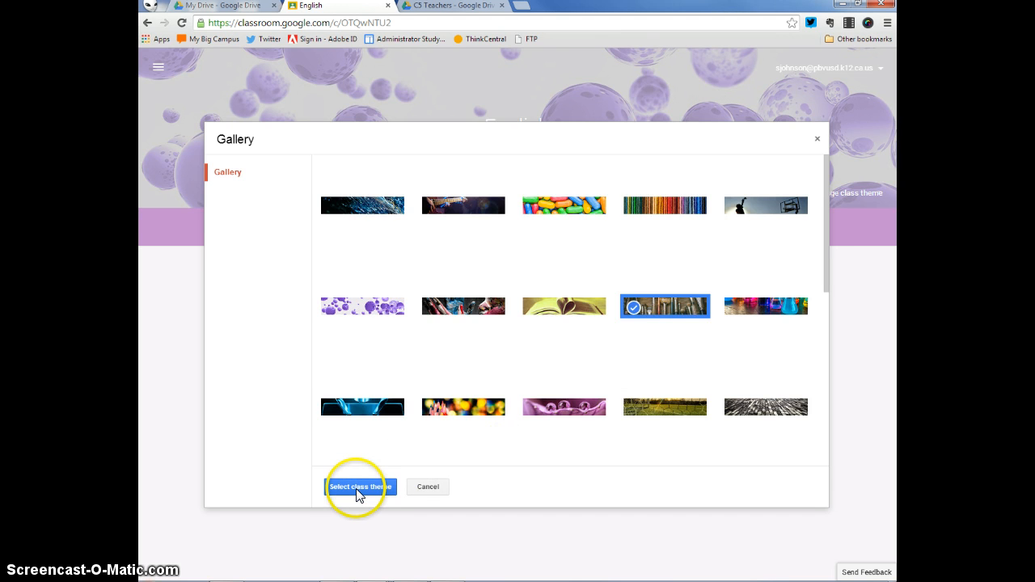
click(359, 487)
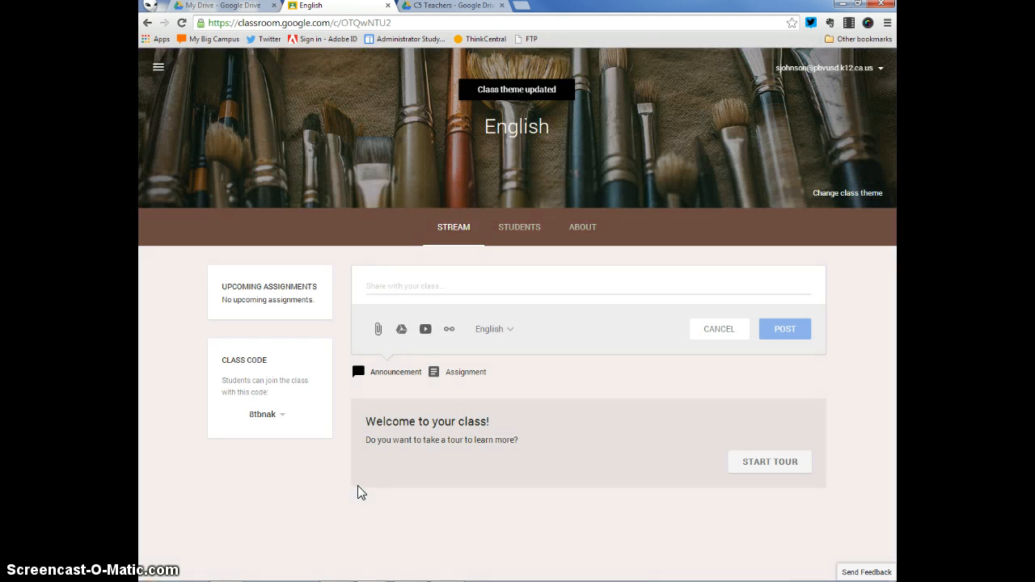
mouse_move(240, 131)
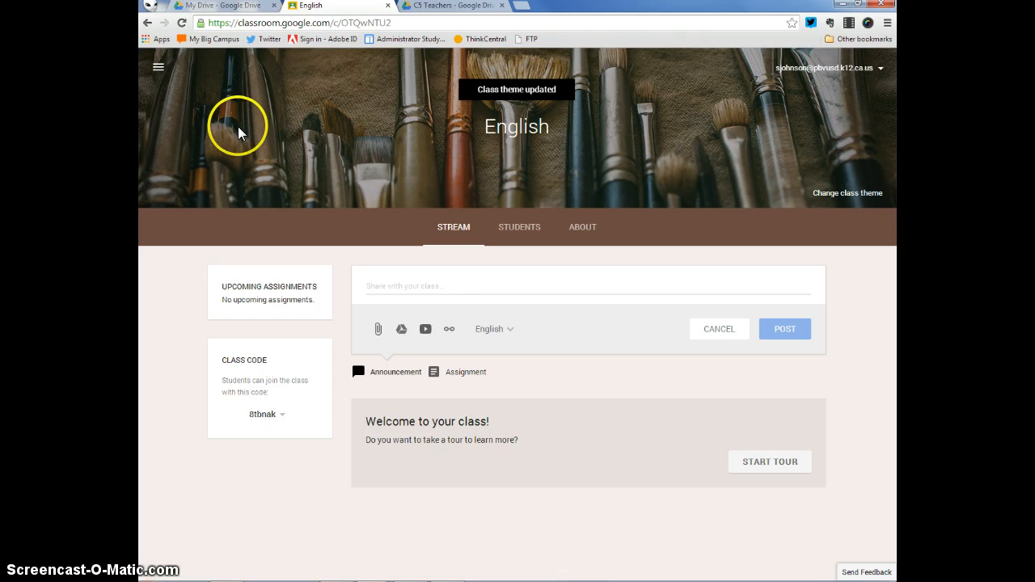
mouse_move(334, 150)
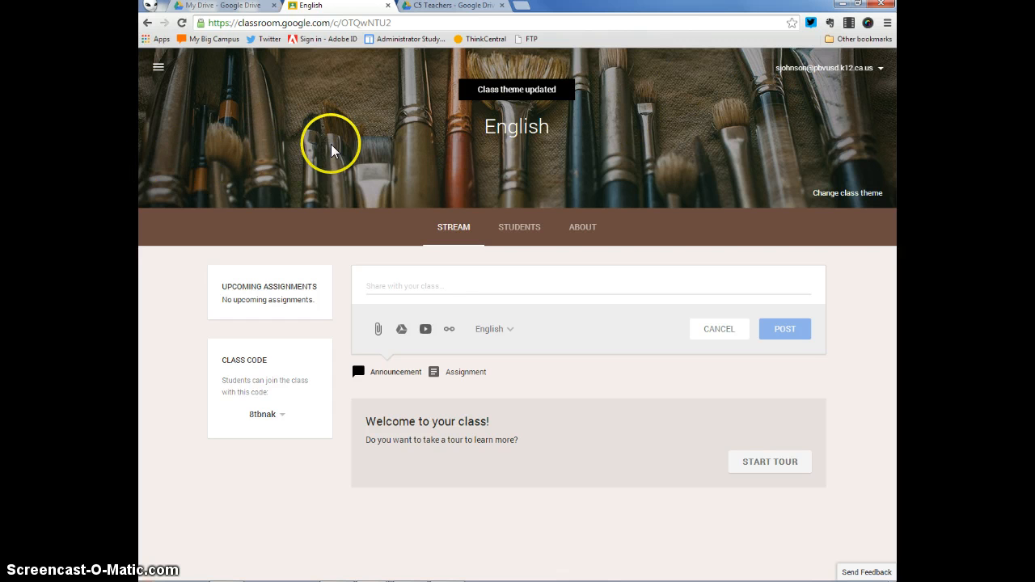
mouse_move(767, 154)
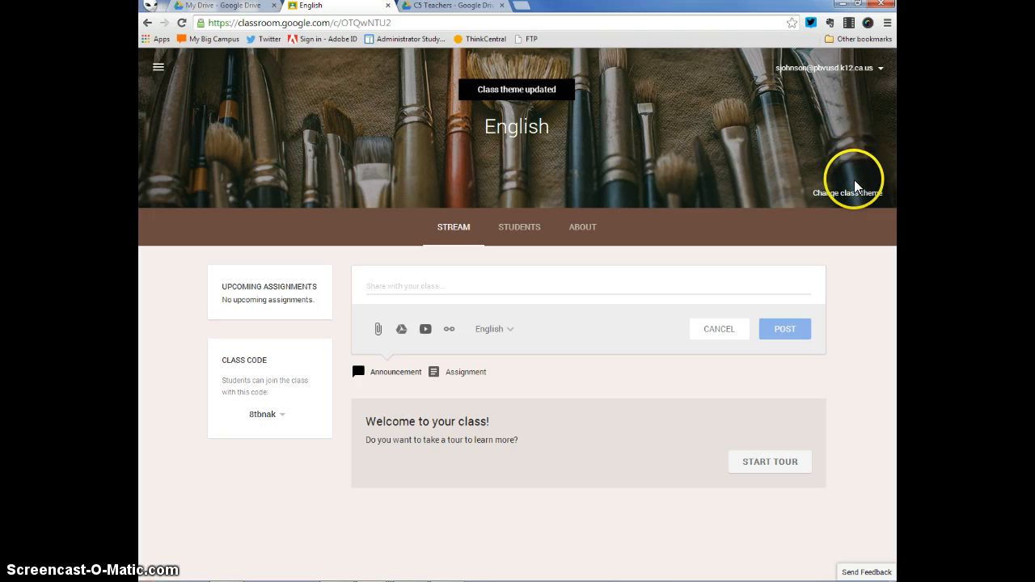
Step: Choose the galaxy space image from the theme gallery and apply it as the class header
click(849, 193)
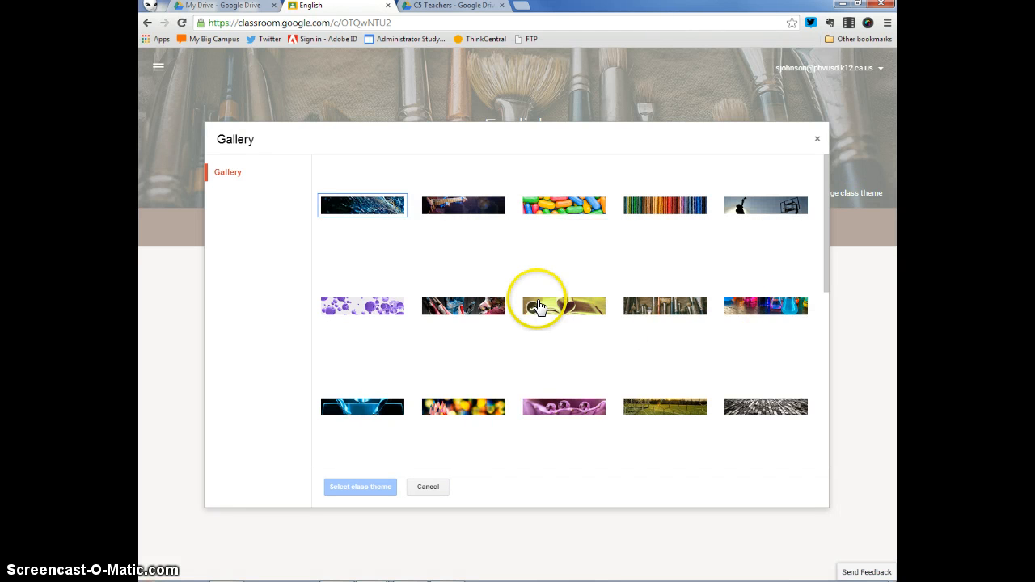
scroll(down, 3)
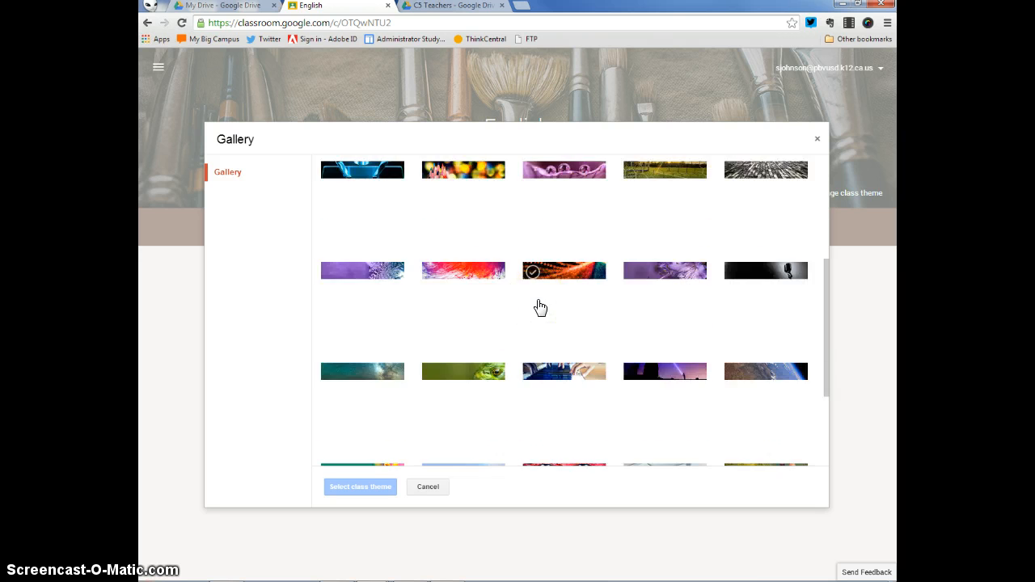
scroll(down, 3)
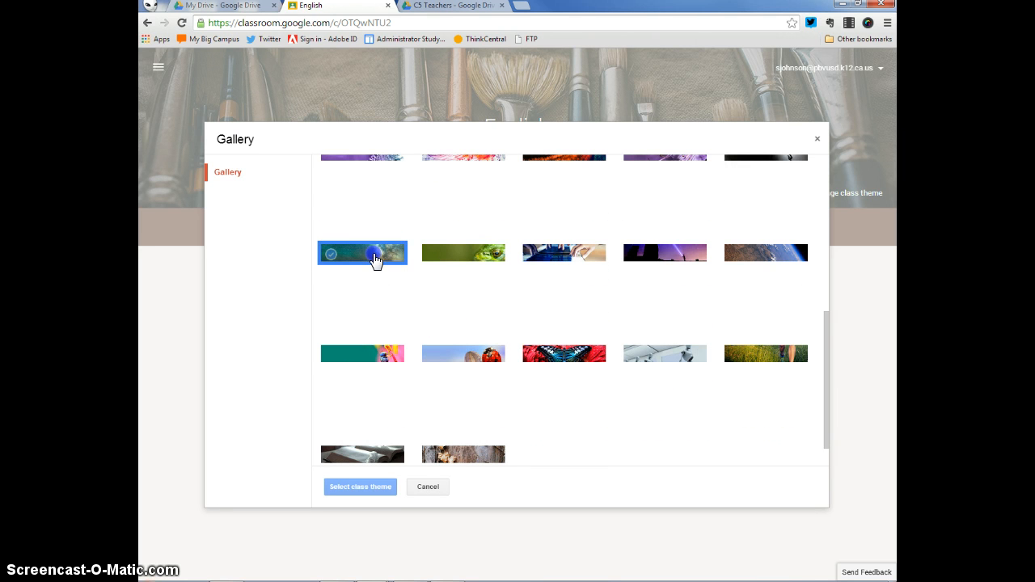
click(359, 485)
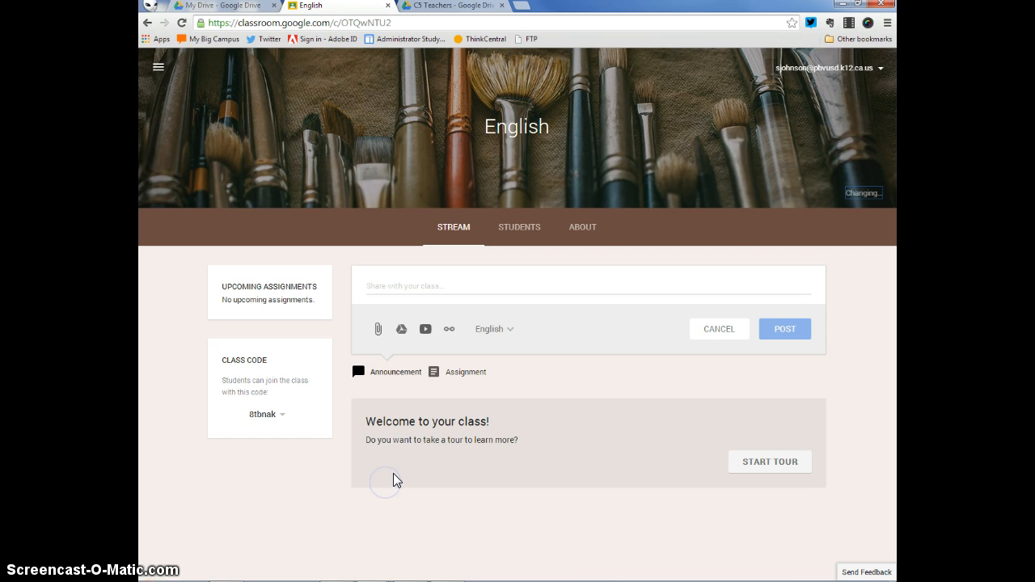
click(848, 193)
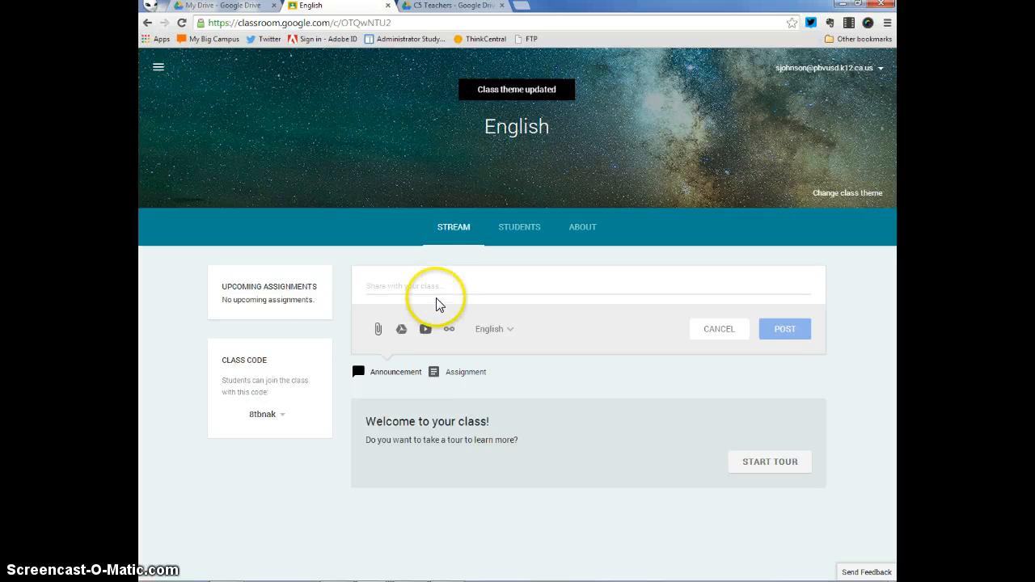
mouse_move(715, 450)
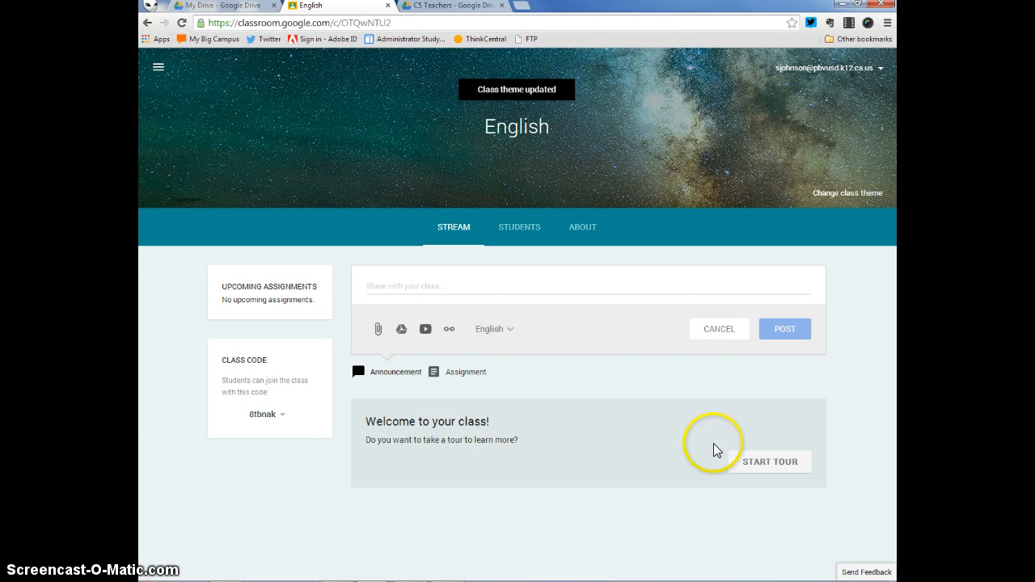
mouse_move(159, 68)
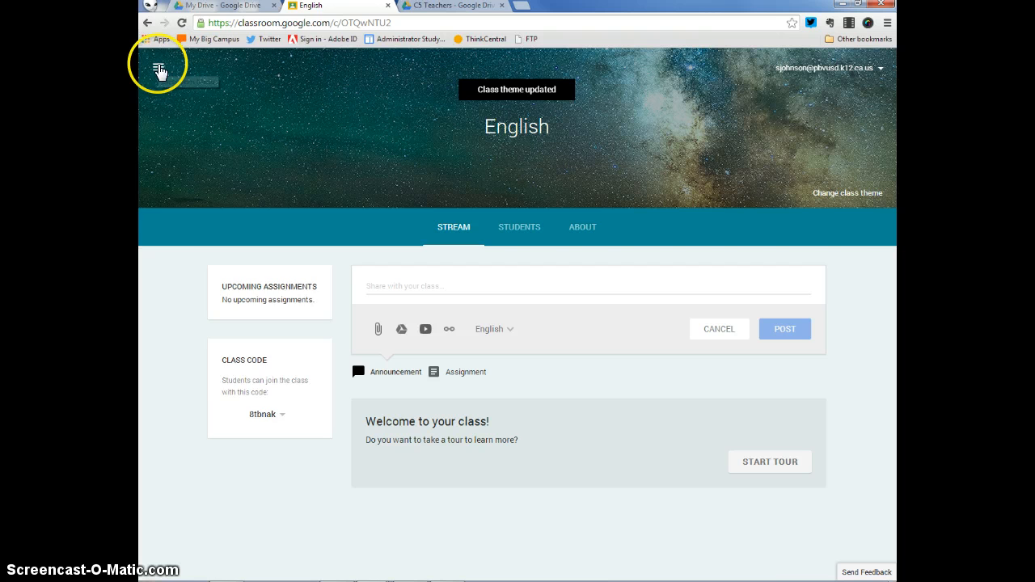
Step: Return to the Classroom home page and enter the C5 Teachers class
click(160, 67)
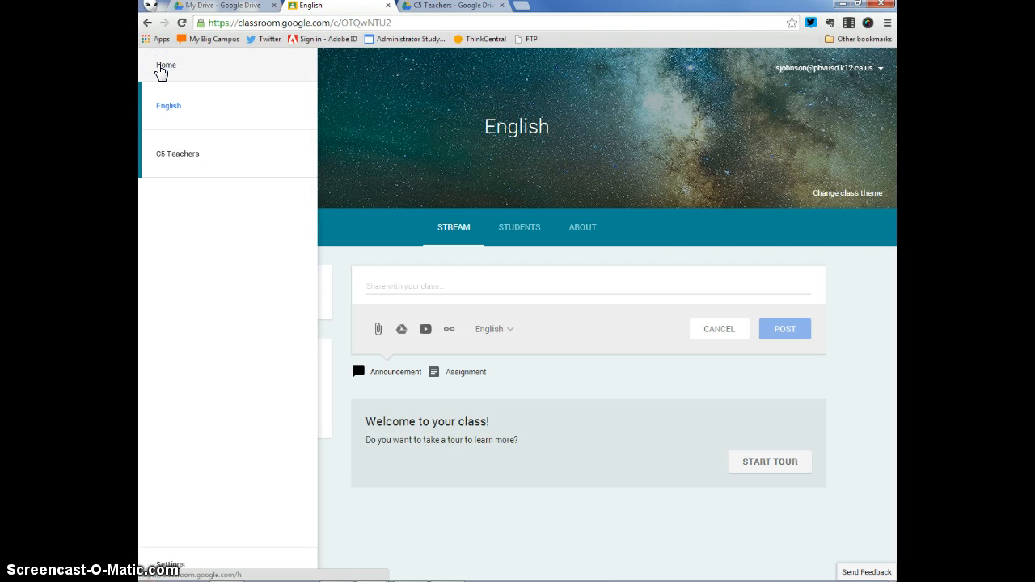
click(167, 65)
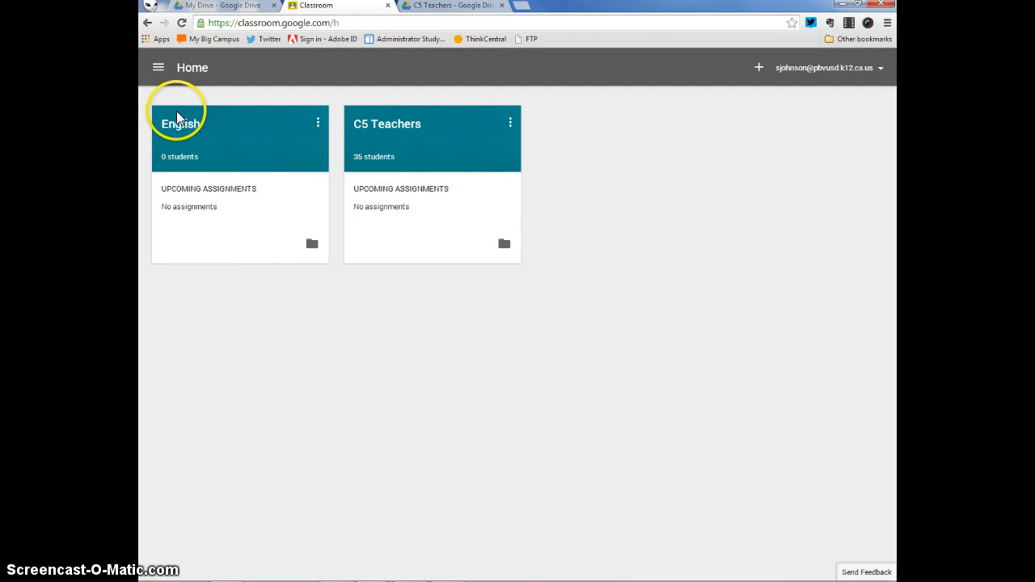
mouse_move(386, 130)
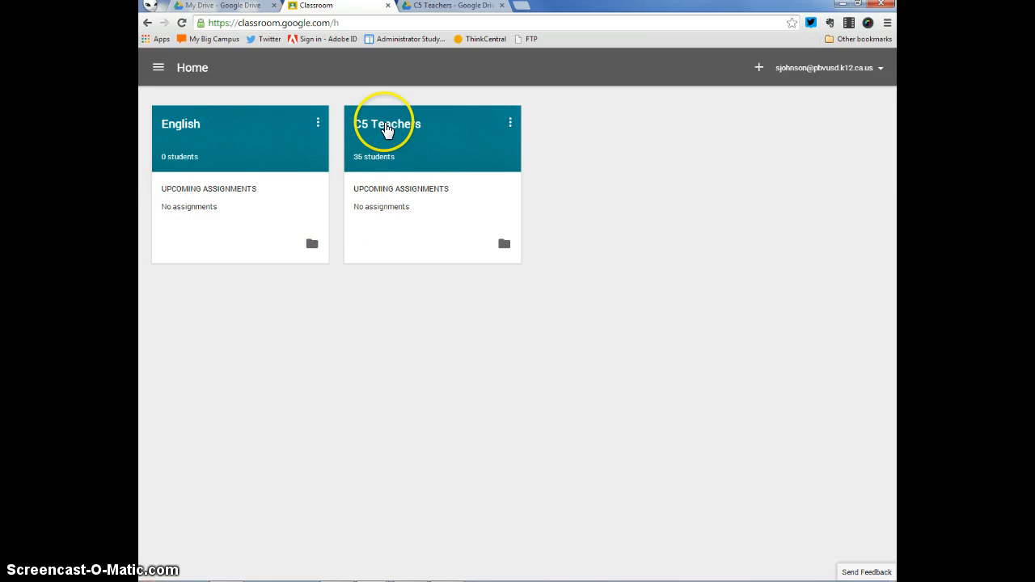
mouse_move(488, 148)
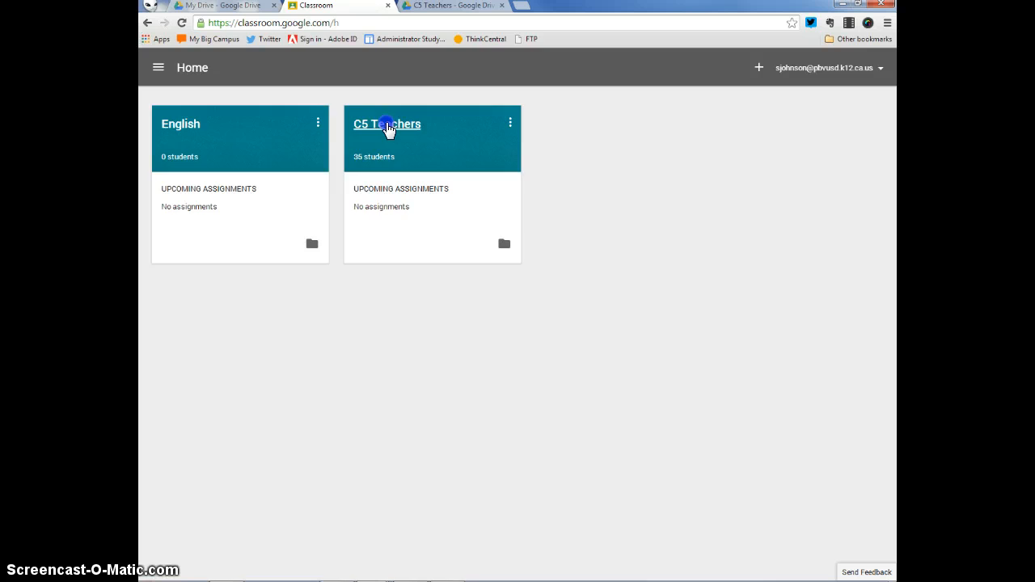
click(387, 123)
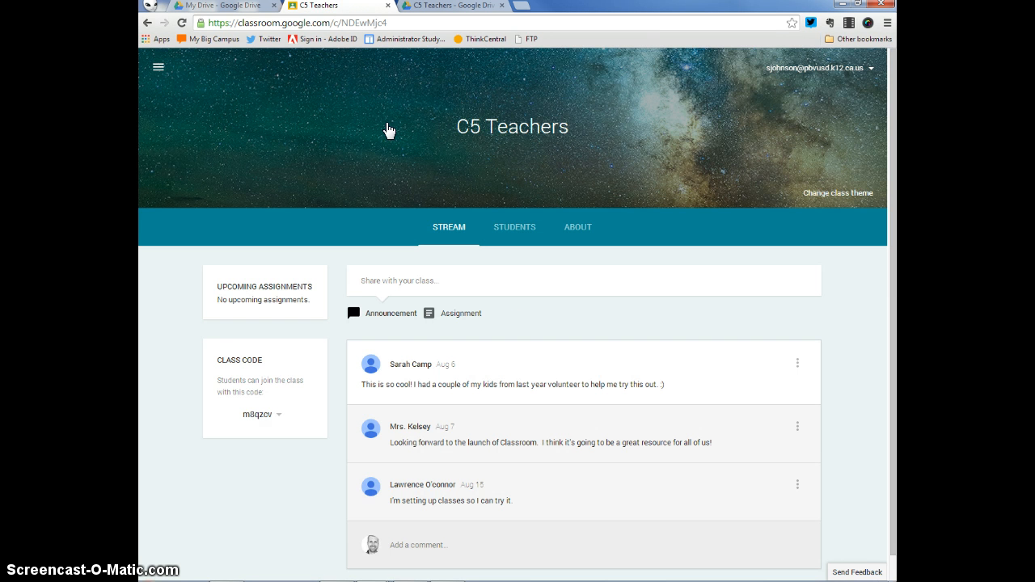
mouse_move(264, 79)
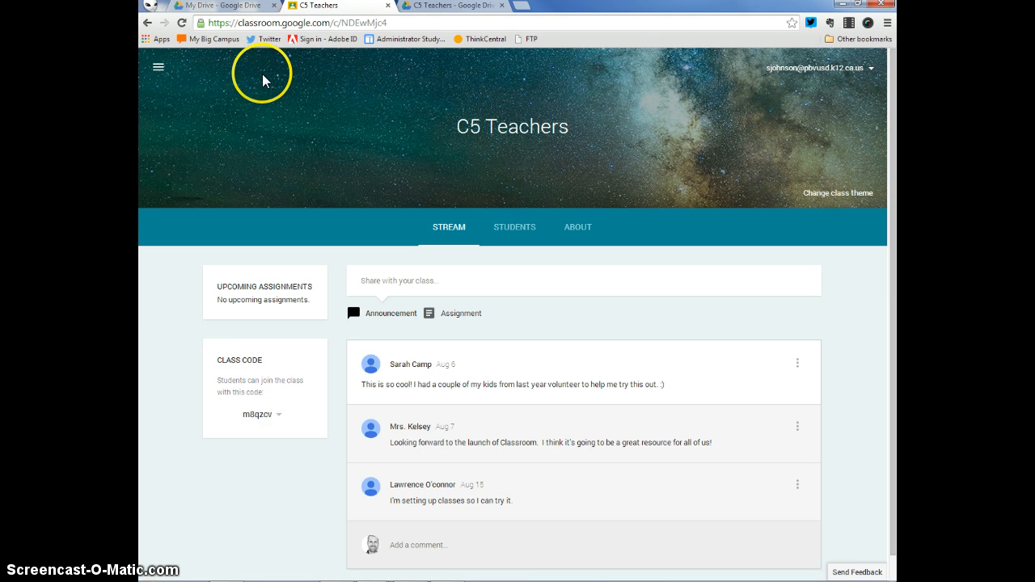
mouse_move(641, 160)
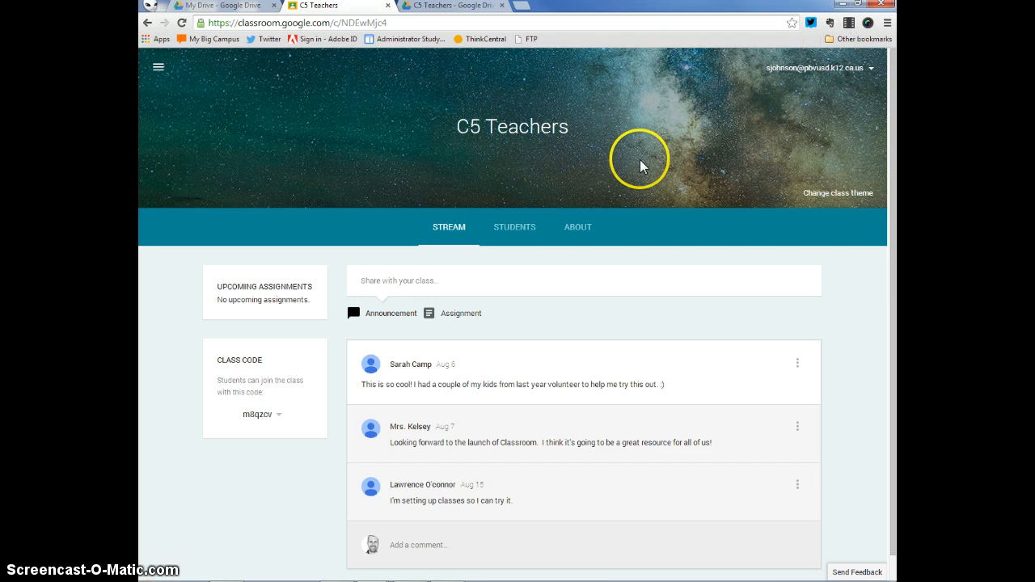
mouse_move(654, 295)
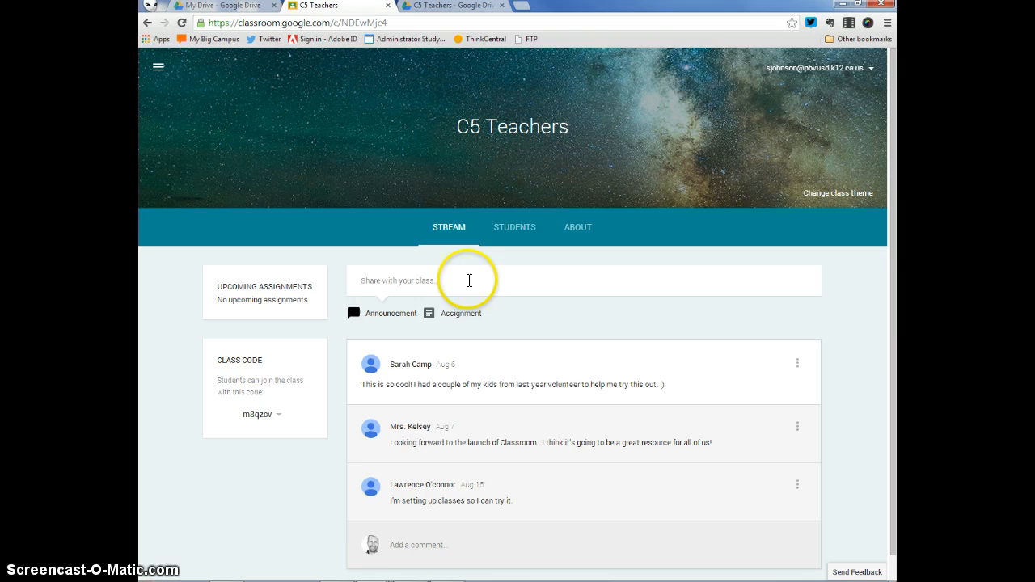
Step: Begin an announcement draft, add English as a second recipient class, then remove it again
click(469, 281)
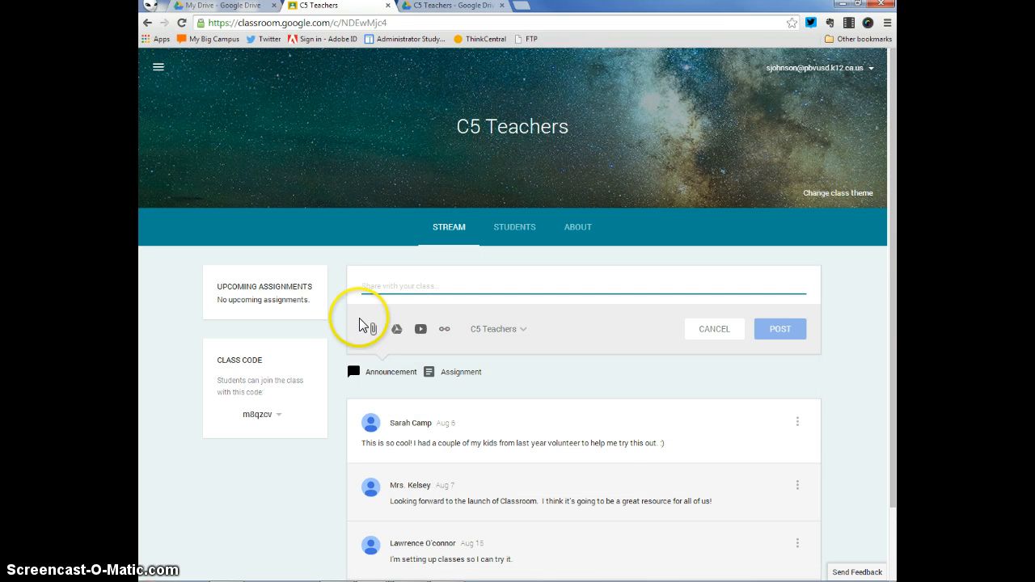
mouse_move(394, 329)
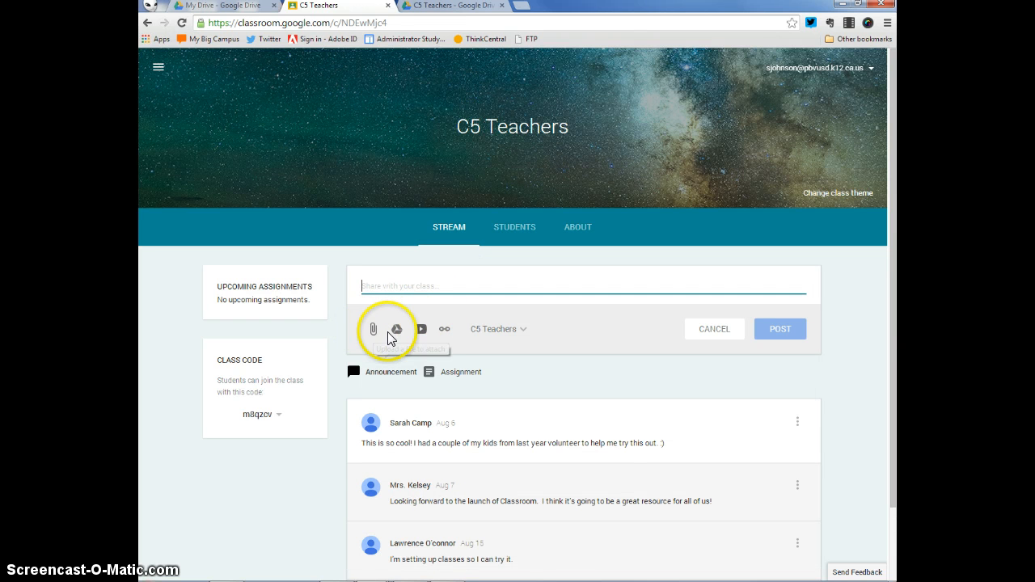
mouse_move(398, 333)
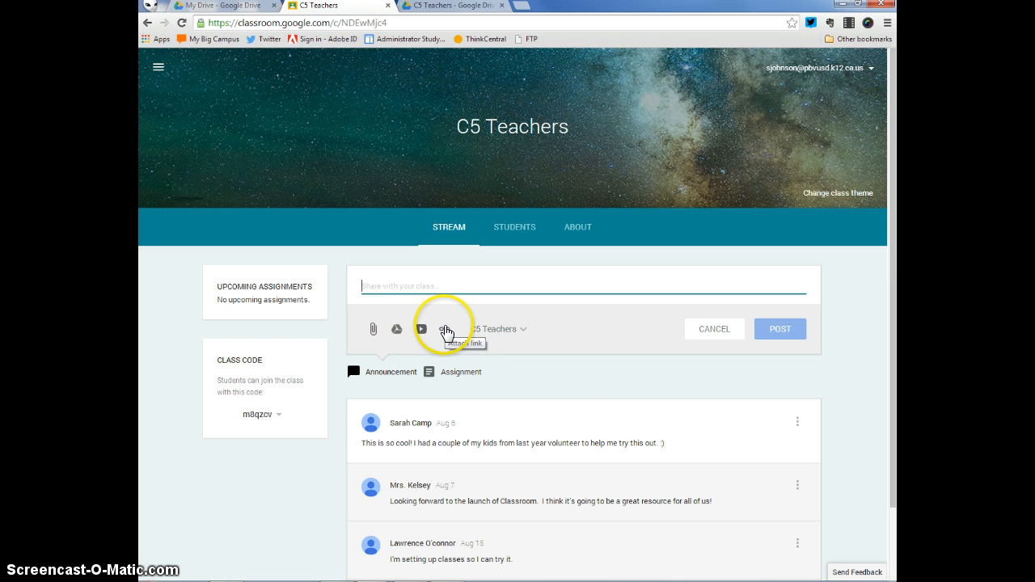
click(498, 330)
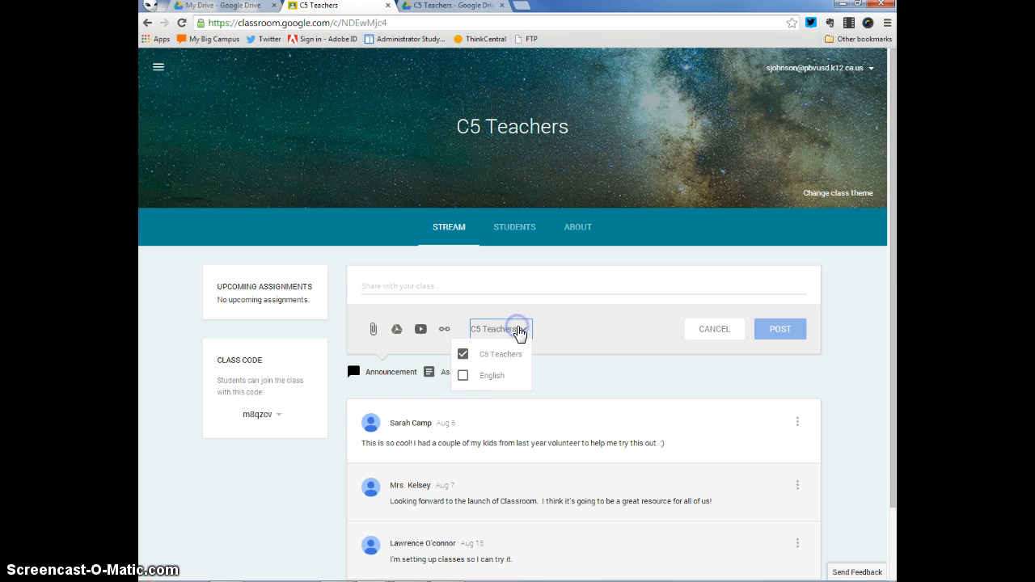
click(463, 375)
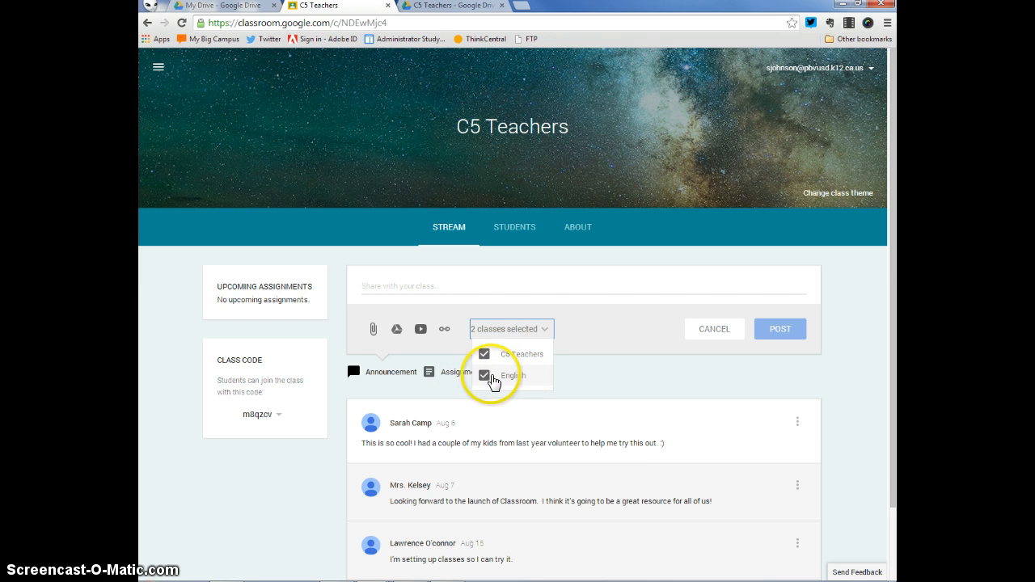
click(485, 375)
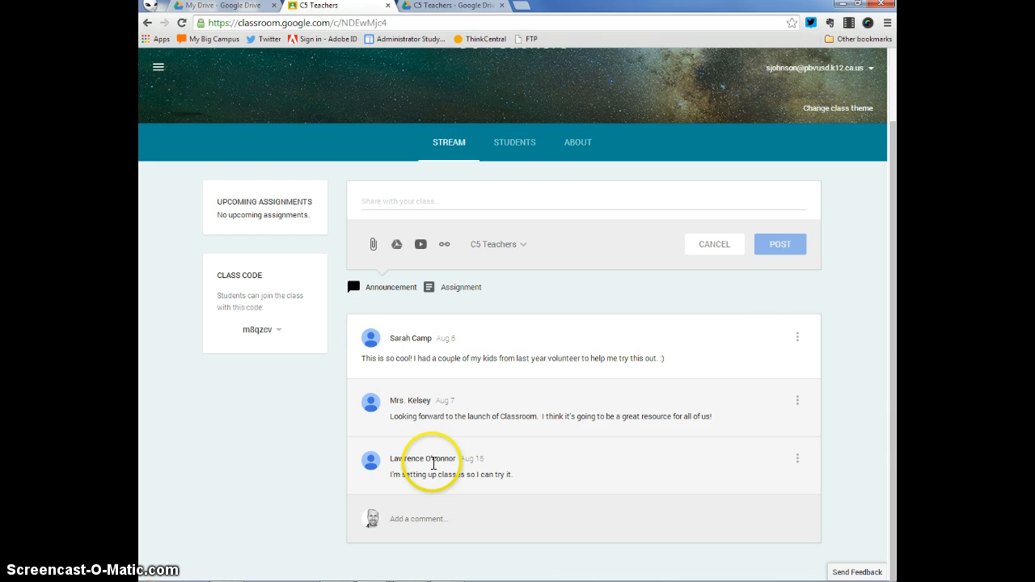
mouse_move(795, 338)
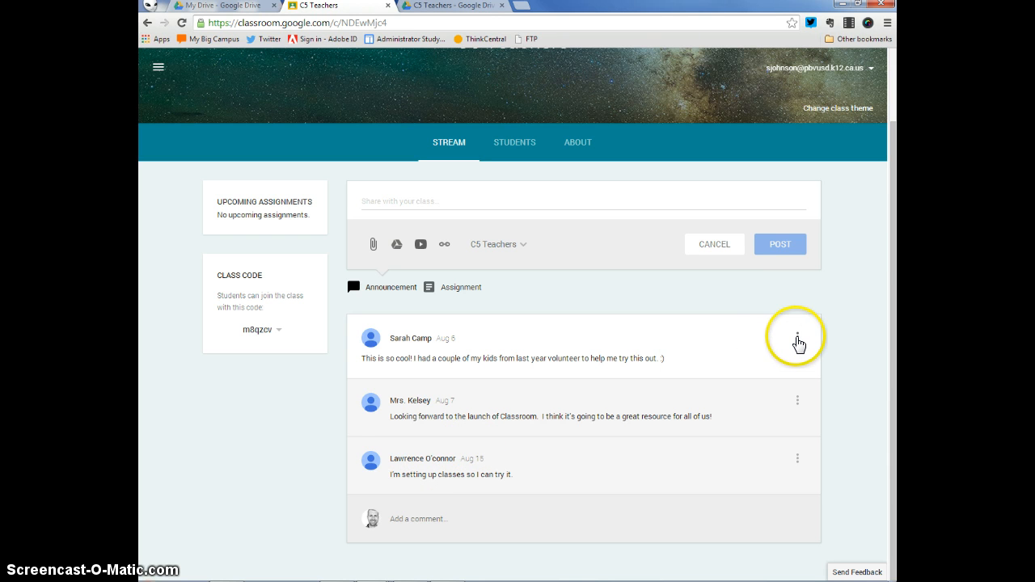
Step: Reveal the Delete option on stream posts, then show the class code's reset and disable choices
click(798, 335)
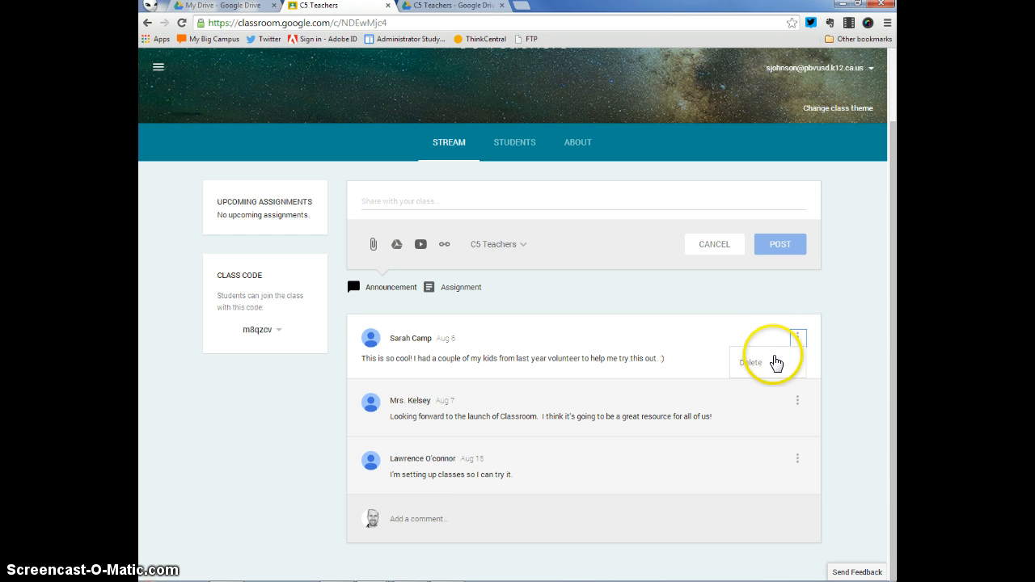
click(797, 401)
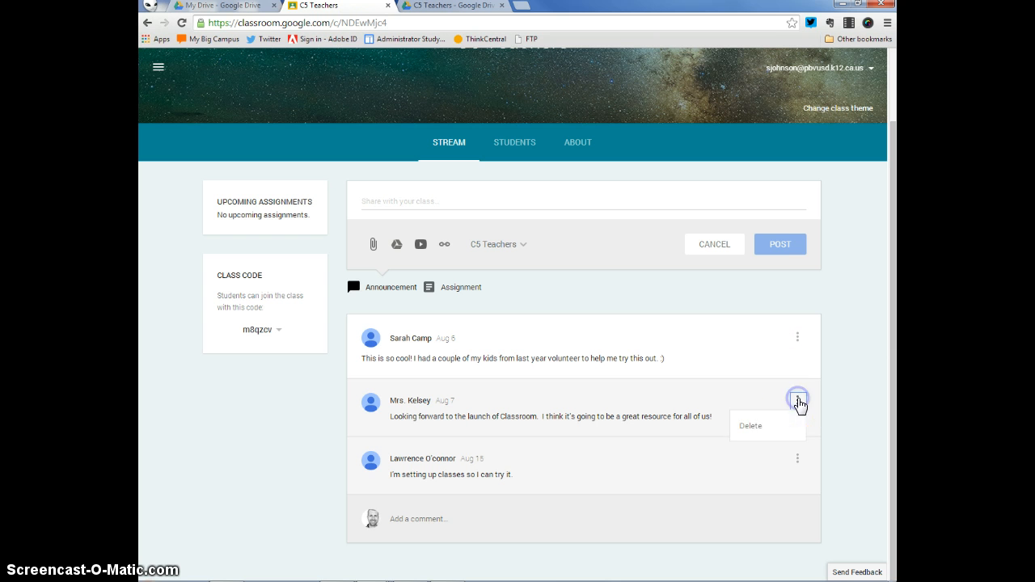
click(797, 459)
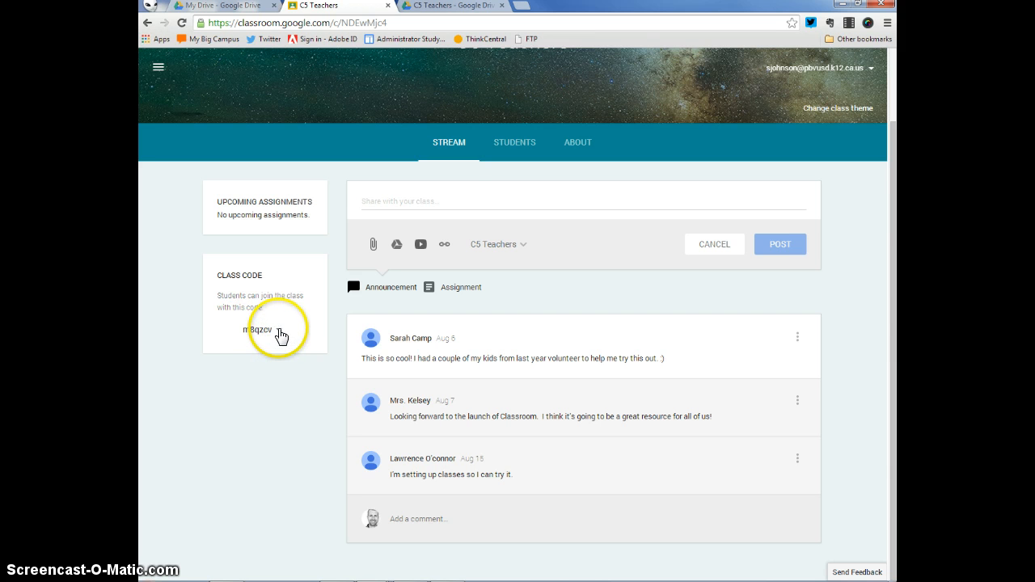
click(288, 329)
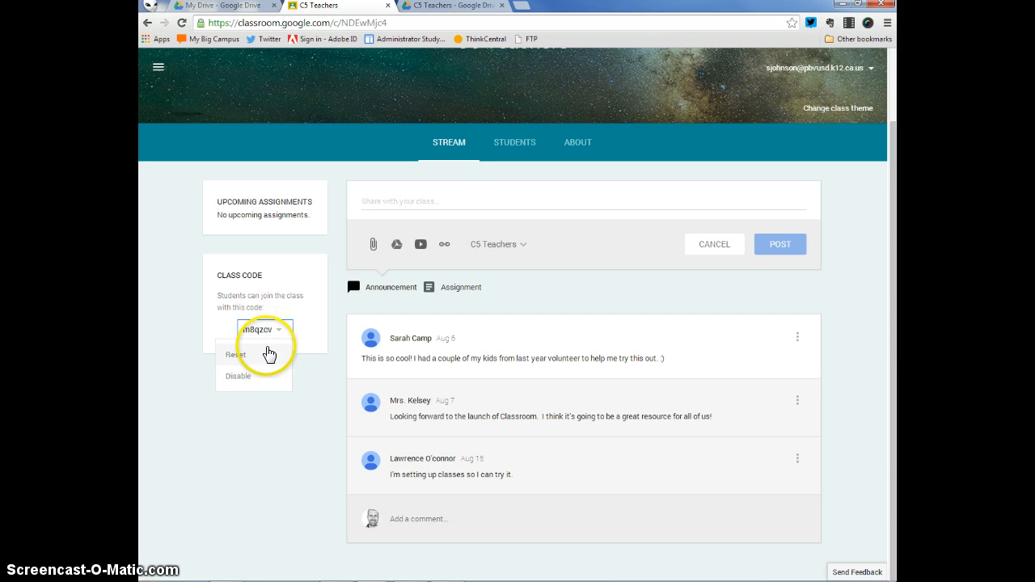